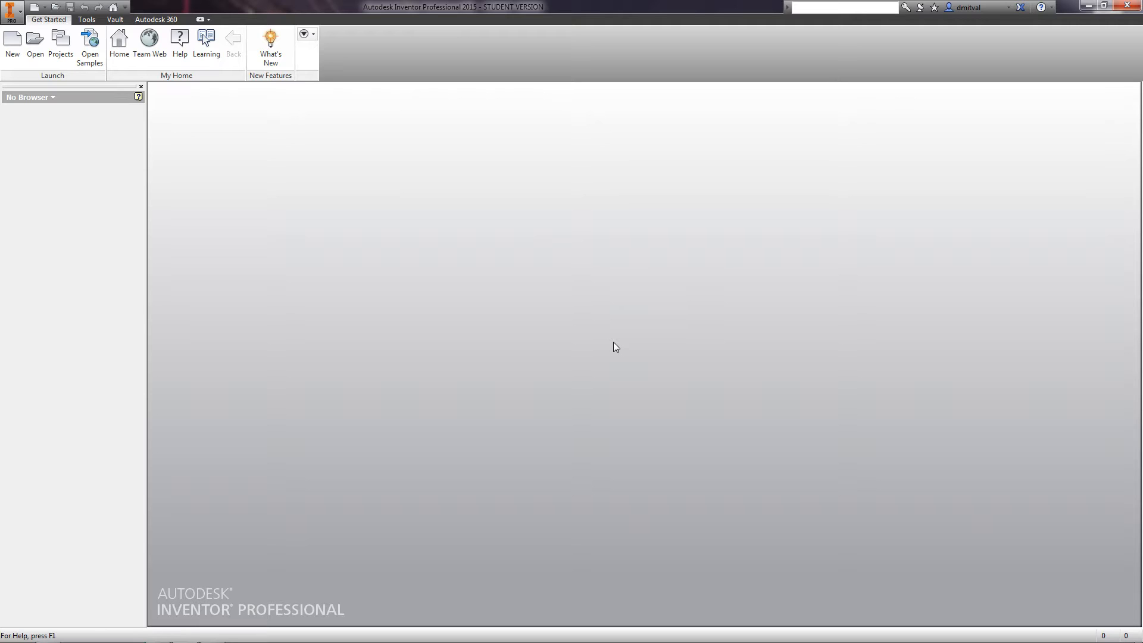
pyautogui.moveTo(350, 181)
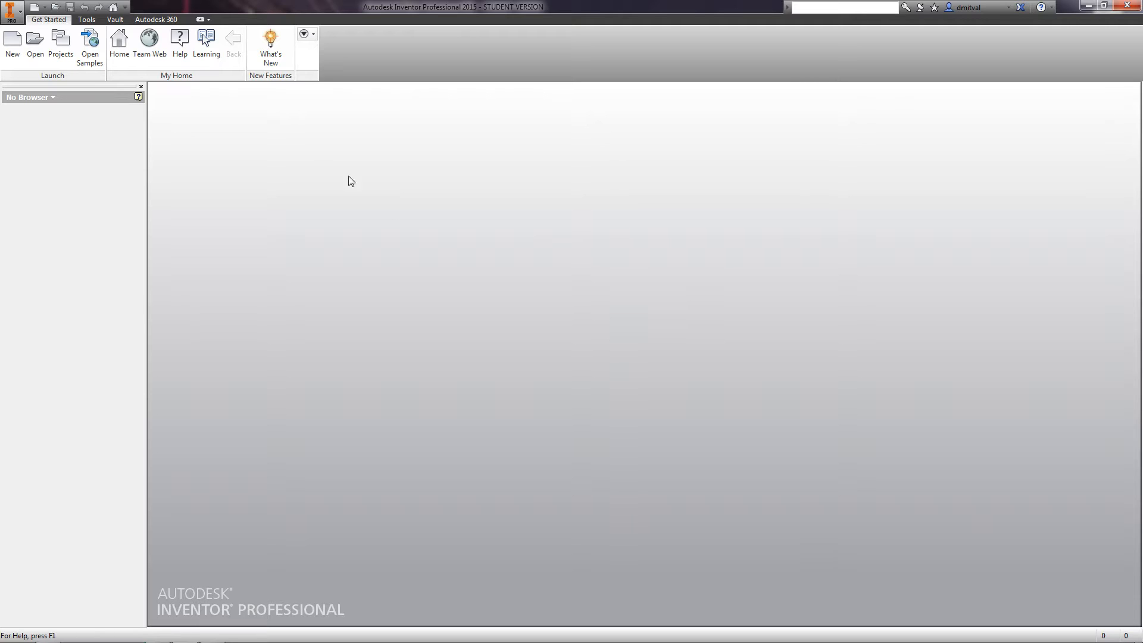
# Step: In Application Options' Part settings, choose 'Sketch on x-y plane' for new parts and apply it
pyautogui.click(86, 19)
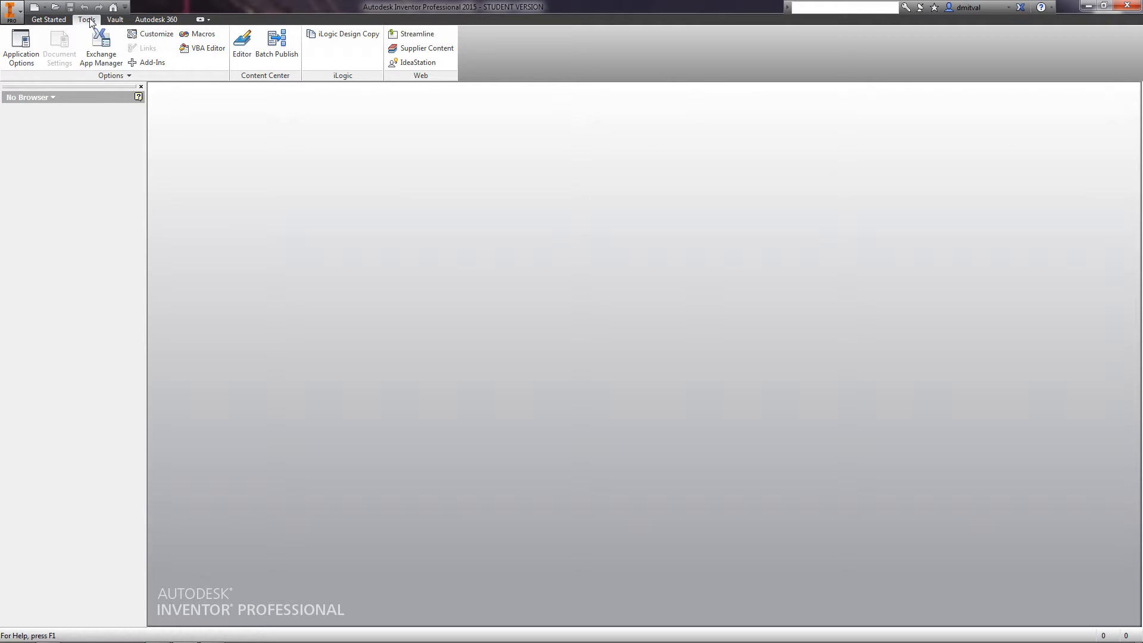
pyautogui.click(20, 47)
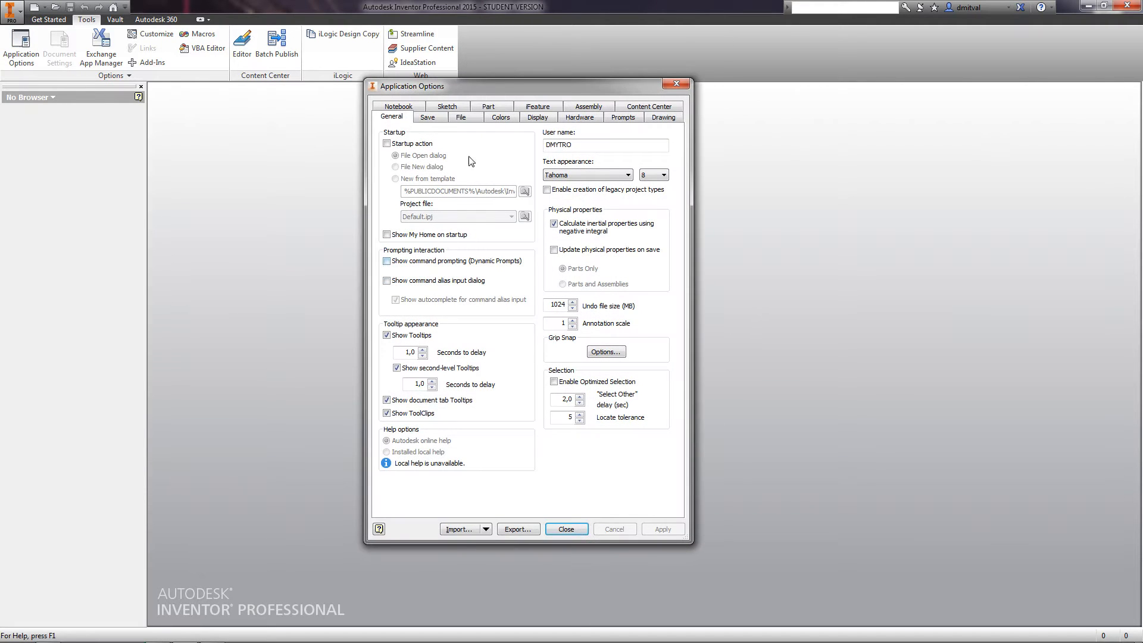
pyautogui.click(488, 117)
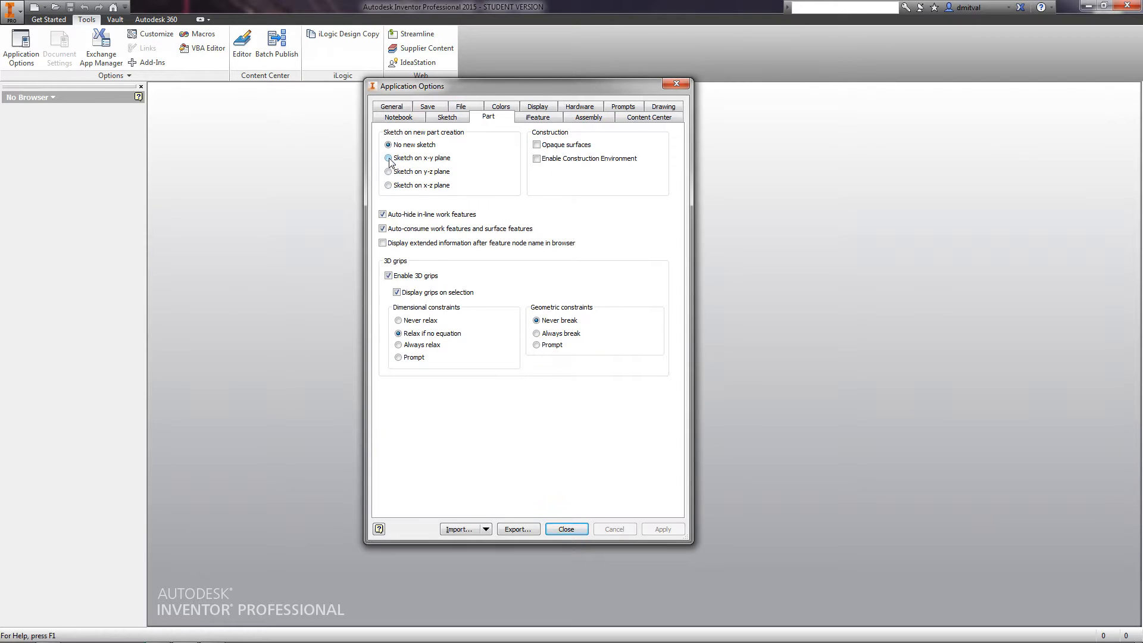
pyautogui.click(389, 158)
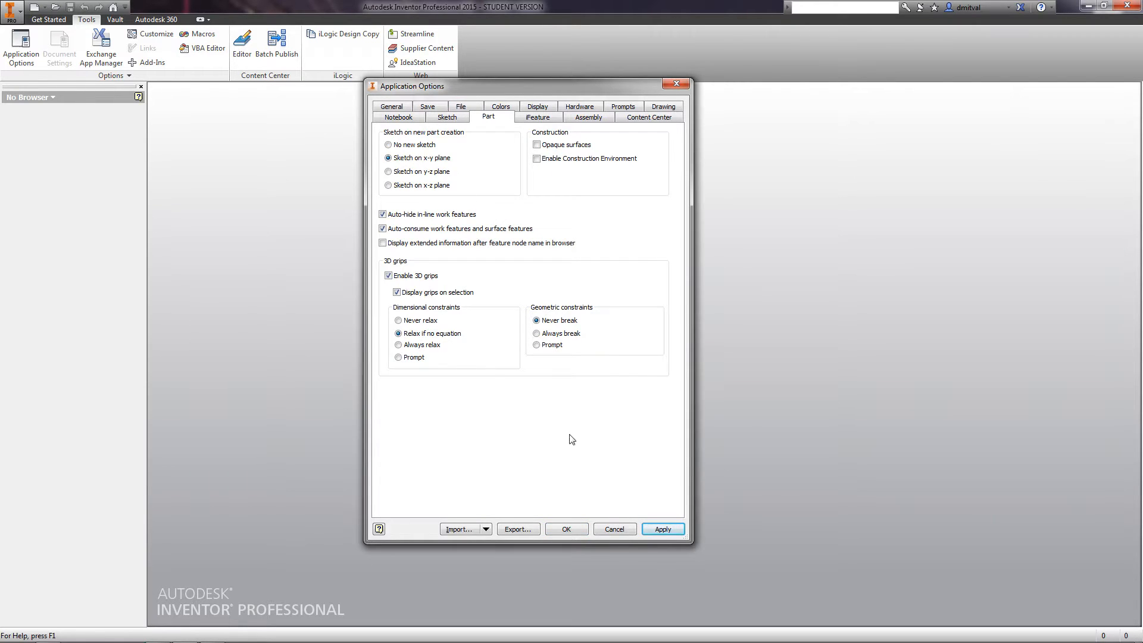
pyautogui.click(661, 529)
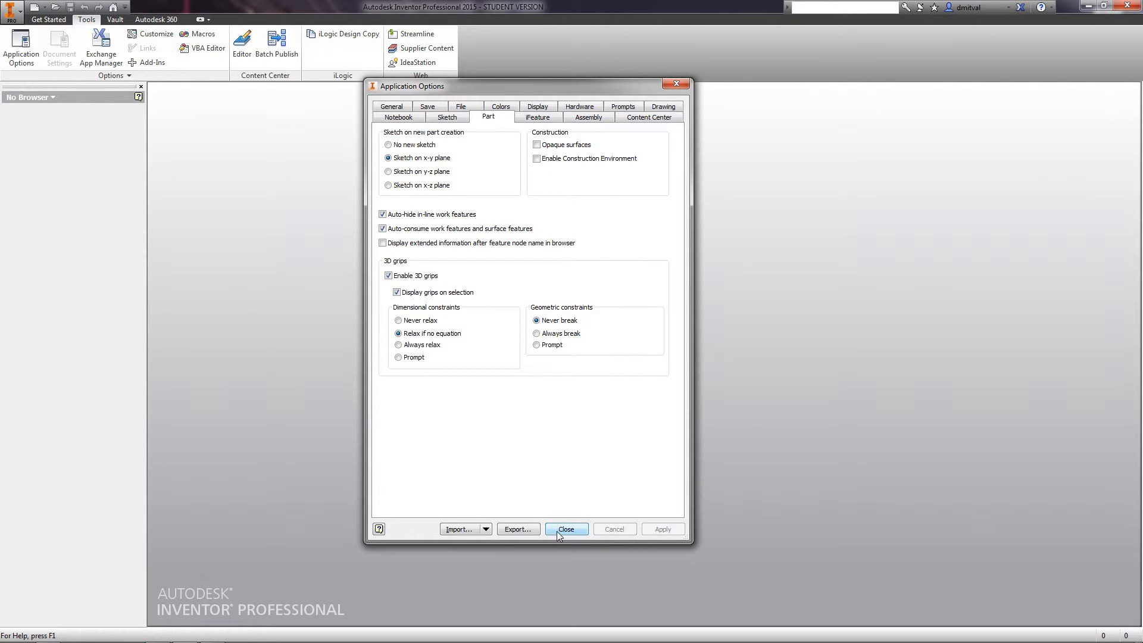
pyautogui.click(566, 528)
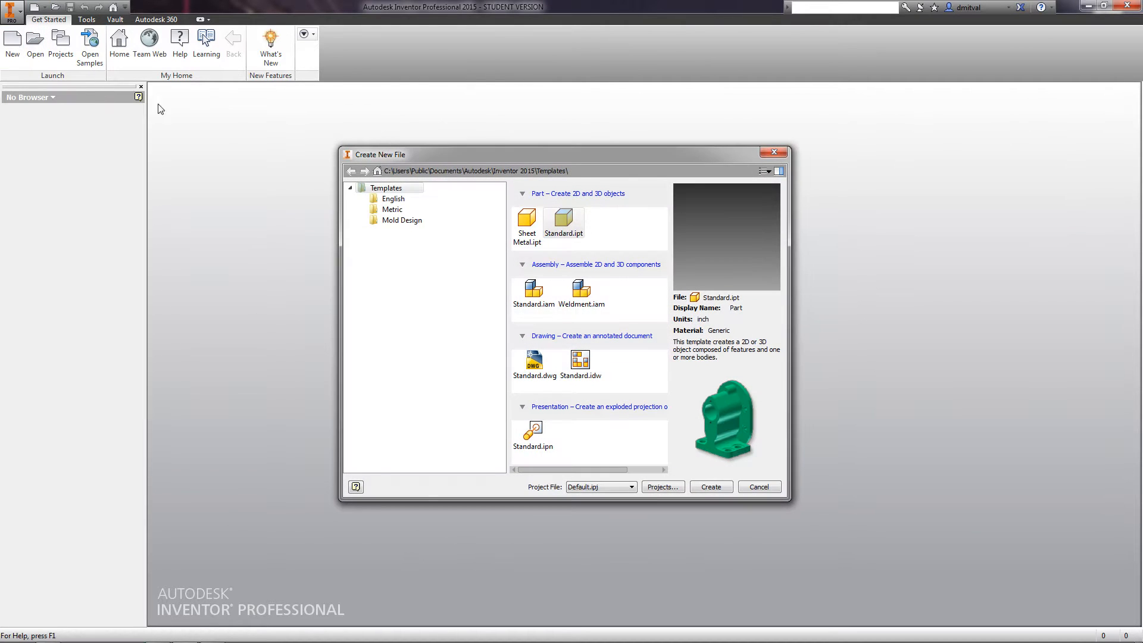
# Step: Create a new Standard.ipt part with a 40-diameter circle centred on the origin
pyautogui.click(709, 486)
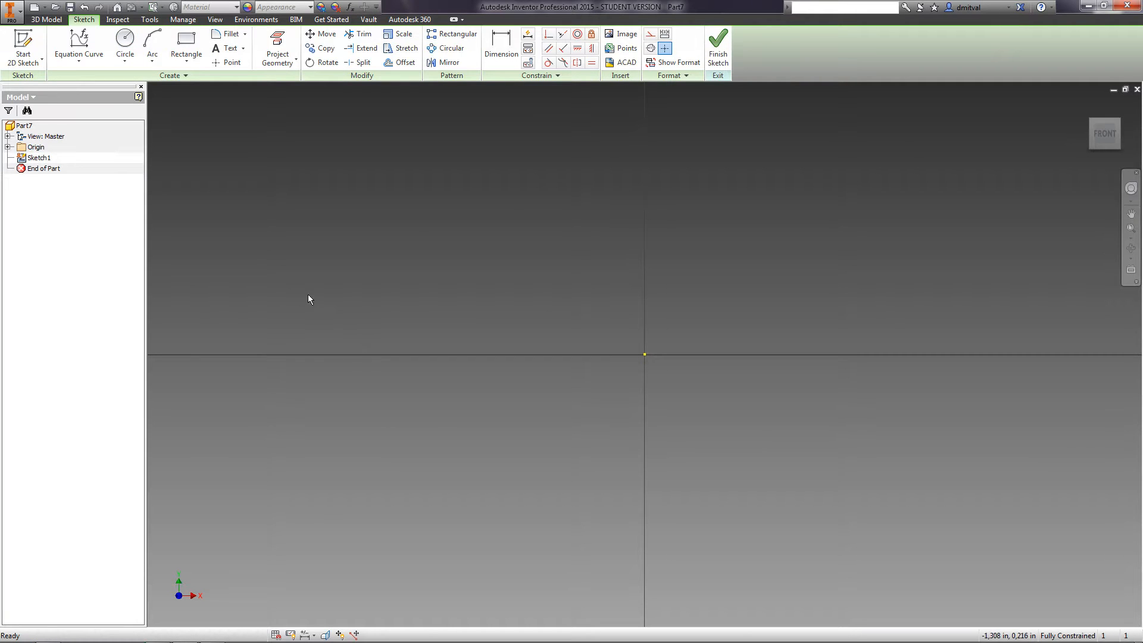
pyautogui.click(124, 43)
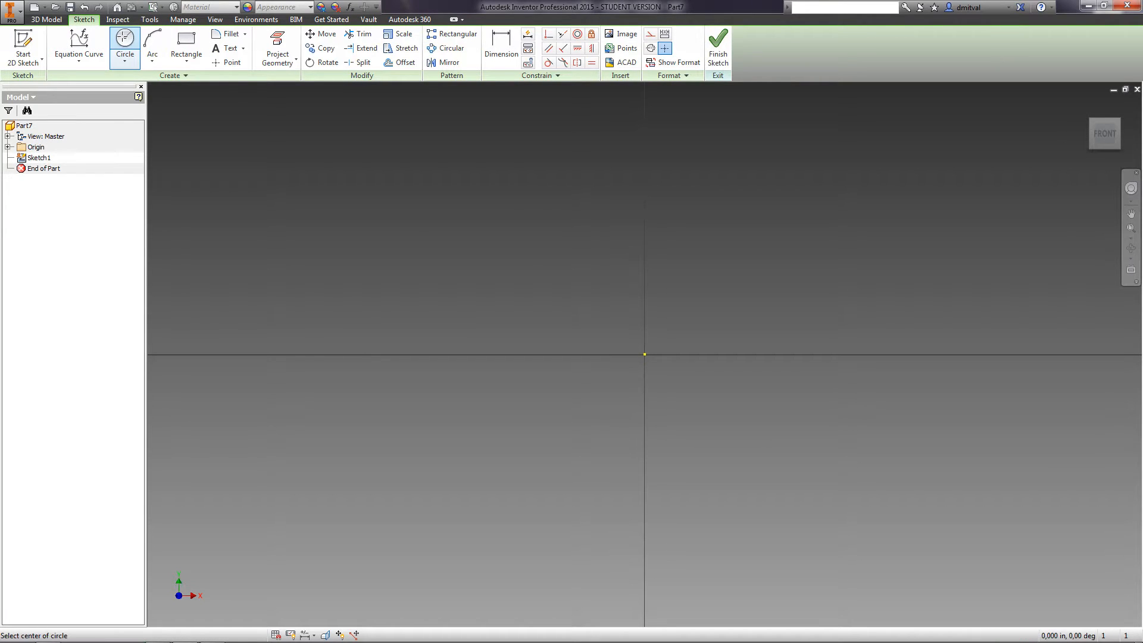
pyautogui.moveTo(694, 384)
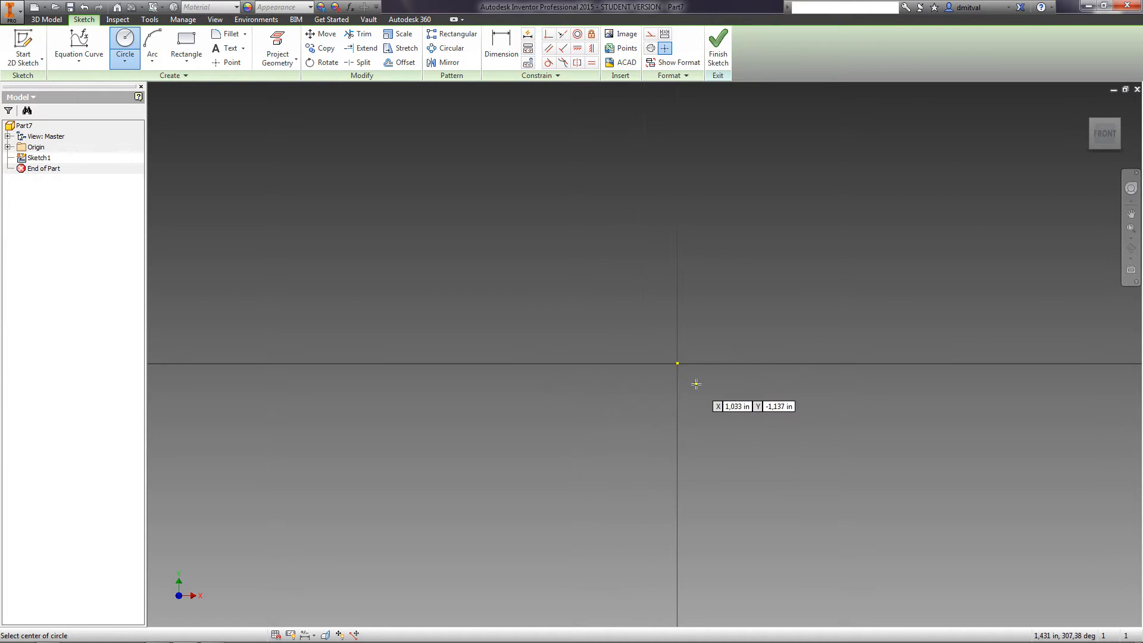
pyautogui.click(676, 363)
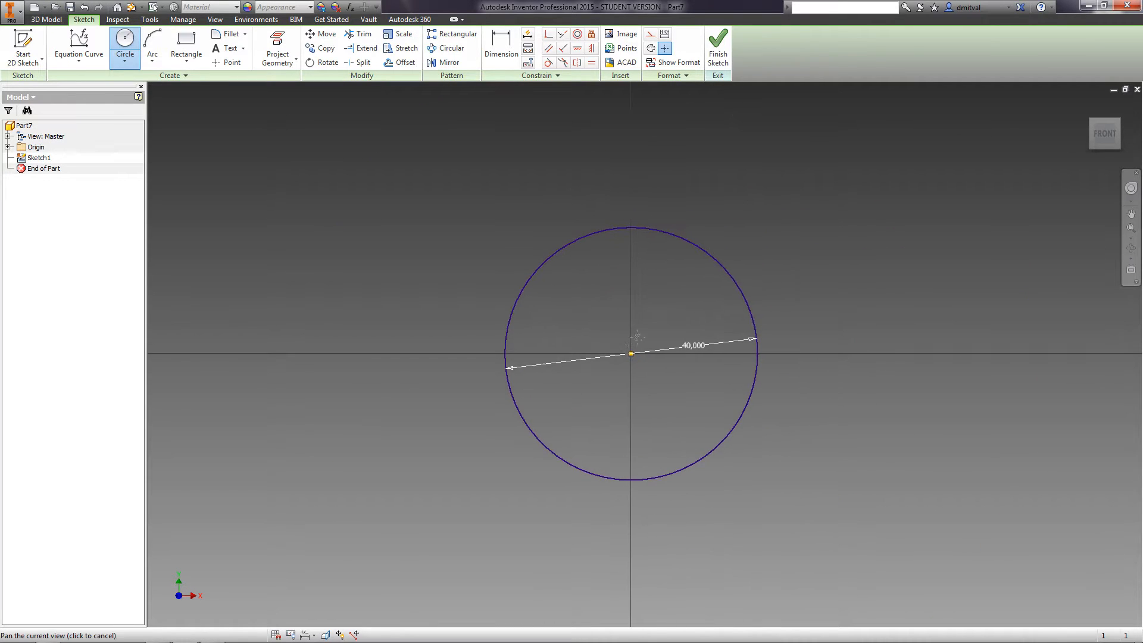
pyautogui.click(717, 47)
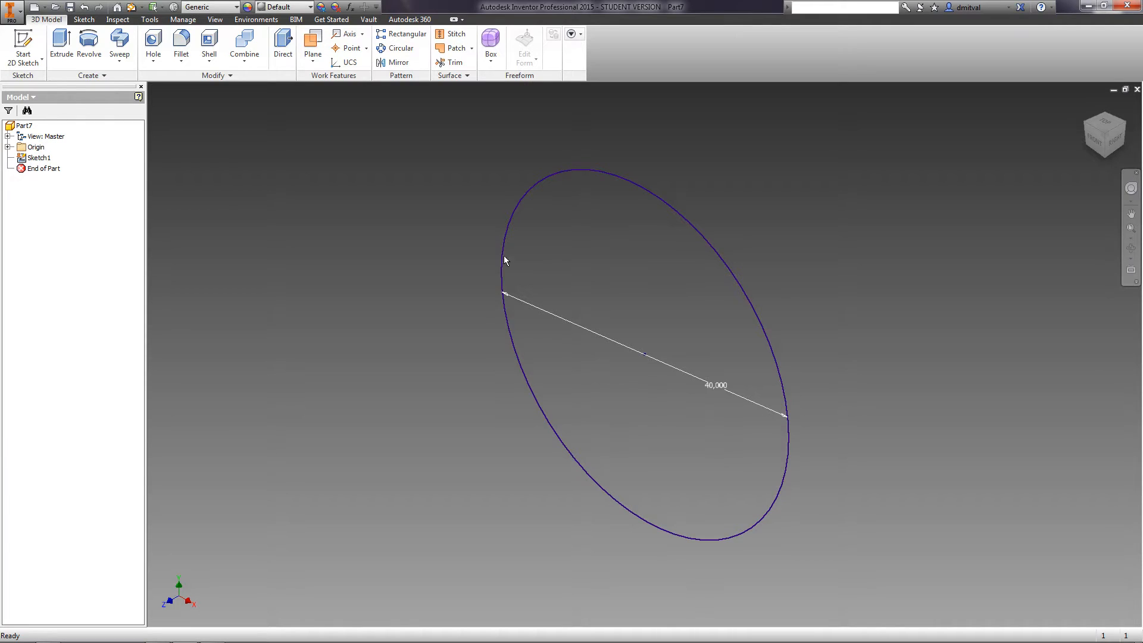
pyautogui.moveTo(476, 237)
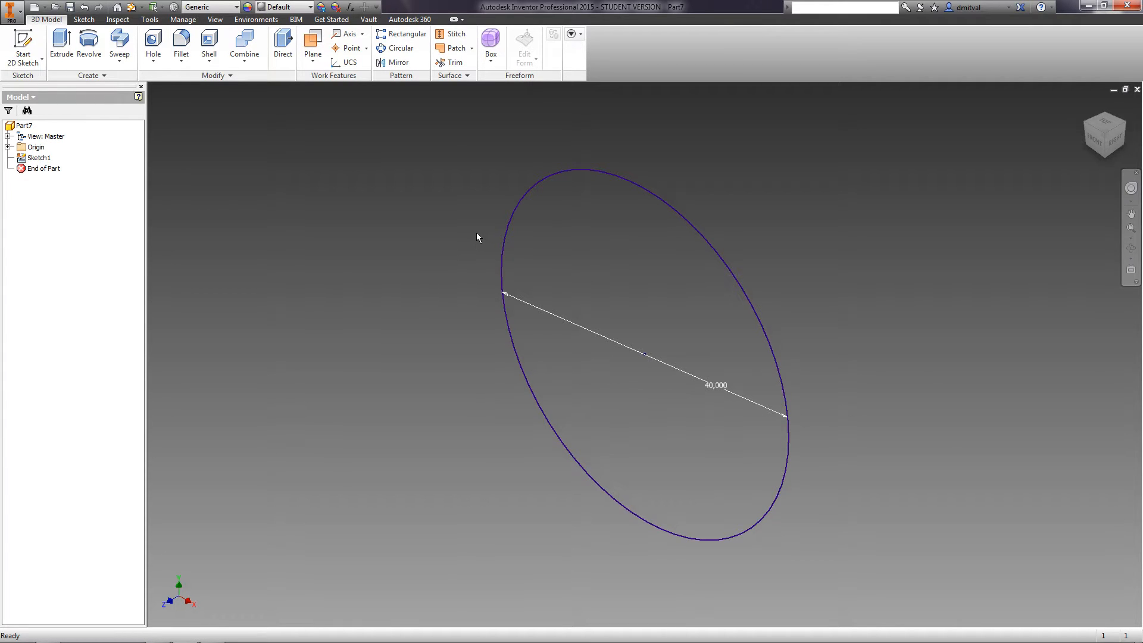
pyautogui.moveTo(313, 40)
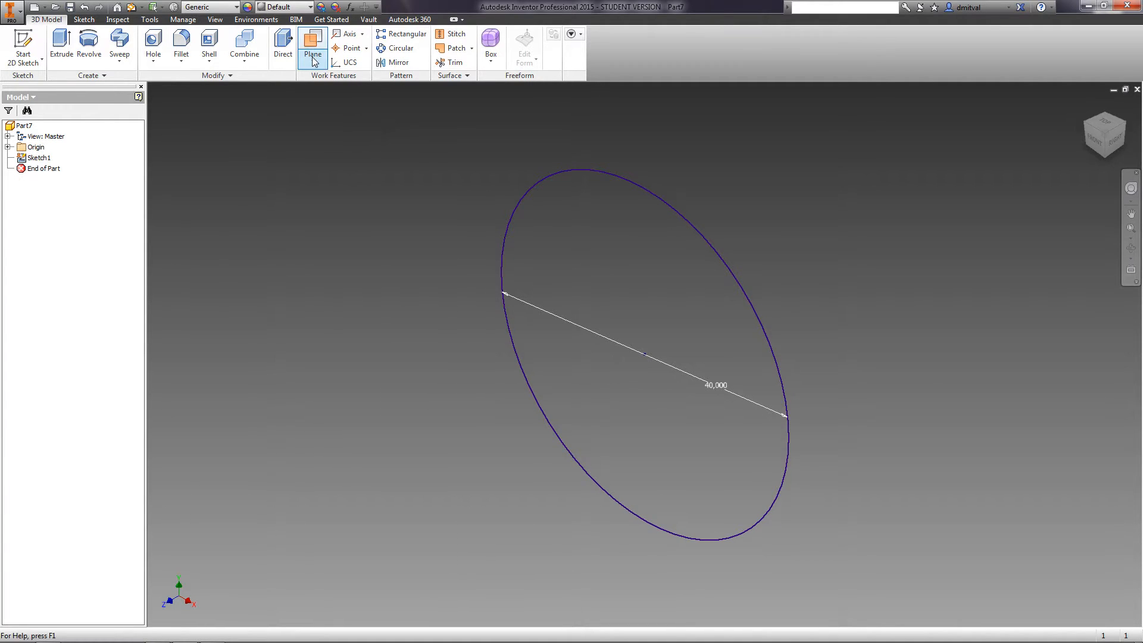
# Step: Create an Offset from Plane work plane 30 from the XY Plane
pyautogui.click(312, 54)
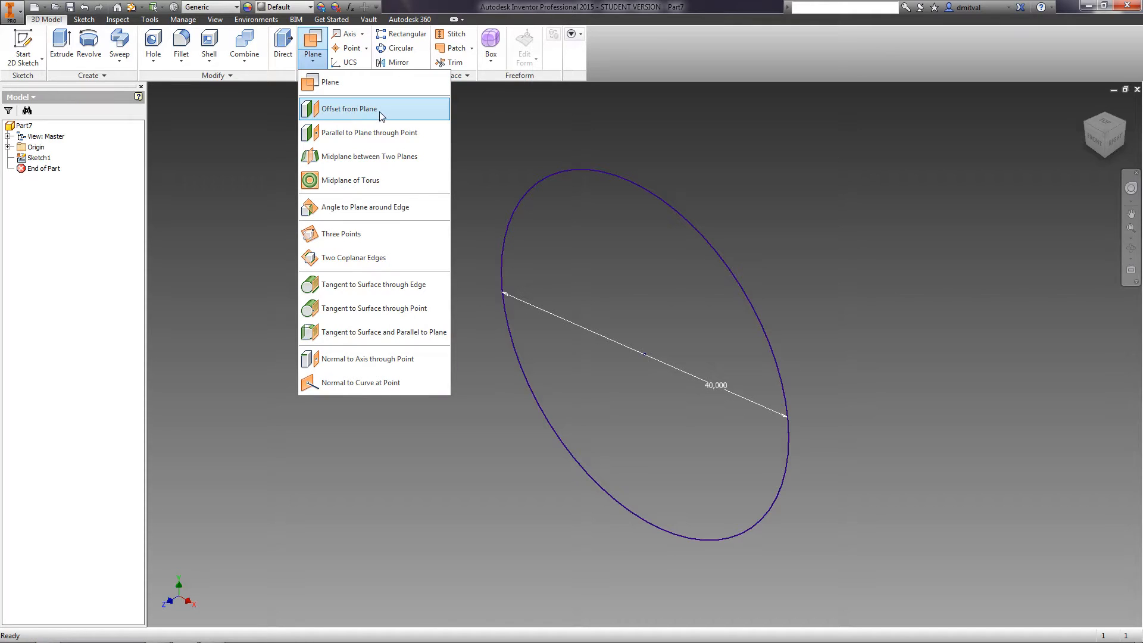
pyautogui.moveTo(348, 108)
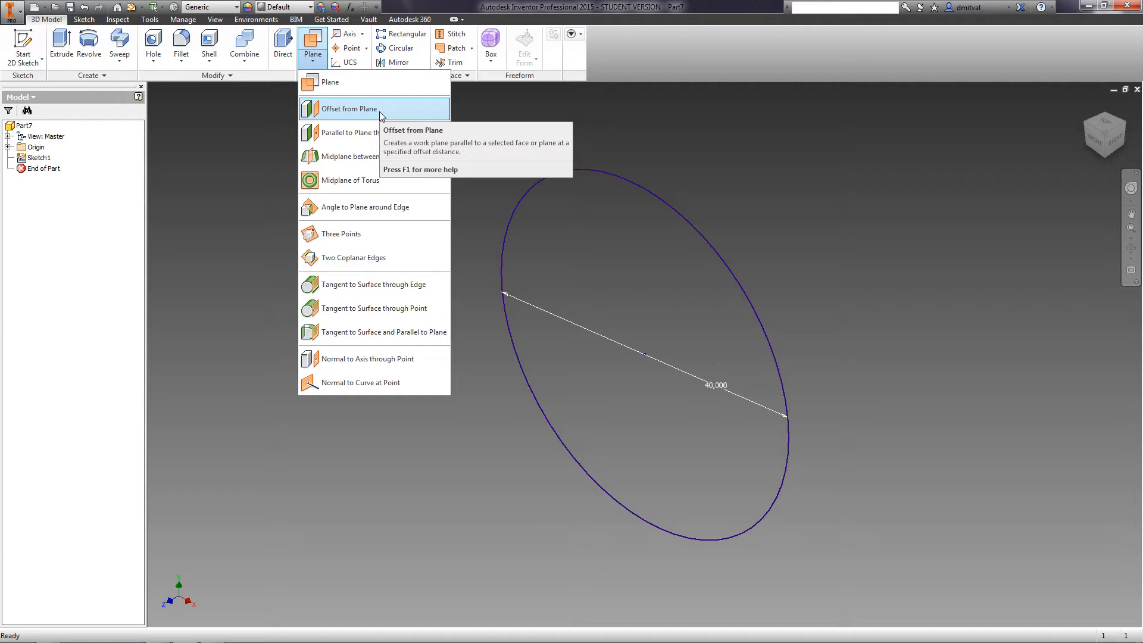
pyautogui.click(350, 108)
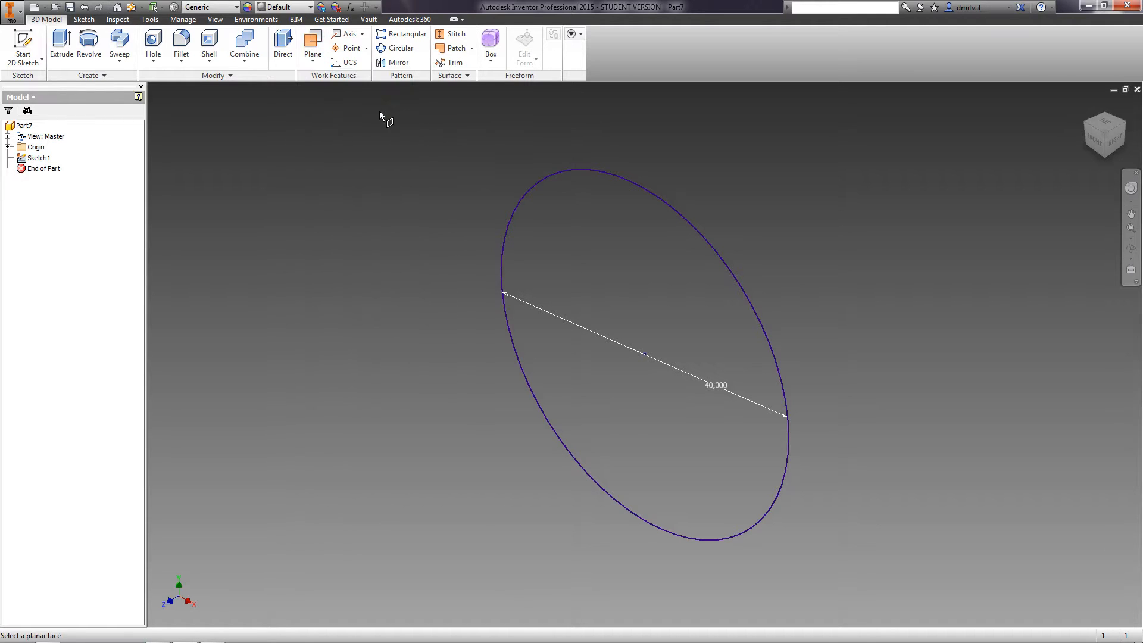
pyautogui.click(8, 147)
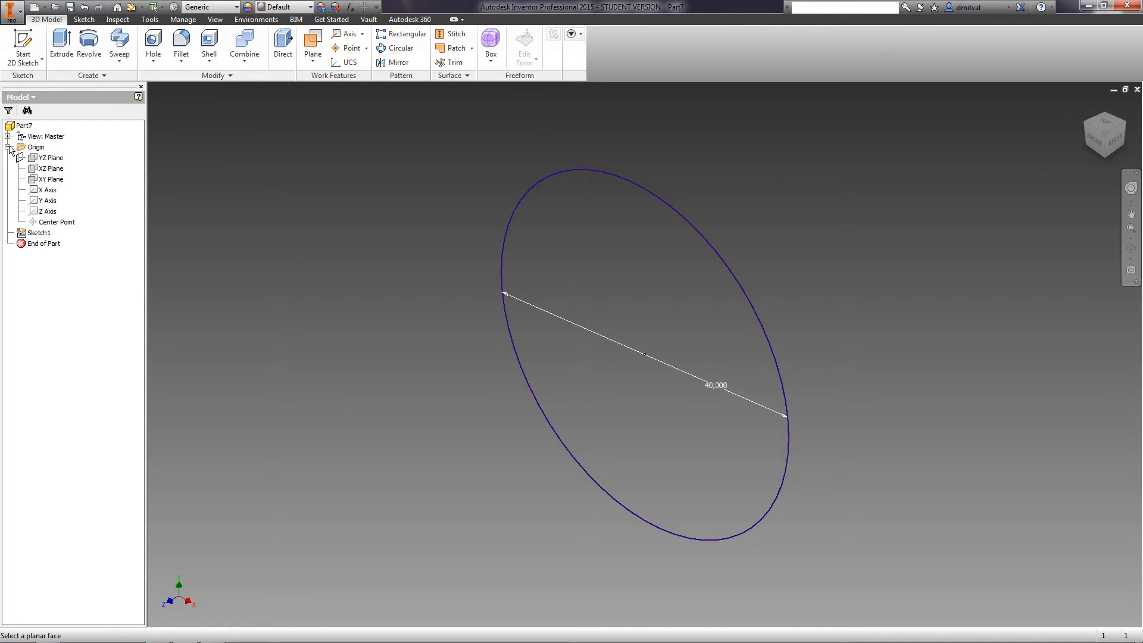
pyautogui.click(50, 179)
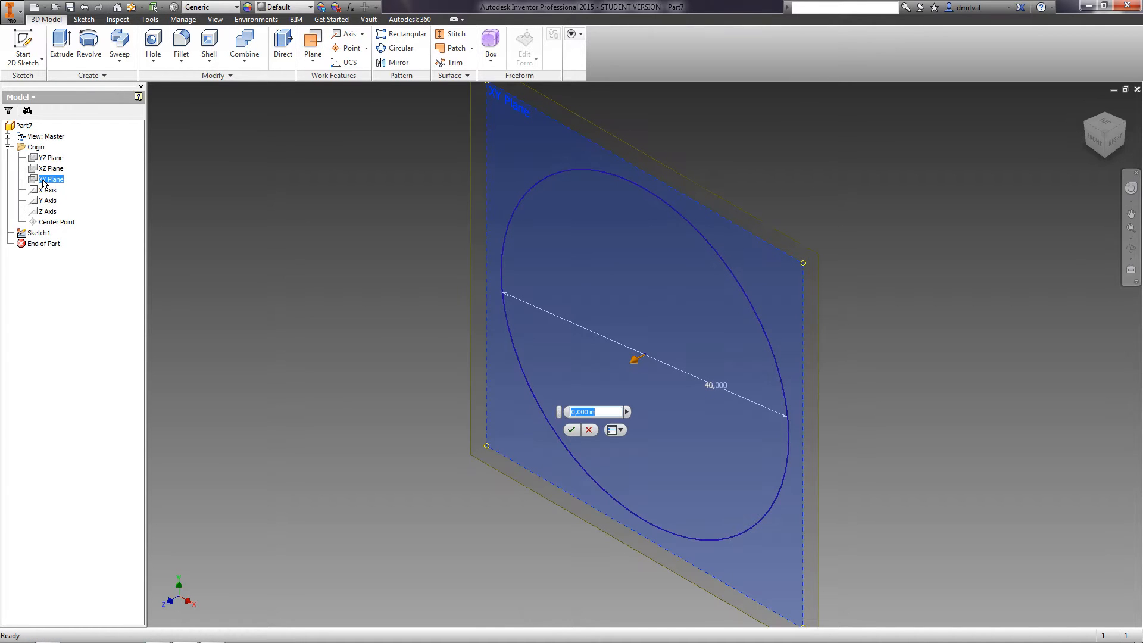
pyautogui.write('30')
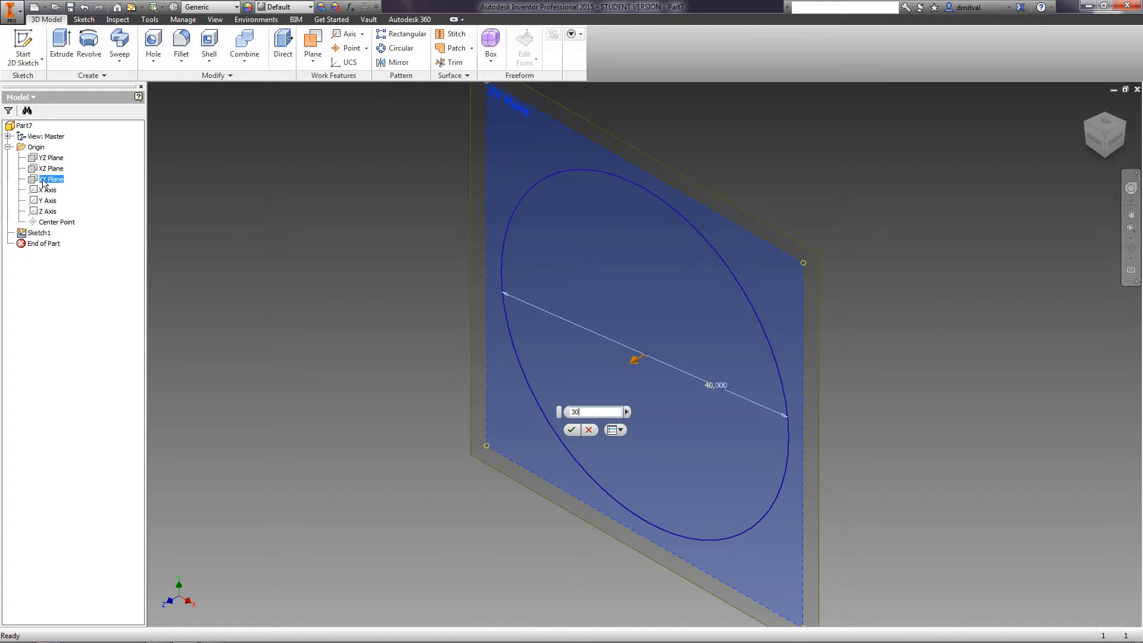
pyautogui.click(572, 429)
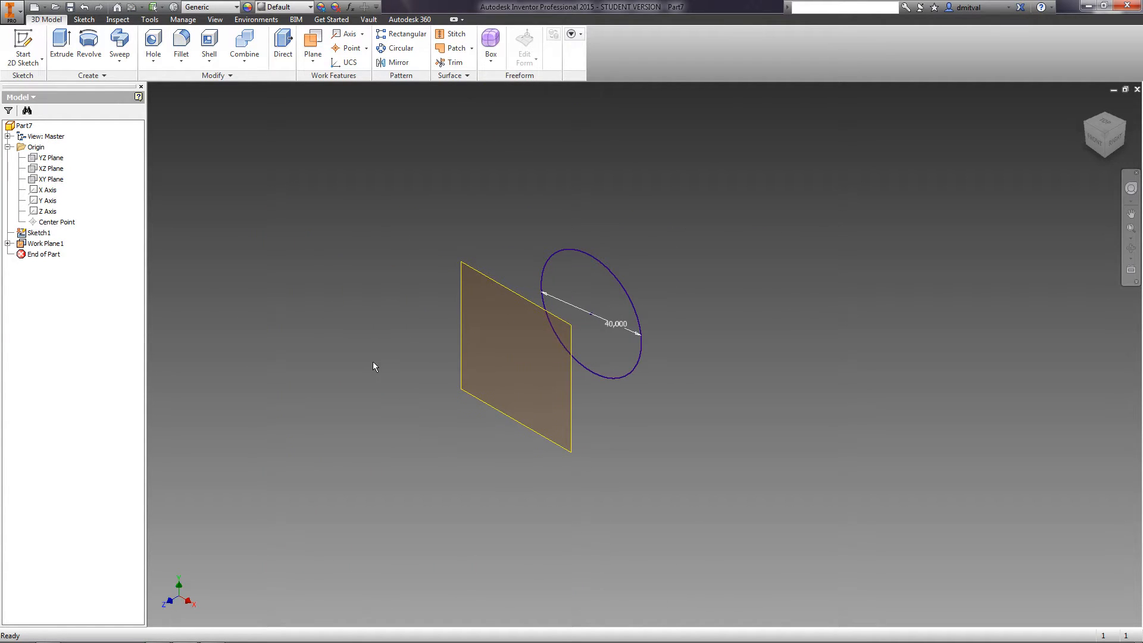
pyautogui.moveTo(360, 345)
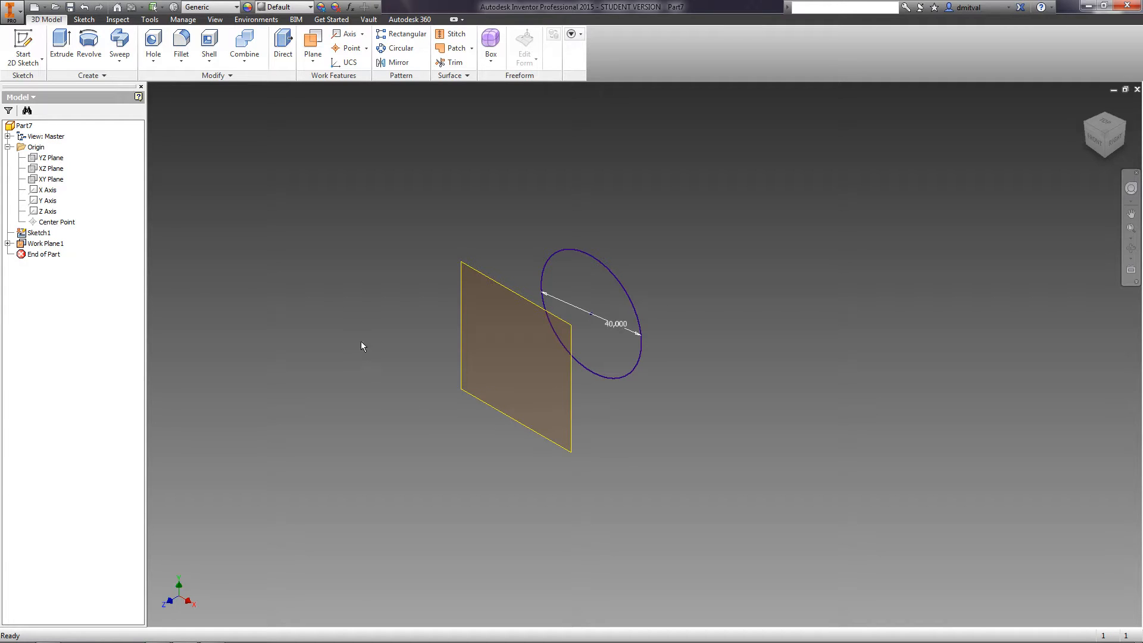
pyautogui.moveTo(195, 150)
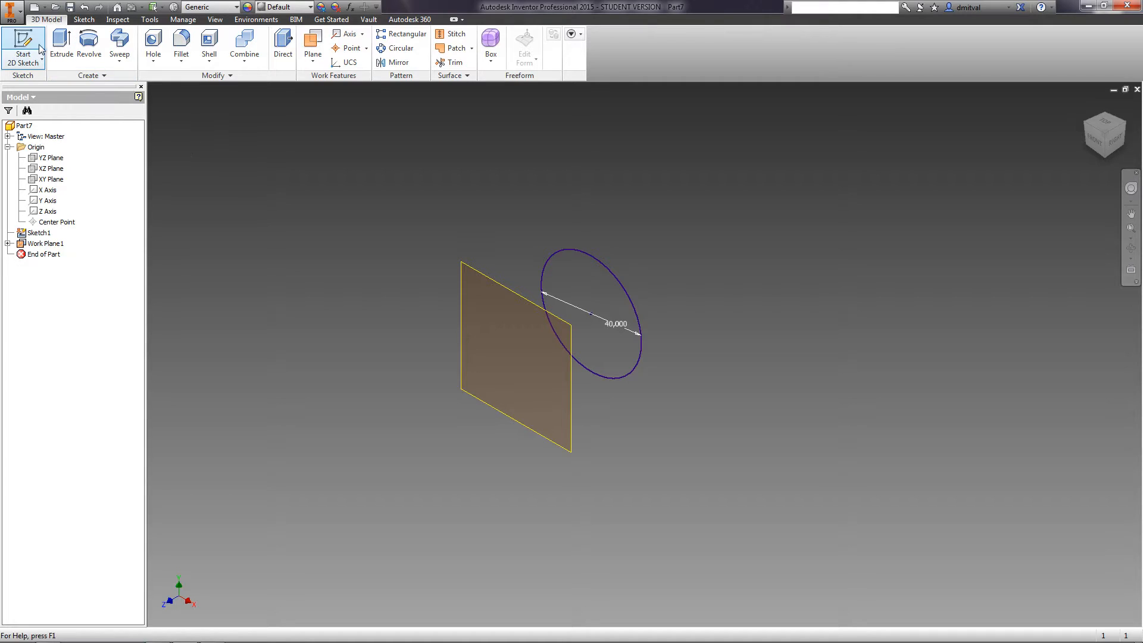
# Step: Start a sketch on the 30 offset work plane and draw a rectangle inside the circle
pyautogui.click(22, 45)
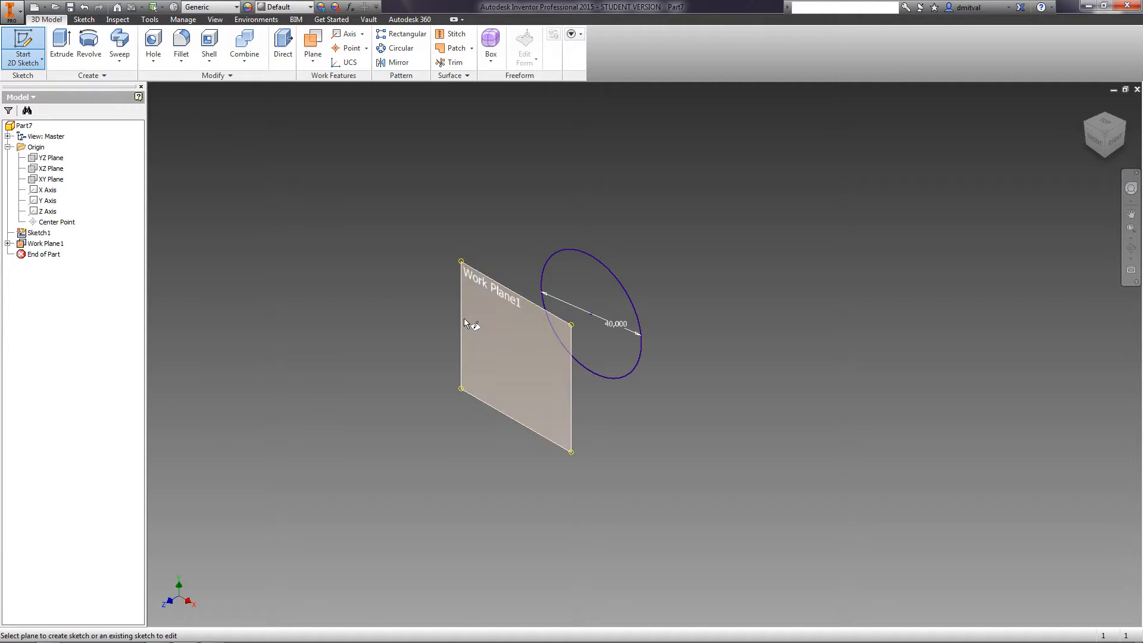
pyautogui.click(45, 243)
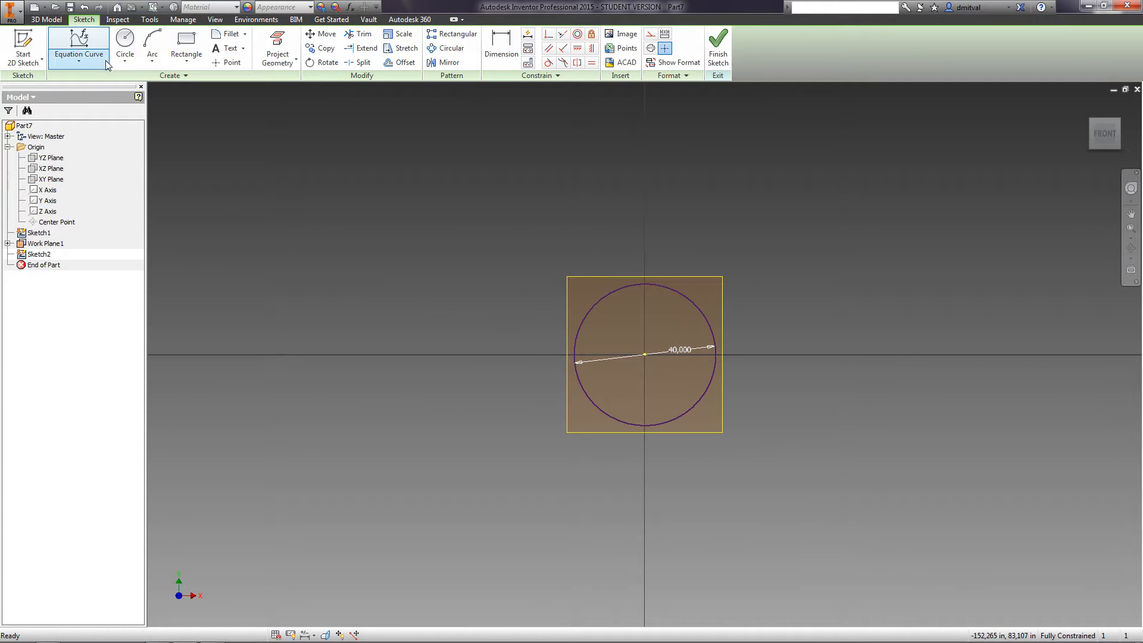
pyautogui.click(186, 48)
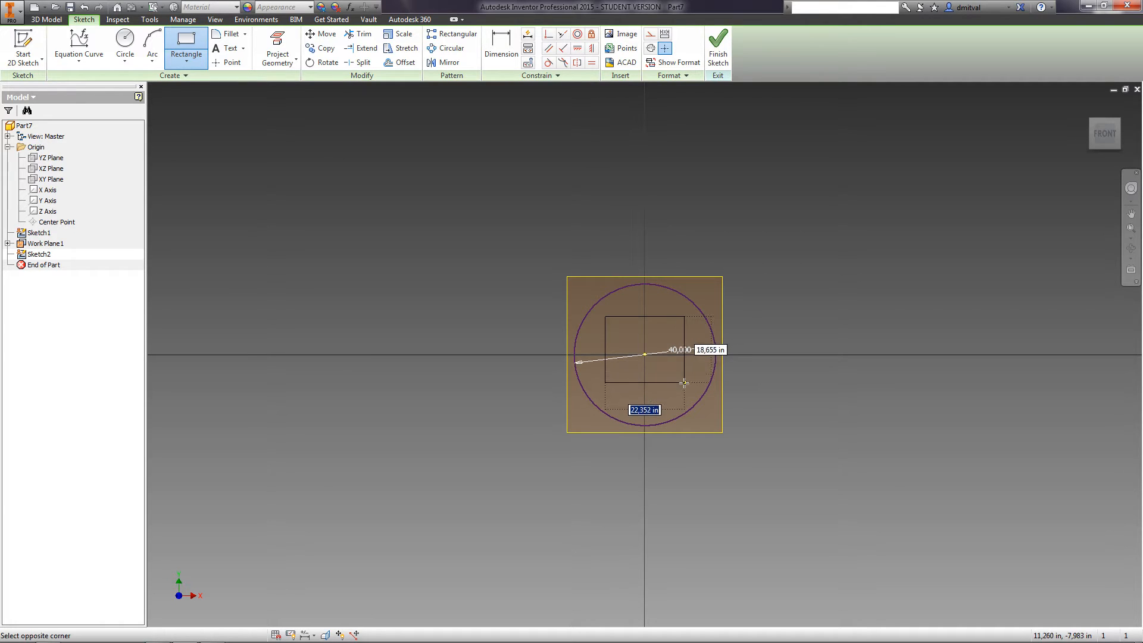
pyautogui.moveTo(682, 385)
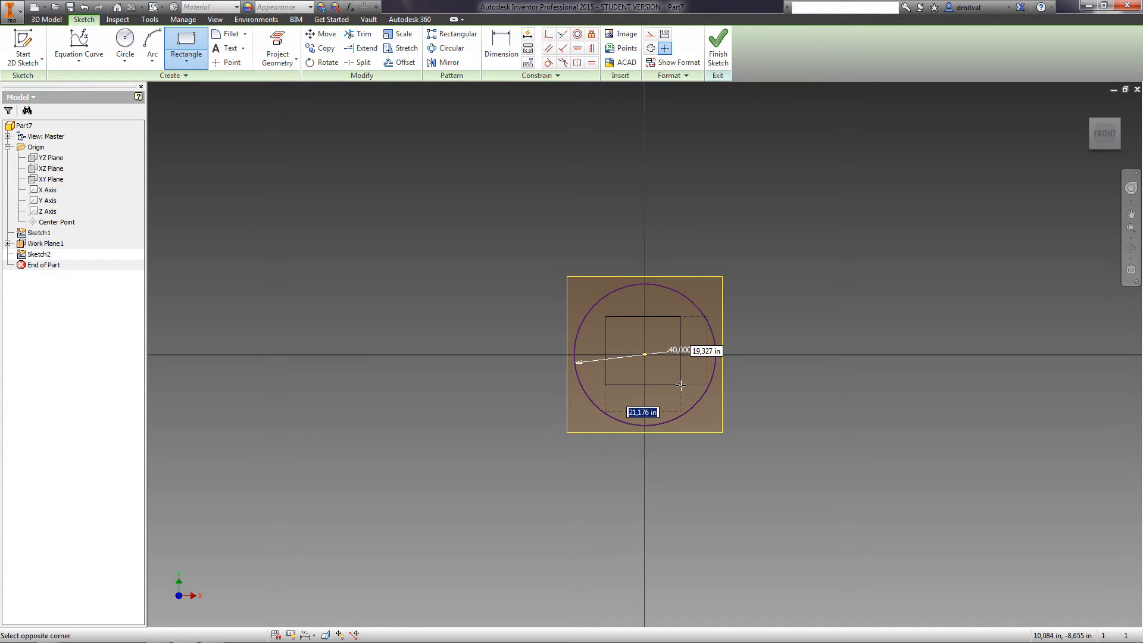
pyautogui.click(682, 383)
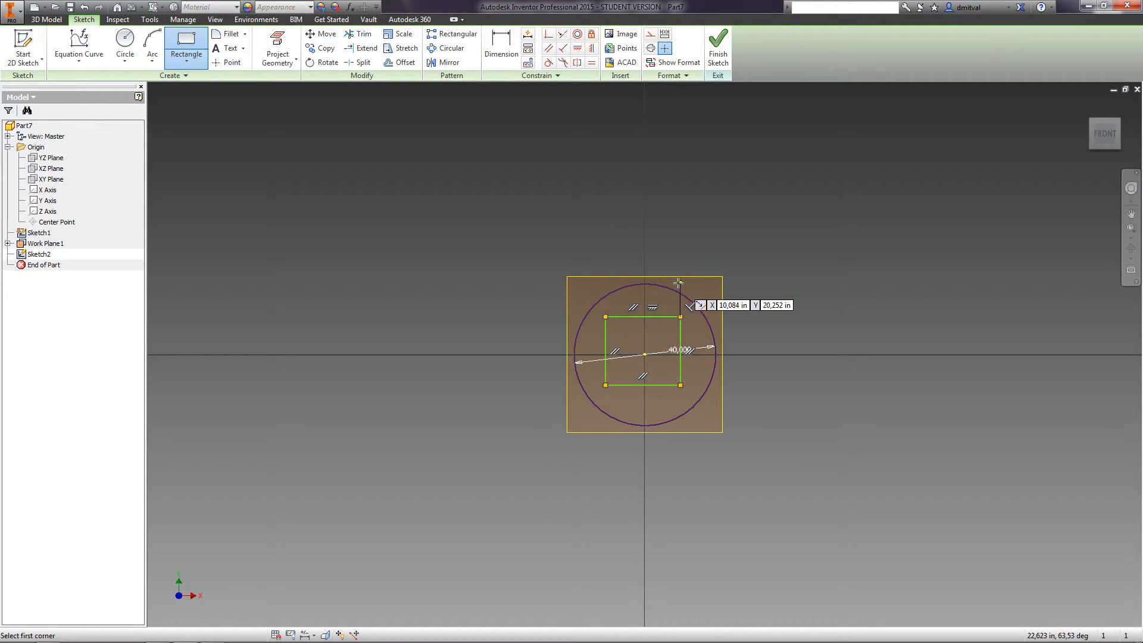
pyautogui.moveTo(618, 220)
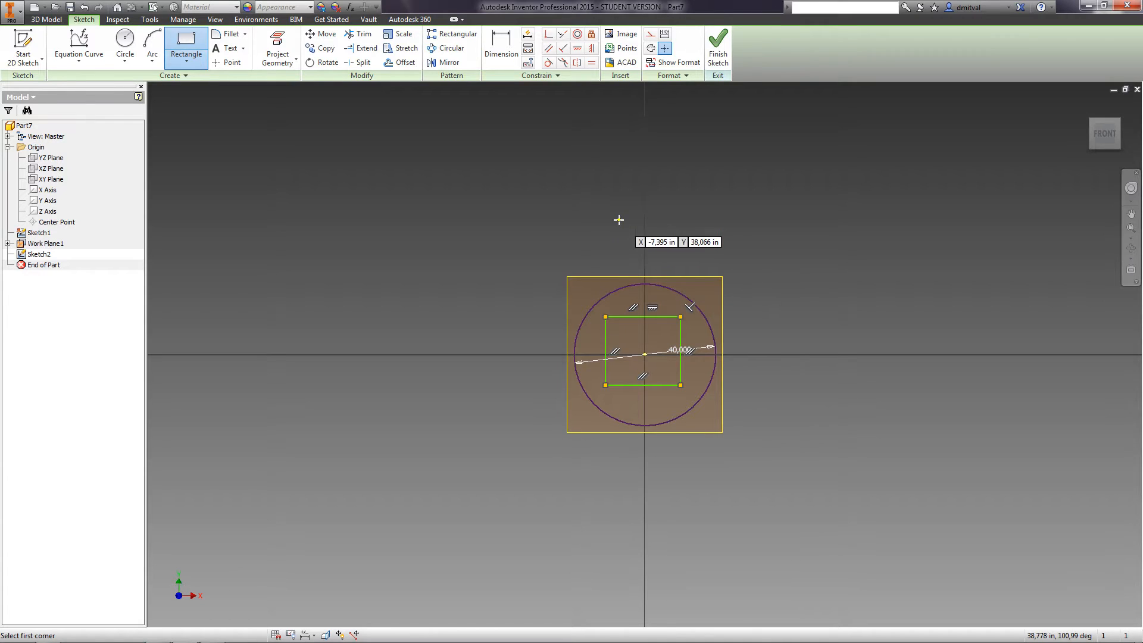
pyautogui.moveTo(594, 87)
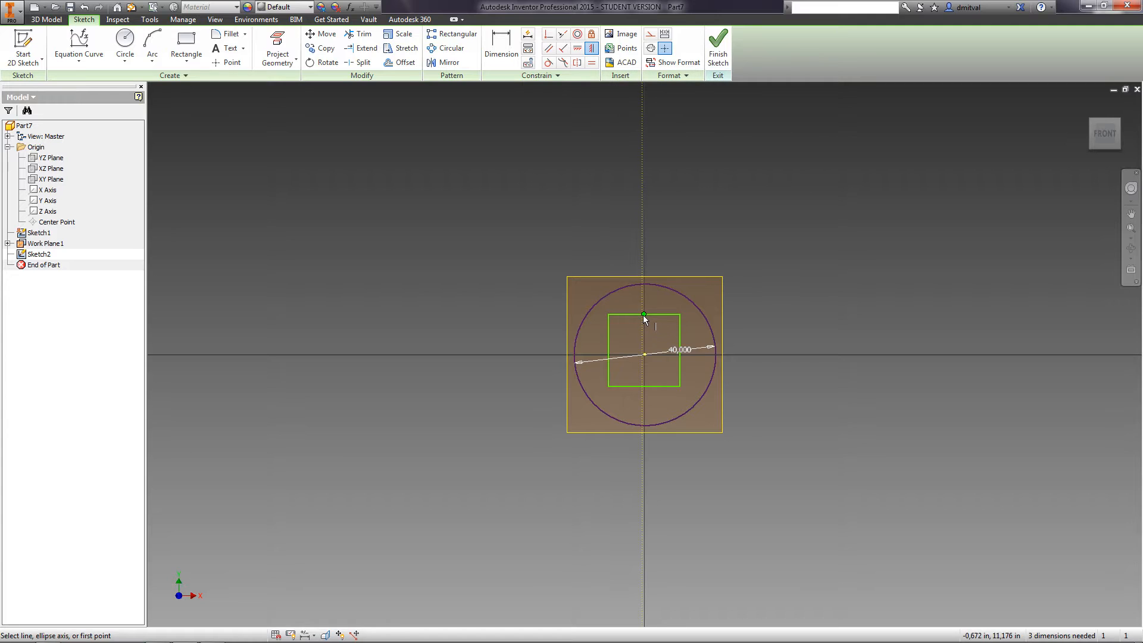
# Step: Constrain the square centred on the origin and dimension its width to 25
pyautogui.click(643, 314)
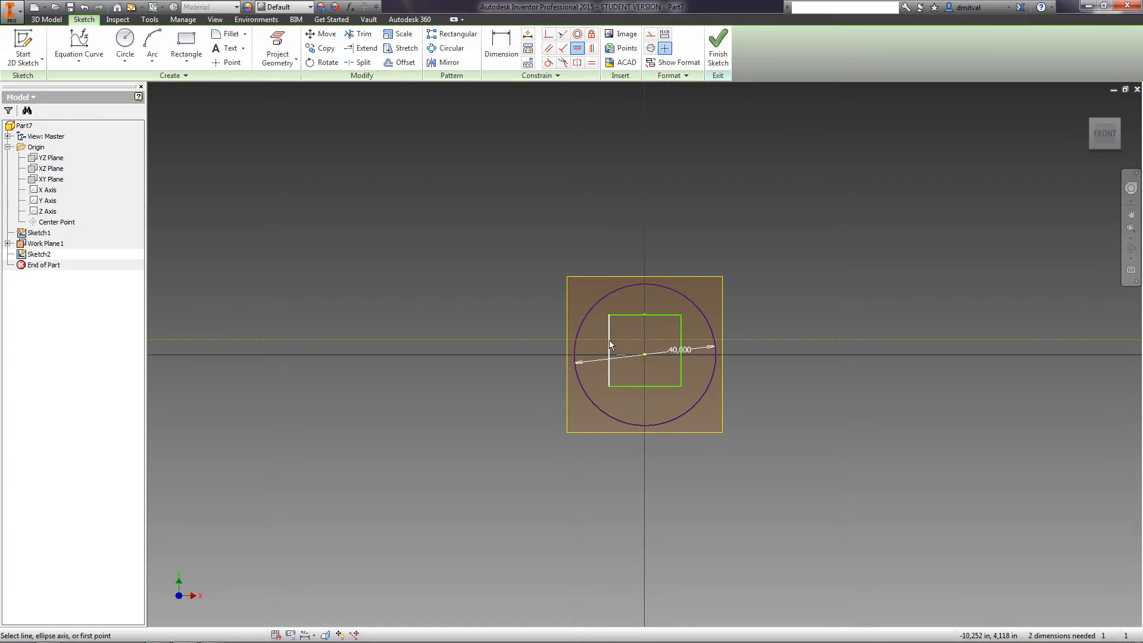
pyautogui.click(610, 350)
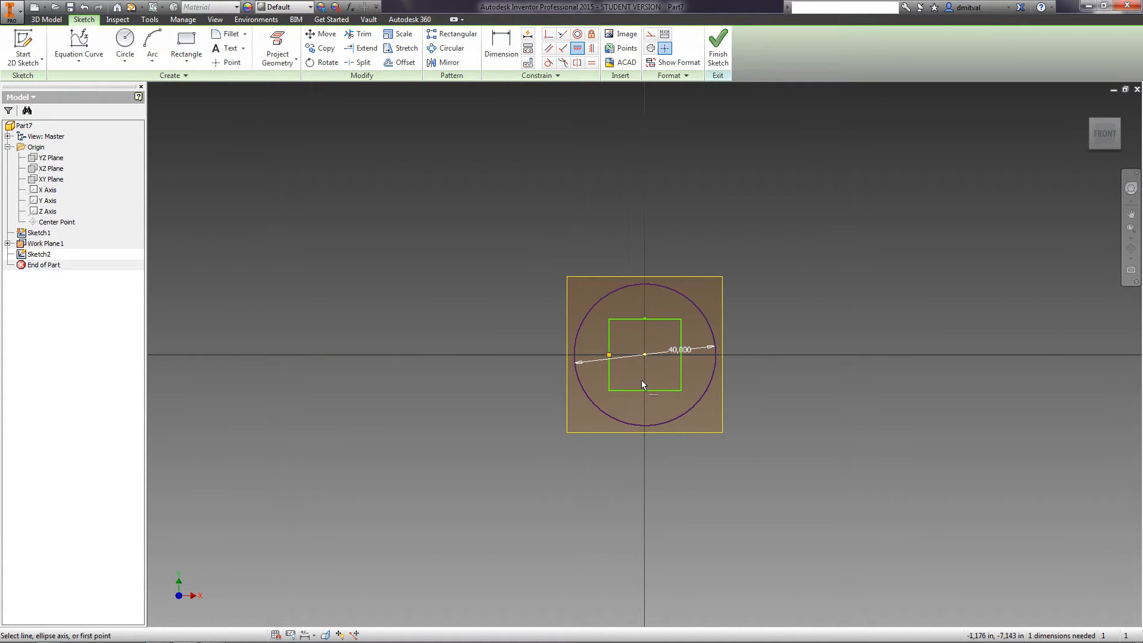
pyautogui.click(500, 44)
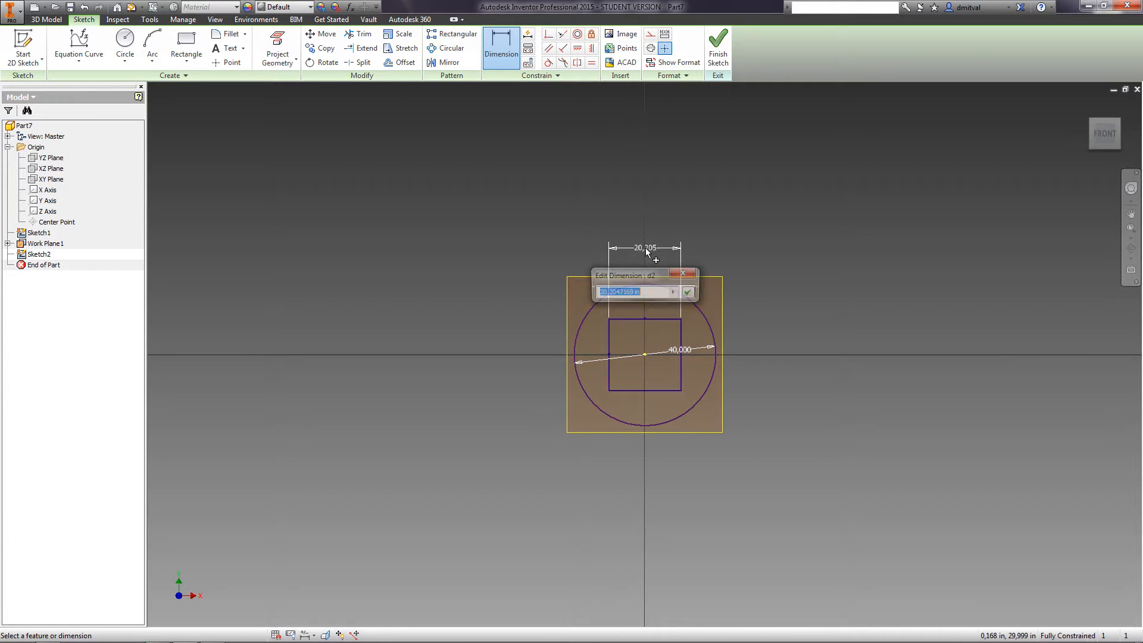
pyautogui.click(688, 292)
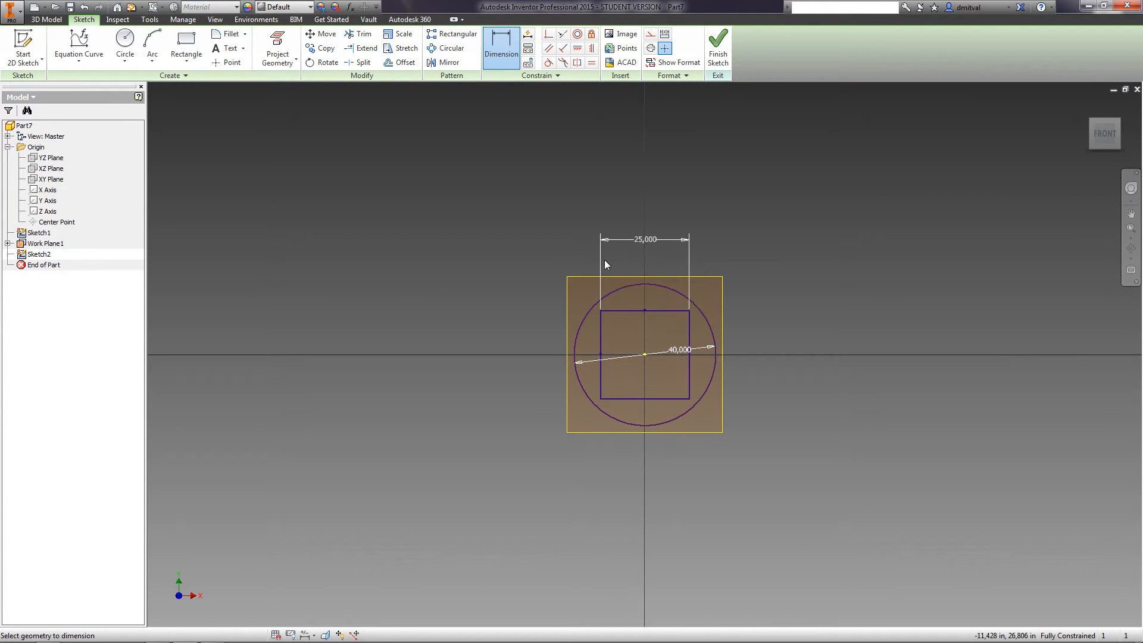
# Step: Finish the square sketch, add a work plane offset 60 from XY, and sketch on it
pyautogui.click(717, 44)
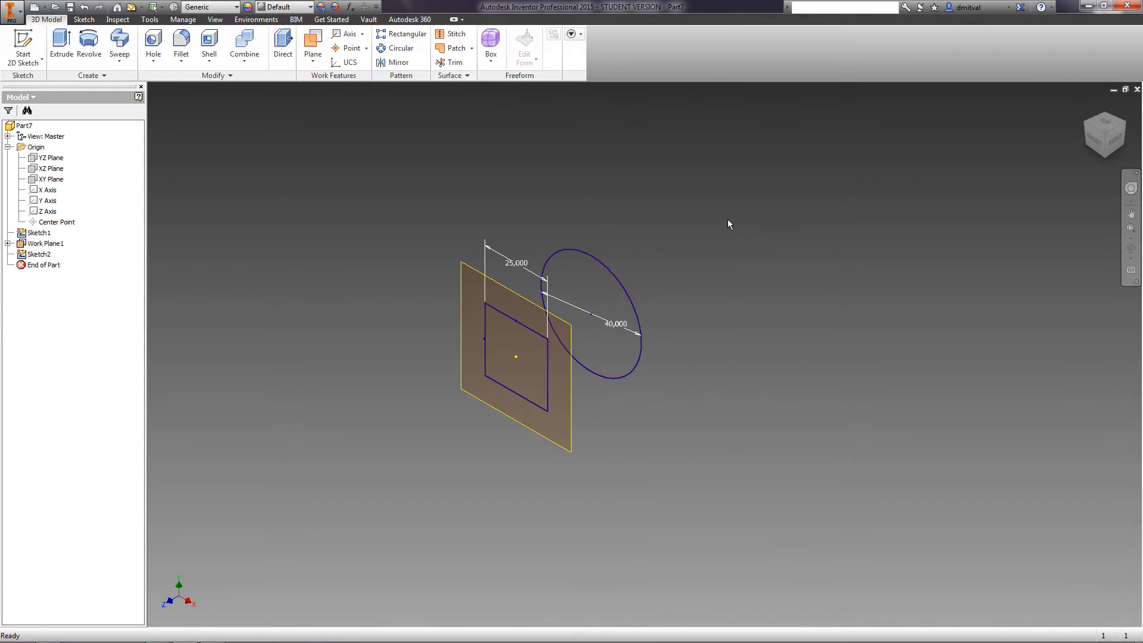
pyautogui.click(312, 53)
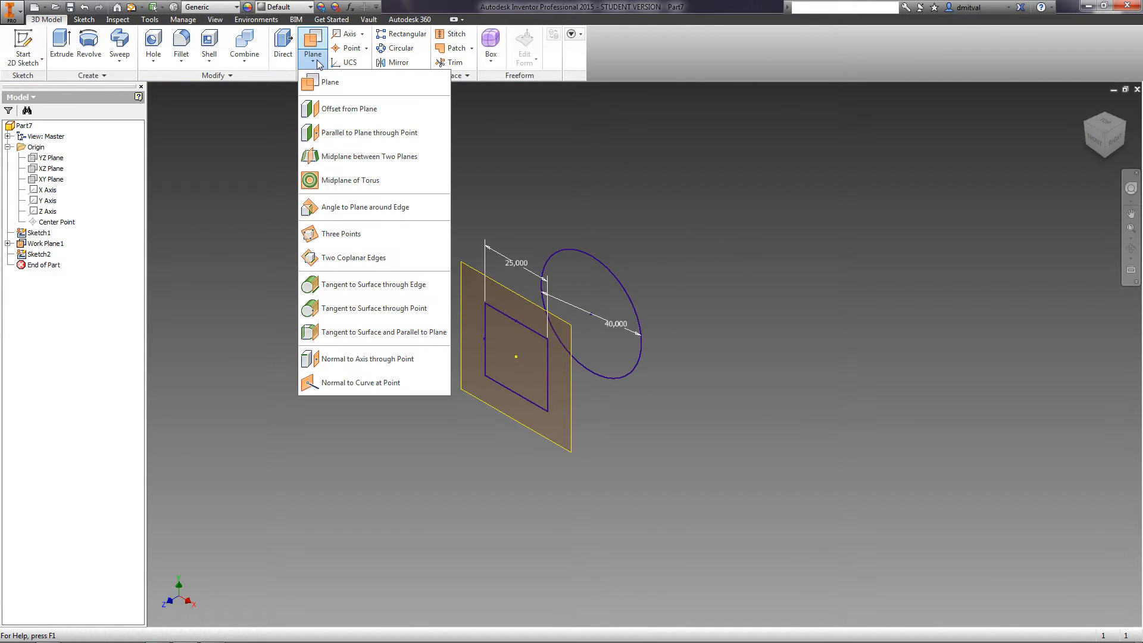
pyautogui.moveTo(337, 108)
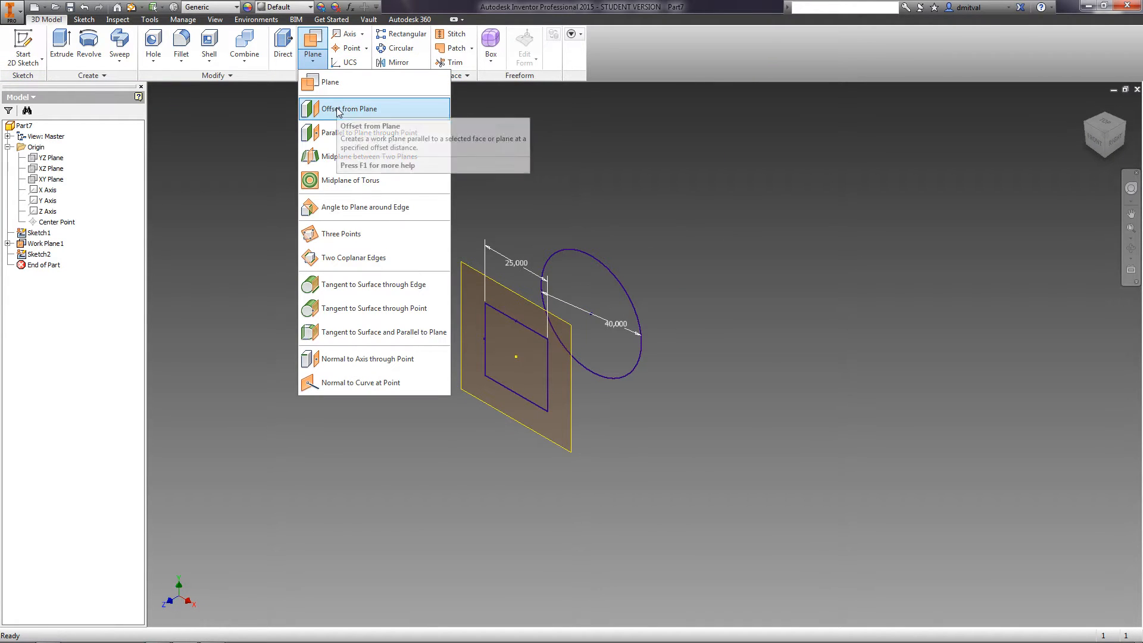
pyautogui.click(341, 108)
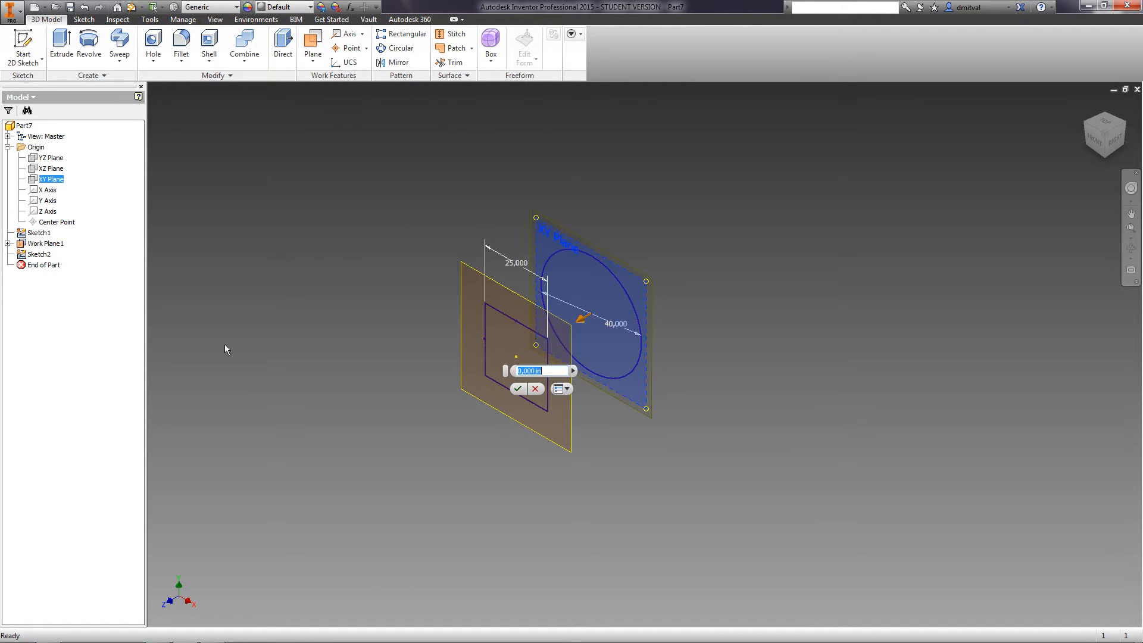
pyautogui.write('60')
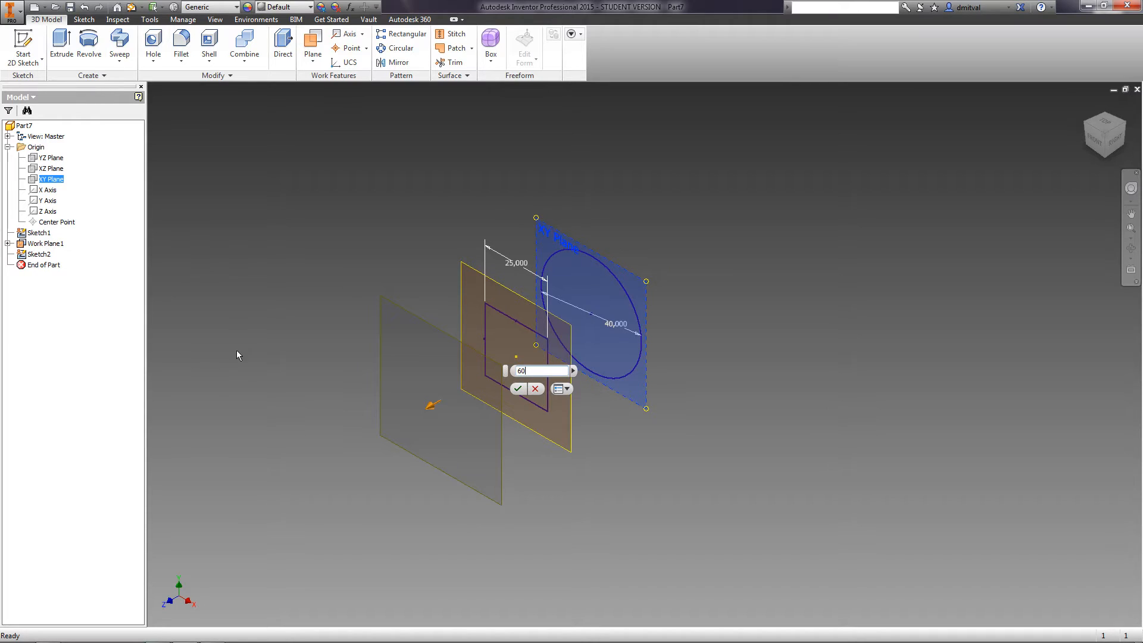
pyautogui.click(518, 388)
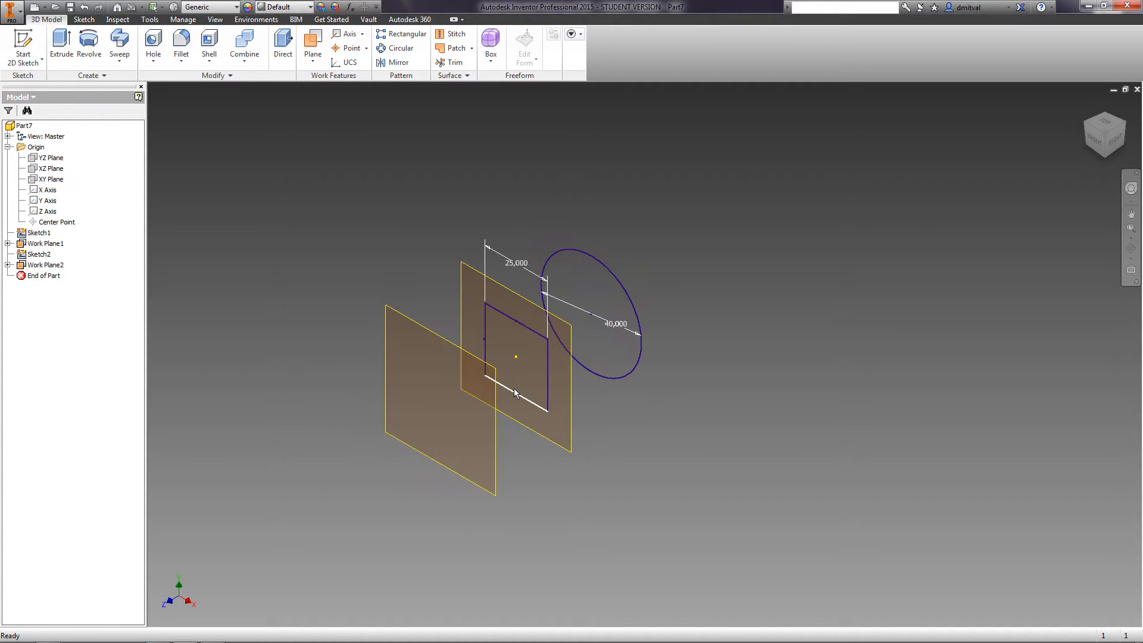
pyautogui.click(23, 47)
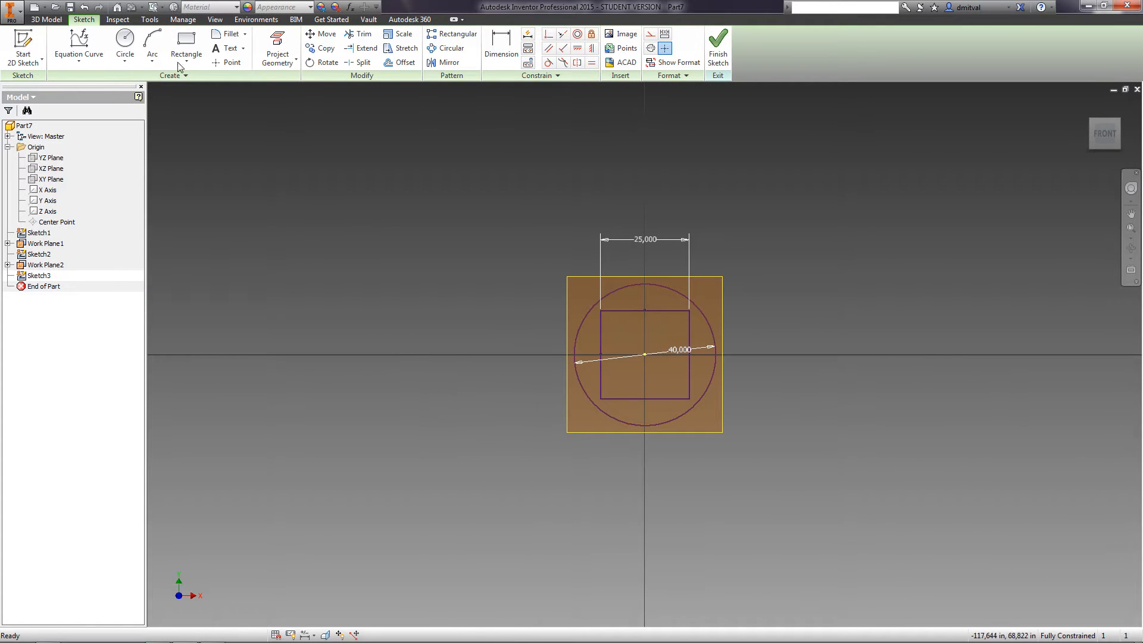
# Step: Draw a 30-diameter circle at the origin and finish the sketch
pyautogui.click(124, 43)
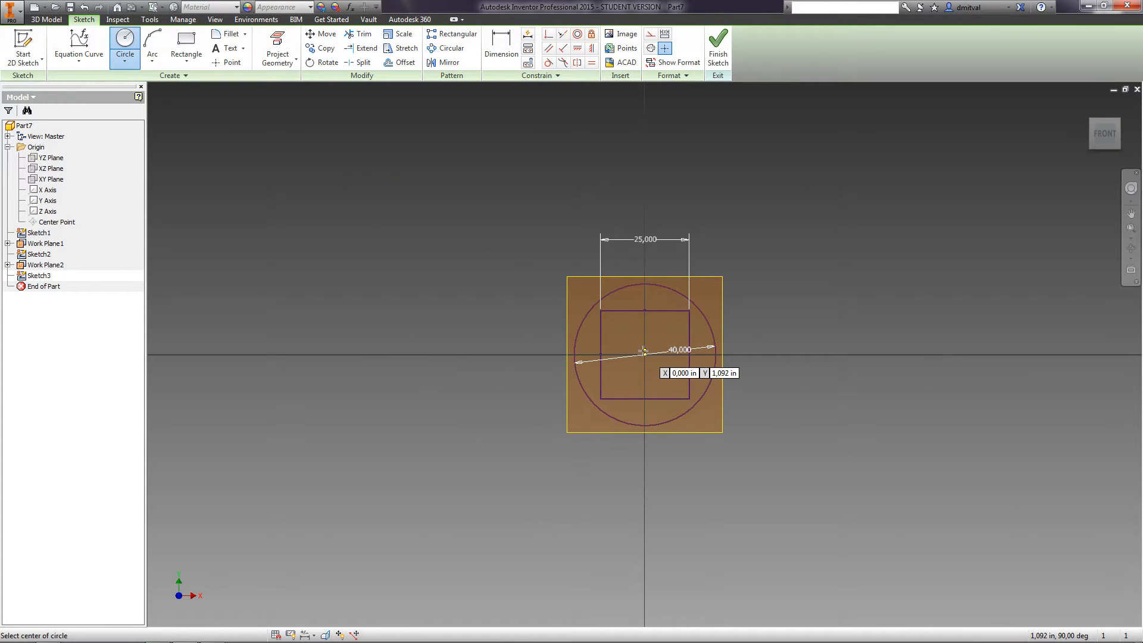
pyautogui.click(644, 353)
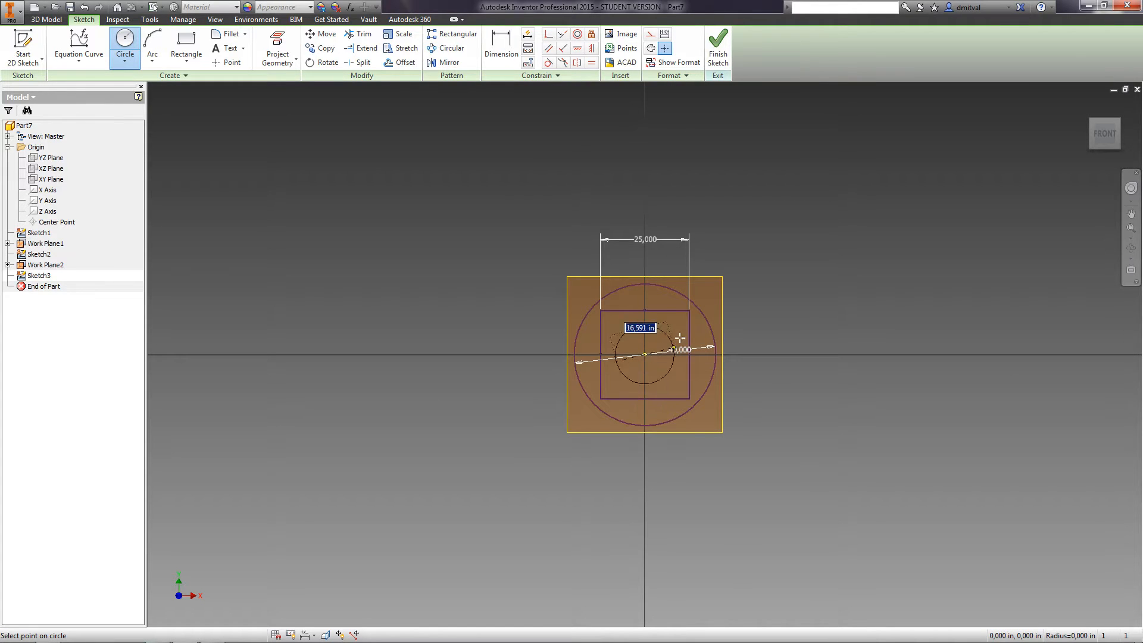
pyautogui.moveTo(743, 315)
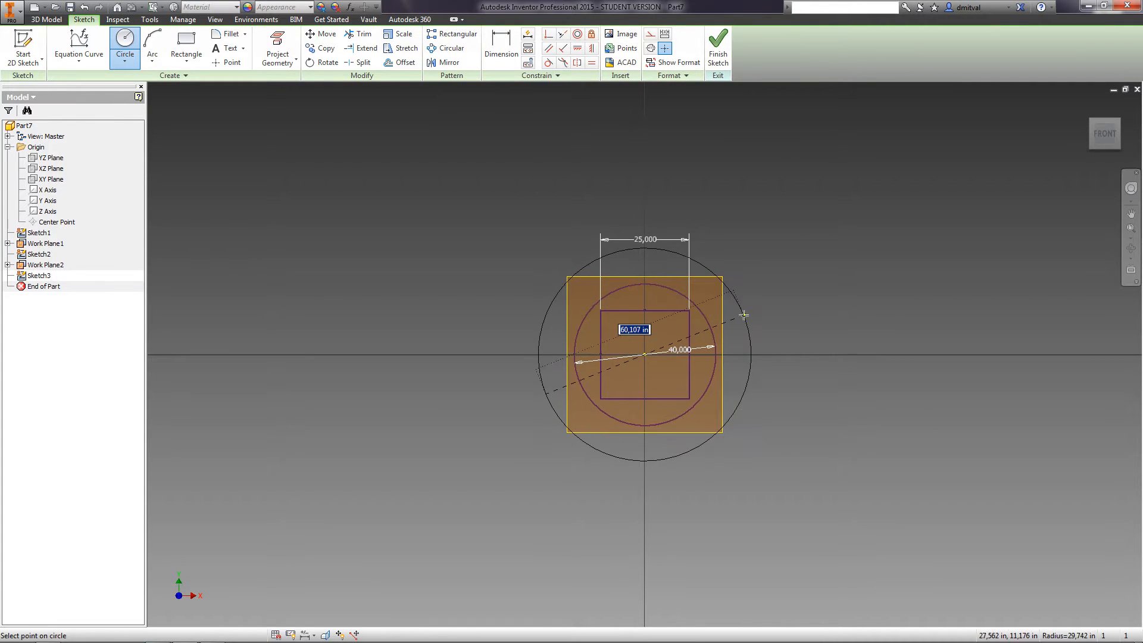
pyautogui.moveTo(744, 315)
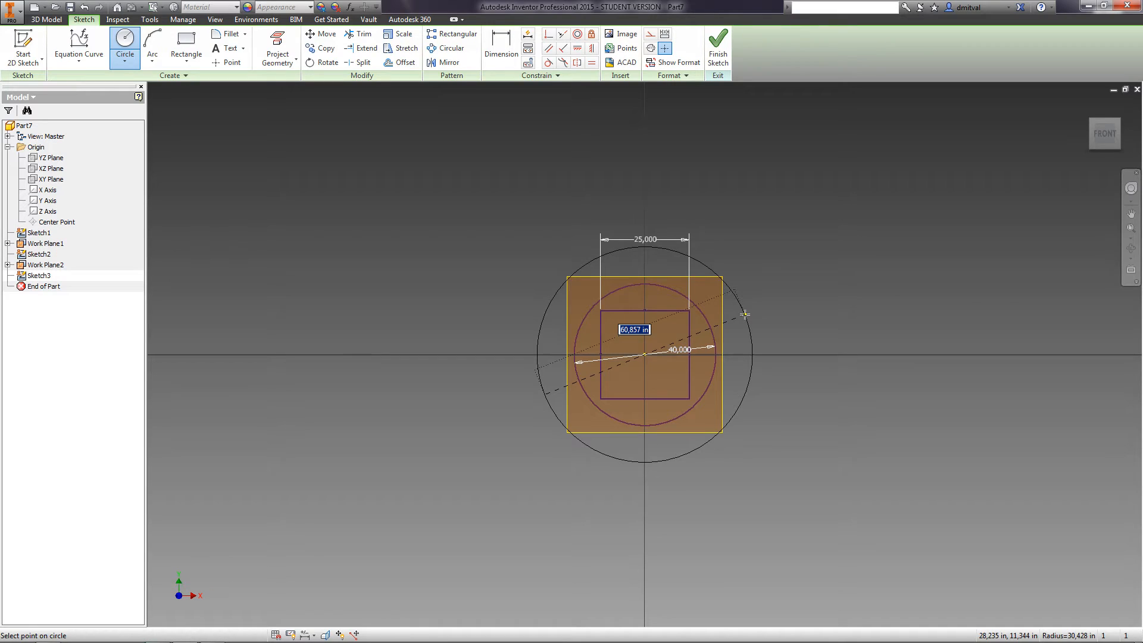
pyautogui.write('30')
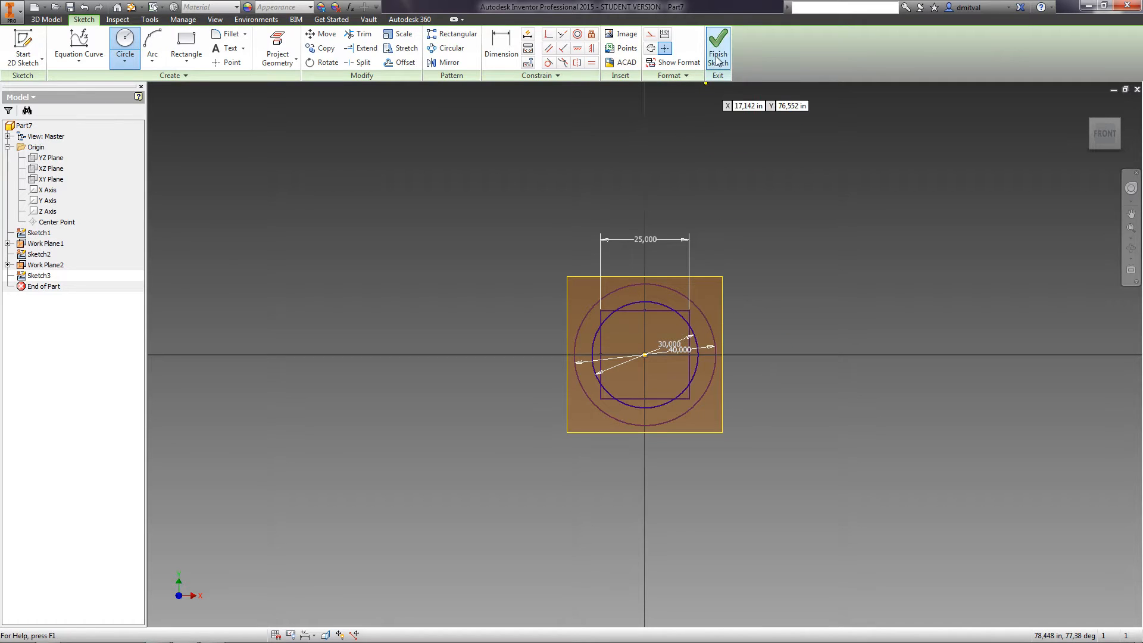
pyautogui.click(717, 47)
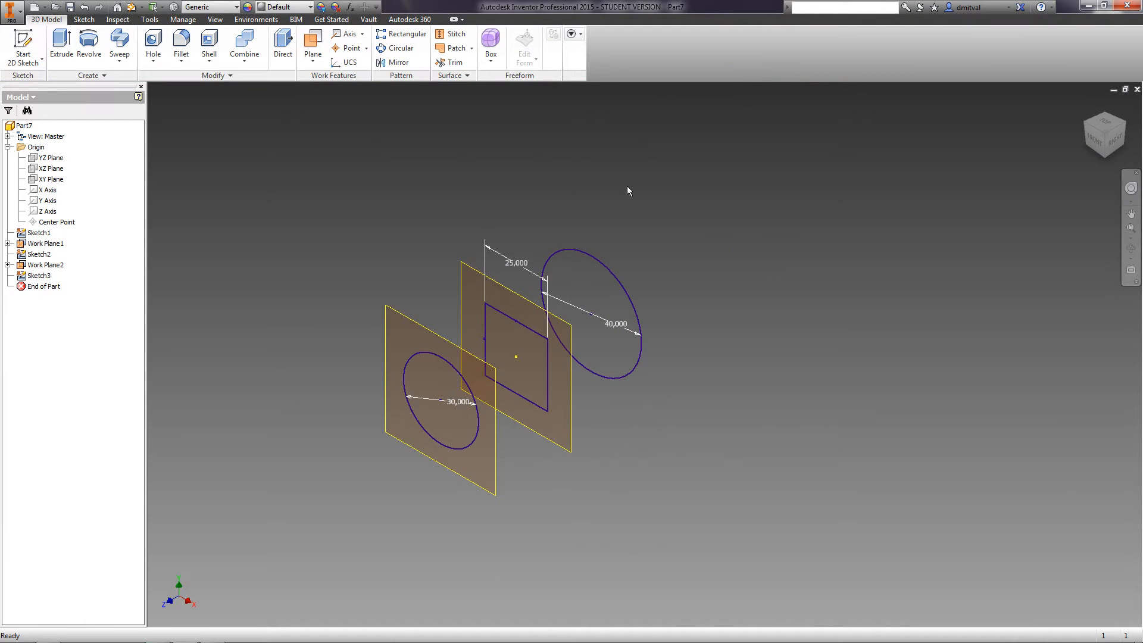
pyautogui.click(312, 53)
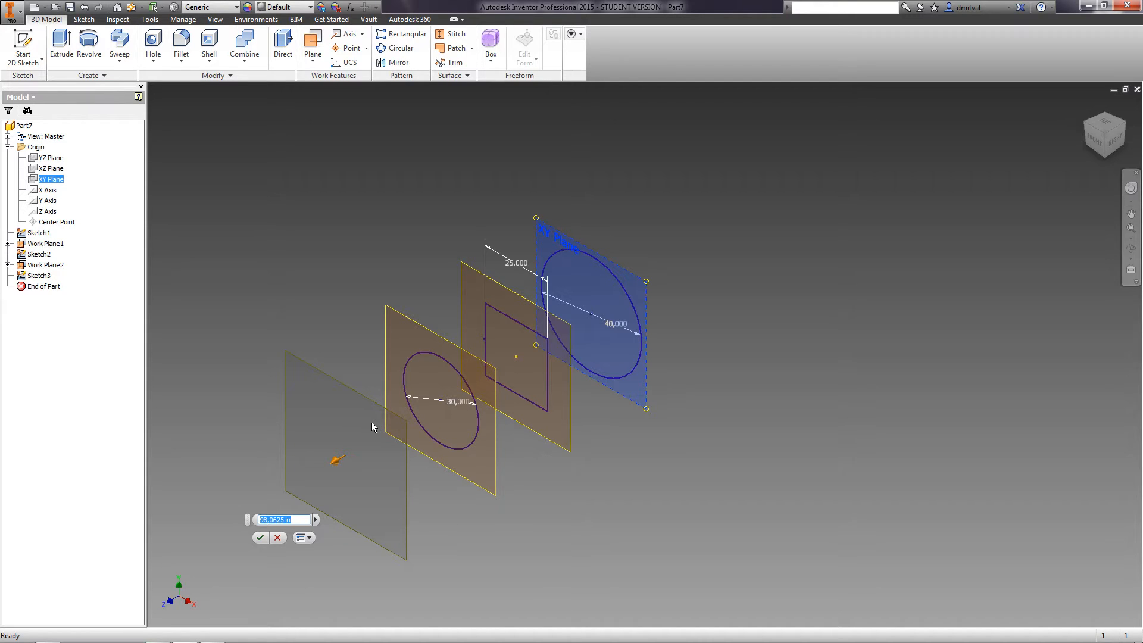
# Step: Enter an 80 offset from the XY Plane and confirm the third work plane
pyautogui.write('80')
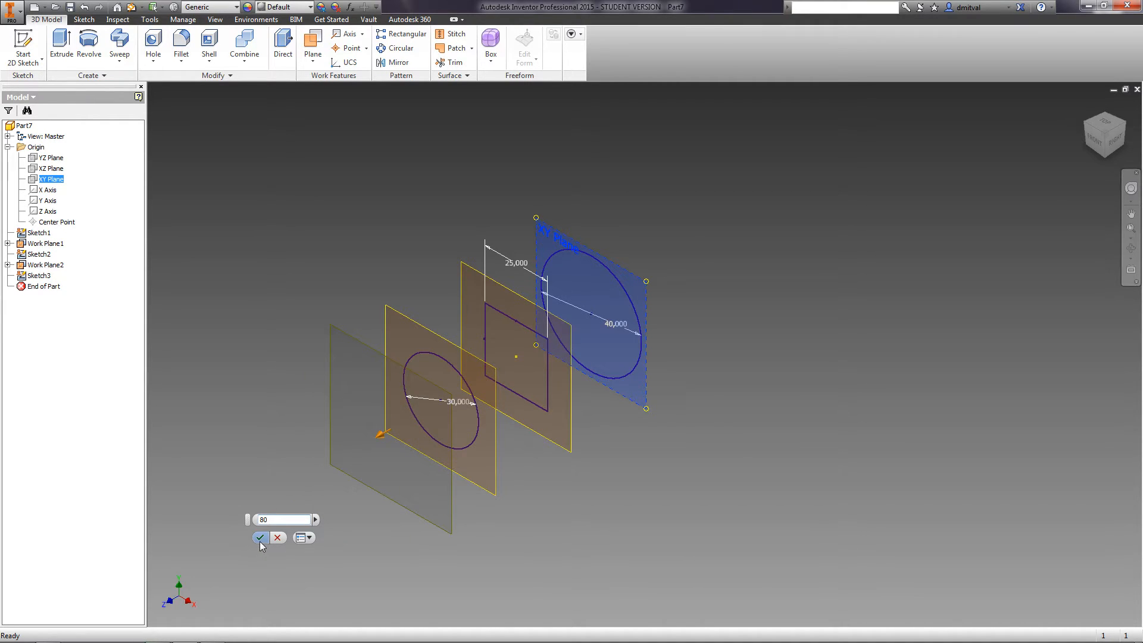
pyautogui.click(259, 536)
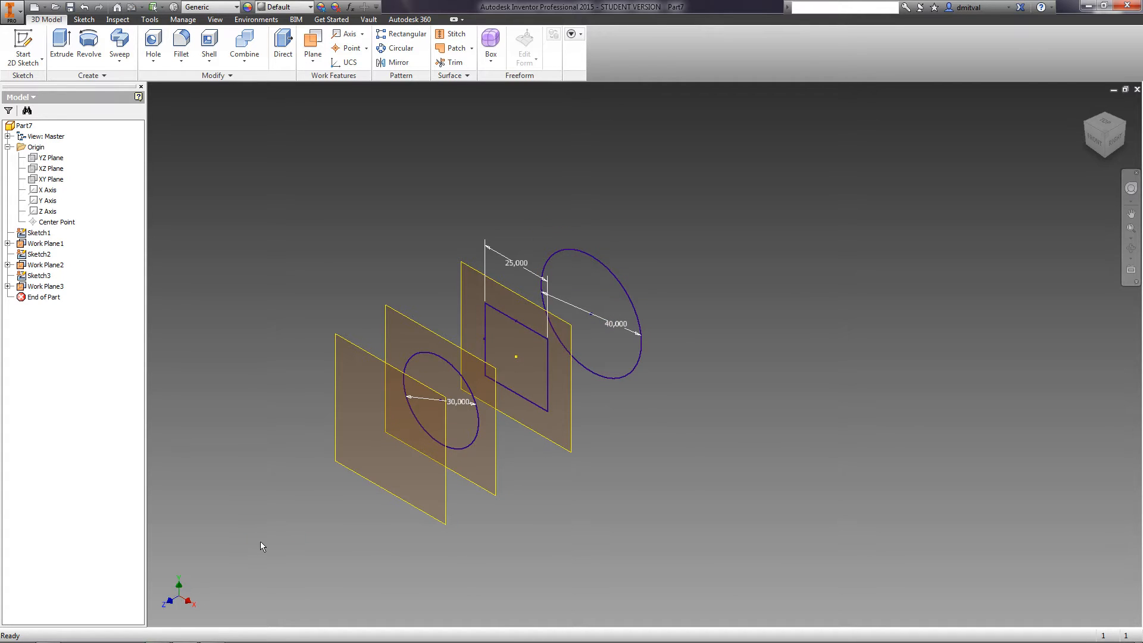
pyautogui.moveTo(99, 96)
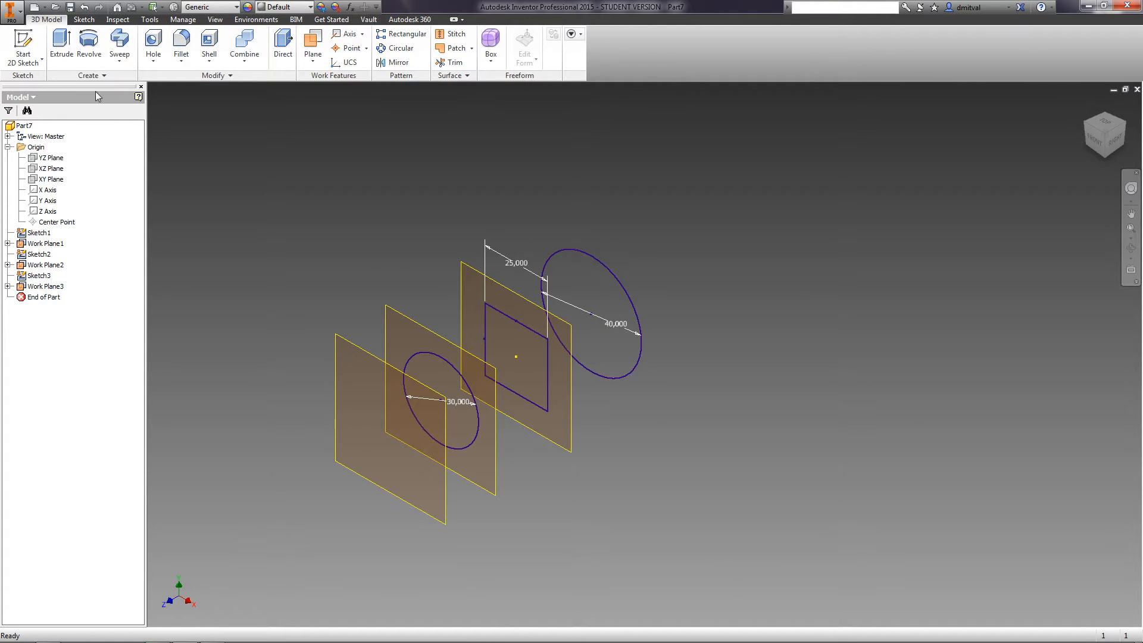
pyautogui.moveTo(22, 39)
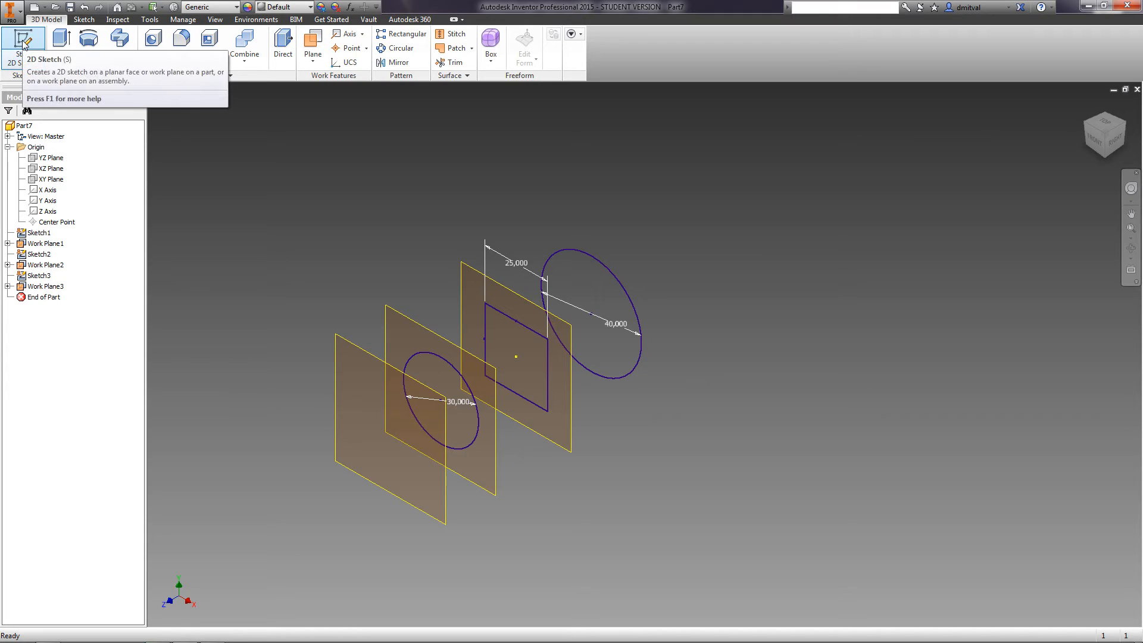
pyautogui.moveTo(186, 299)
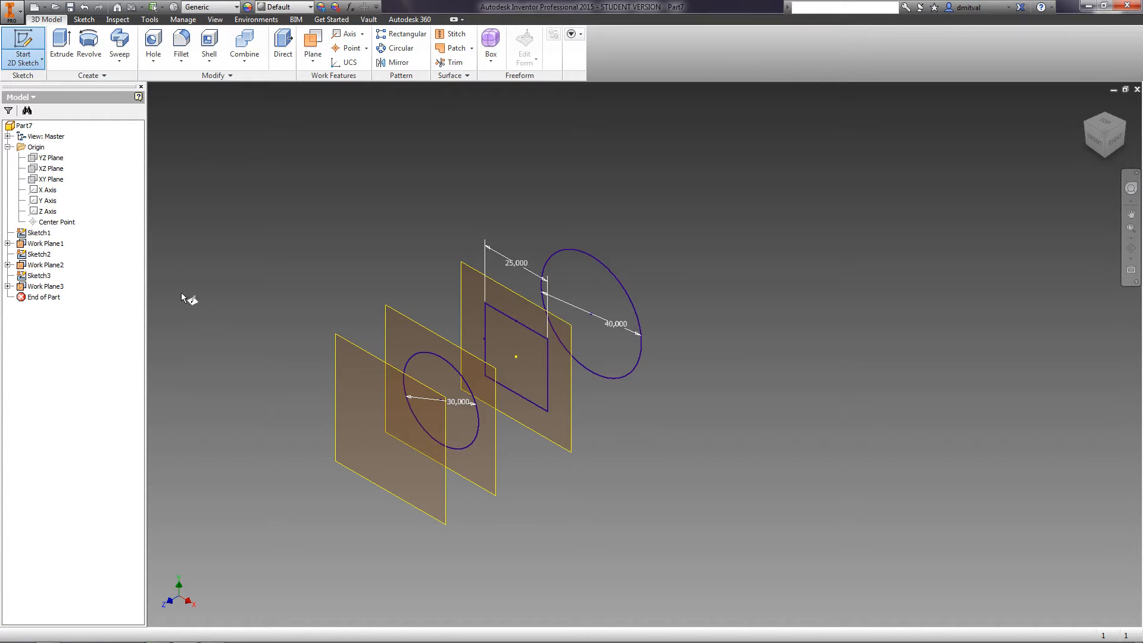
# Step: Start a sketch on the 80 offset work plane and adjust the view
pyautogui.click(46, 286)
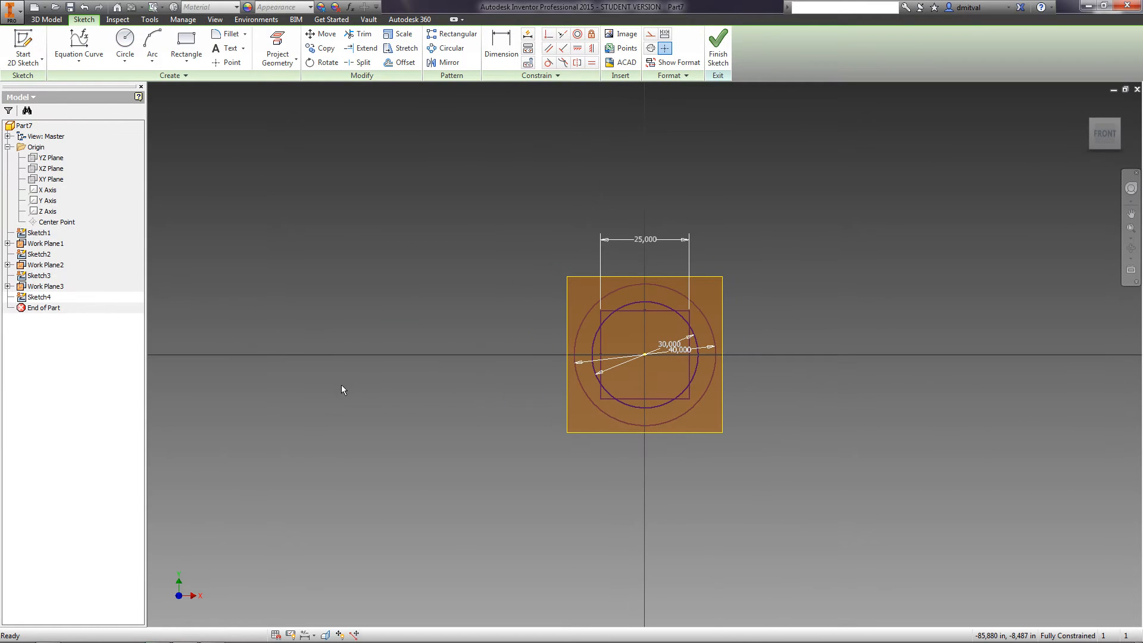
pyautogui.scroll(3)
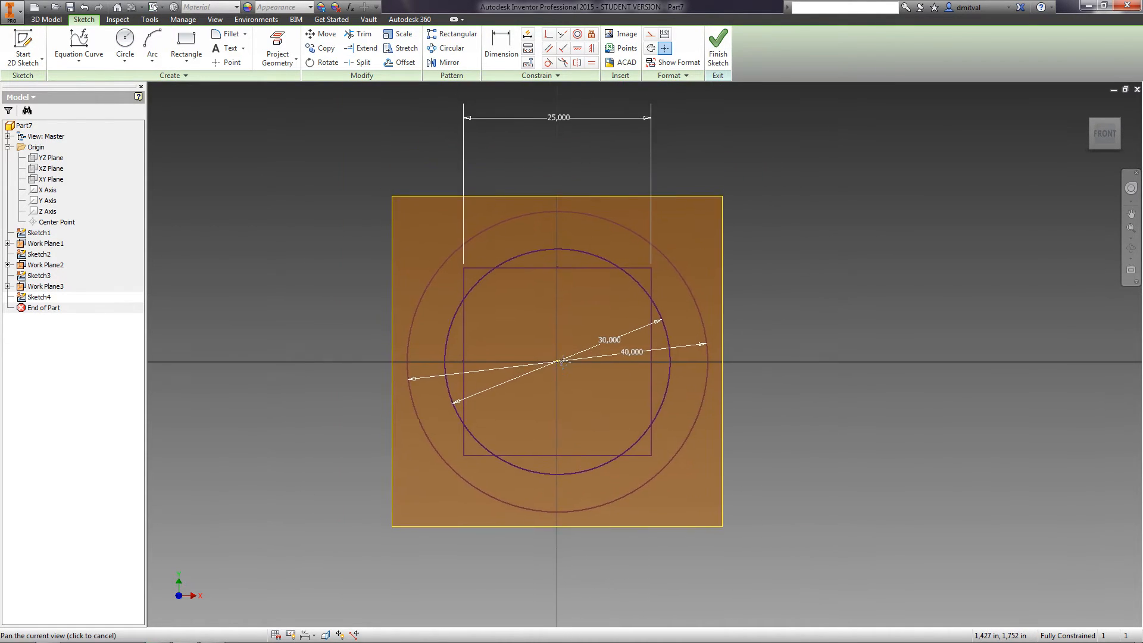
pyautogui.click(186, 43)
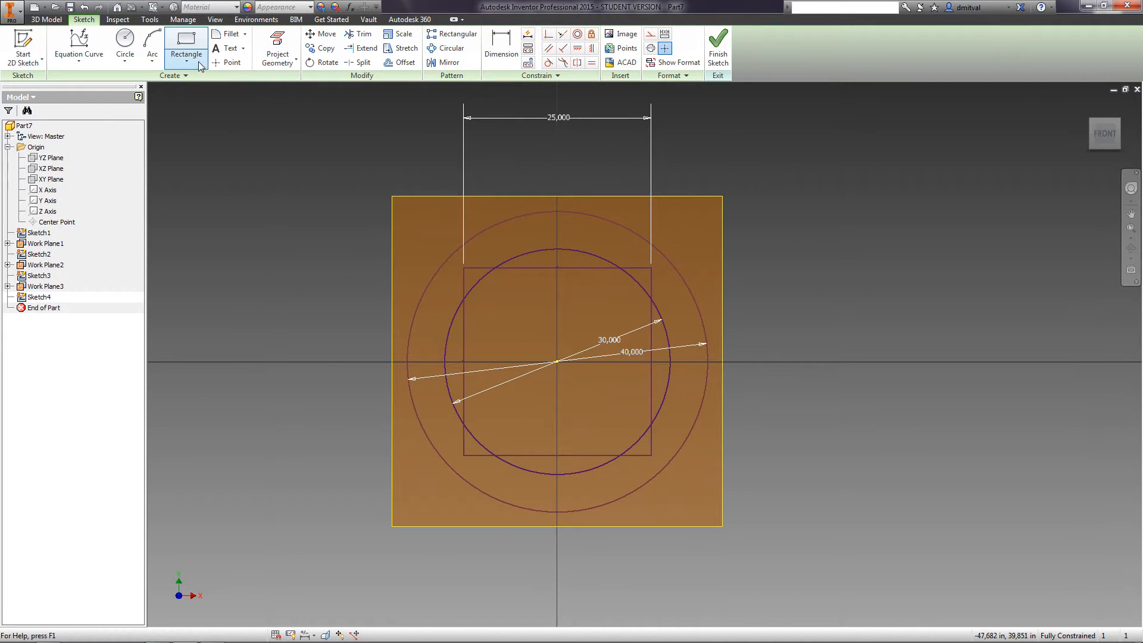
pyautogui.click(186, 58)
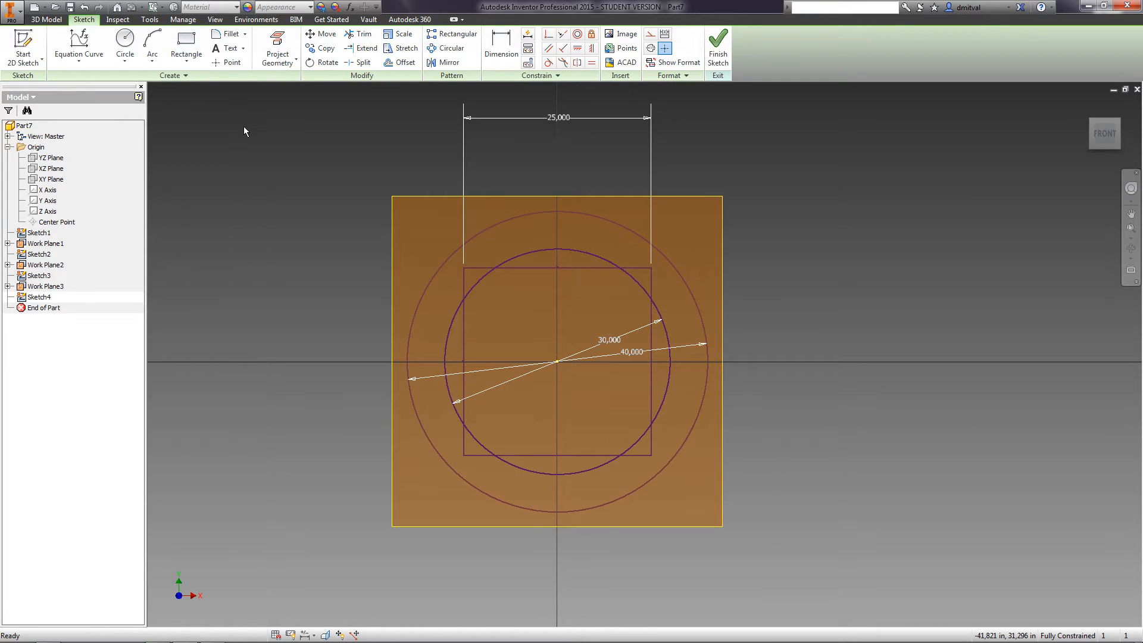
# Step: Draw a 6-sided polygon at the origin, constrain it vertically, and dimension it 25
pyautogui.click(186, 54)
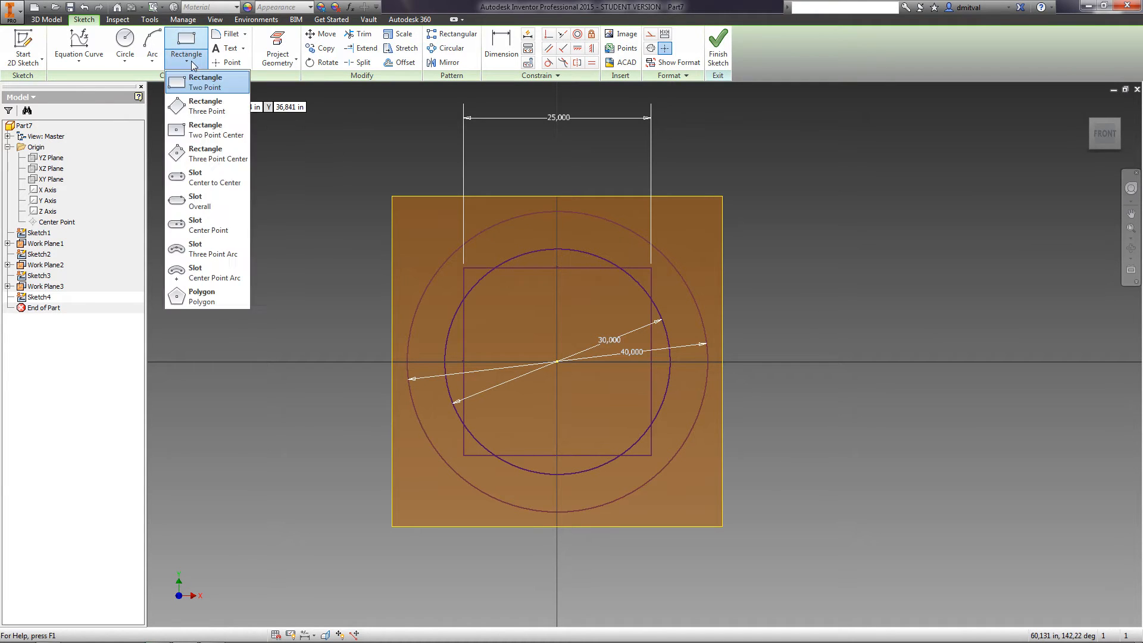
pyautogui.click(202, 296)
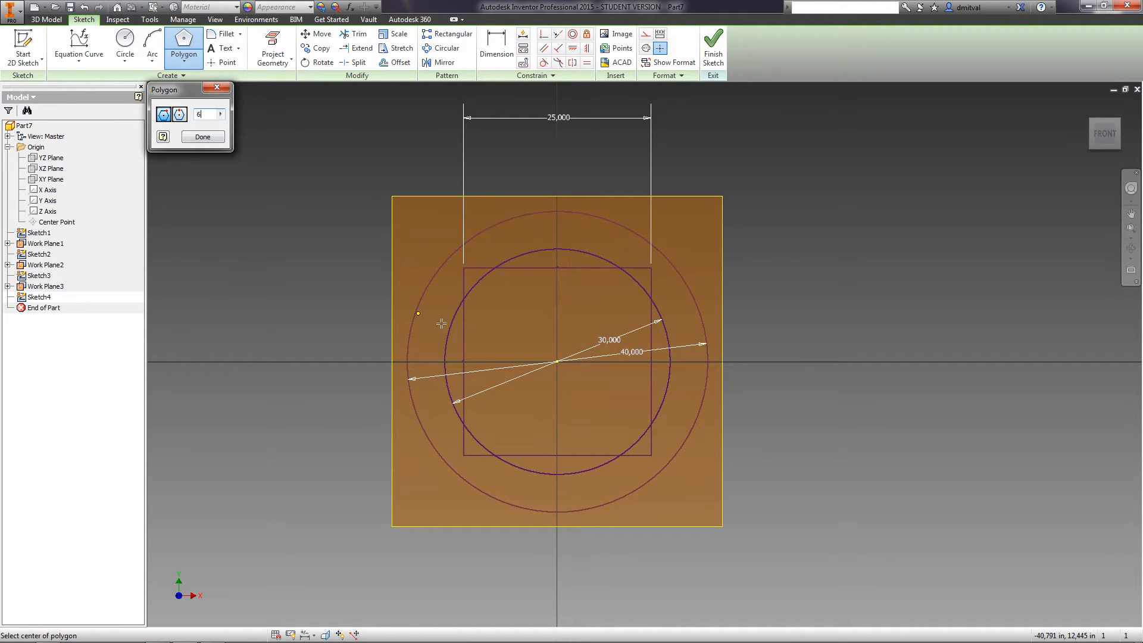
pyautogui.click(556, 360)
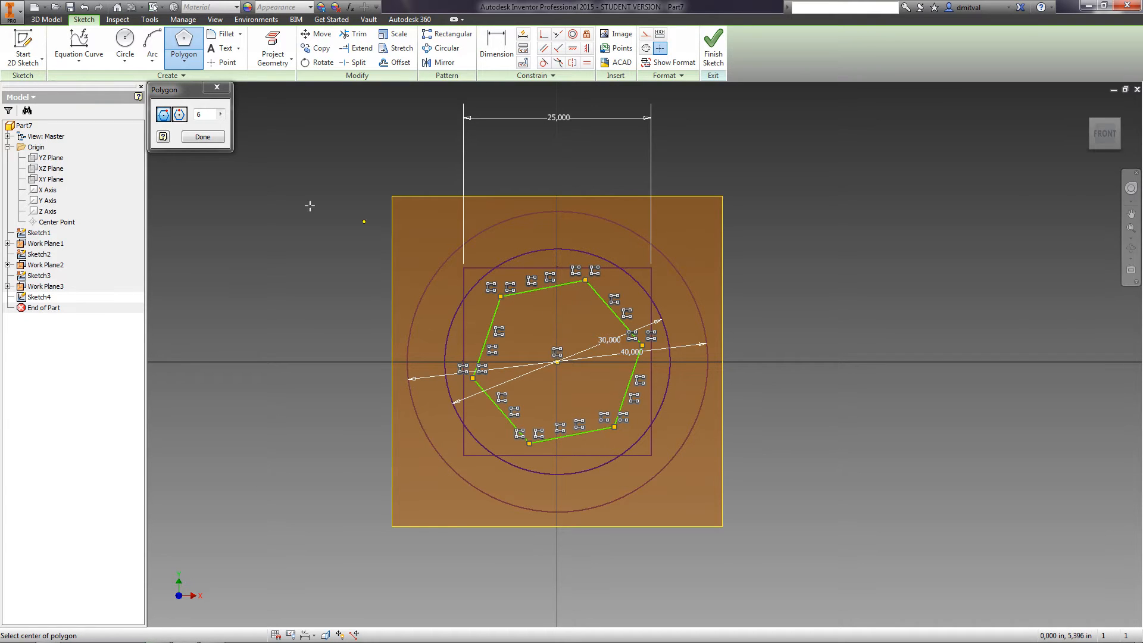
pyautogui.click(202, 137)
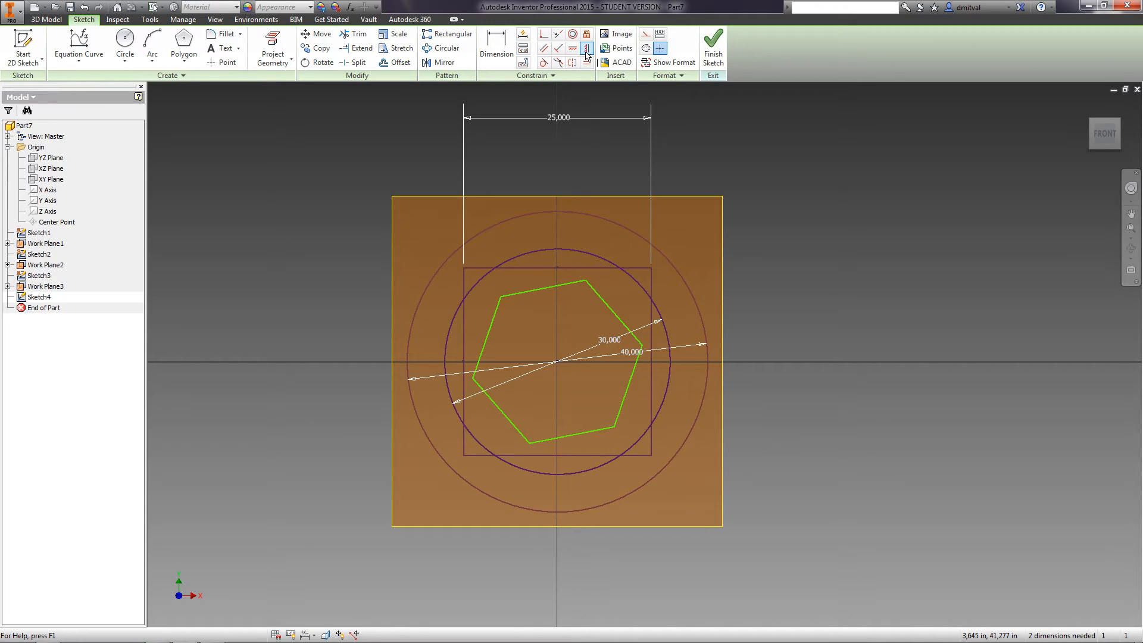
pyautogui.click(583, 48)
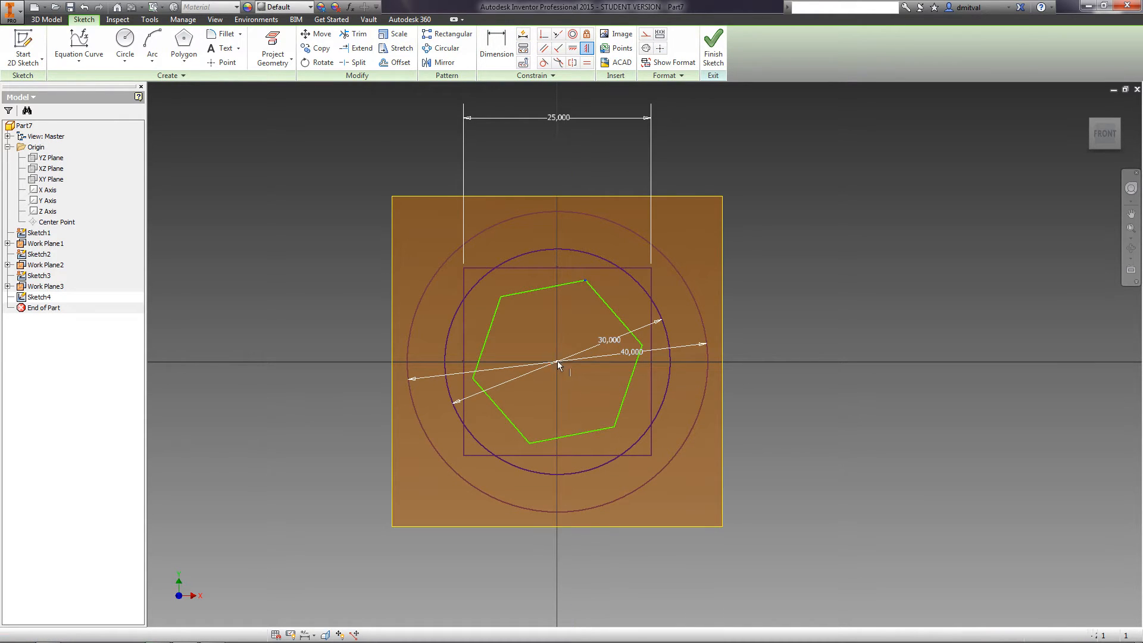
pyautogui.click(496, 43)
pyautogui.write('25')
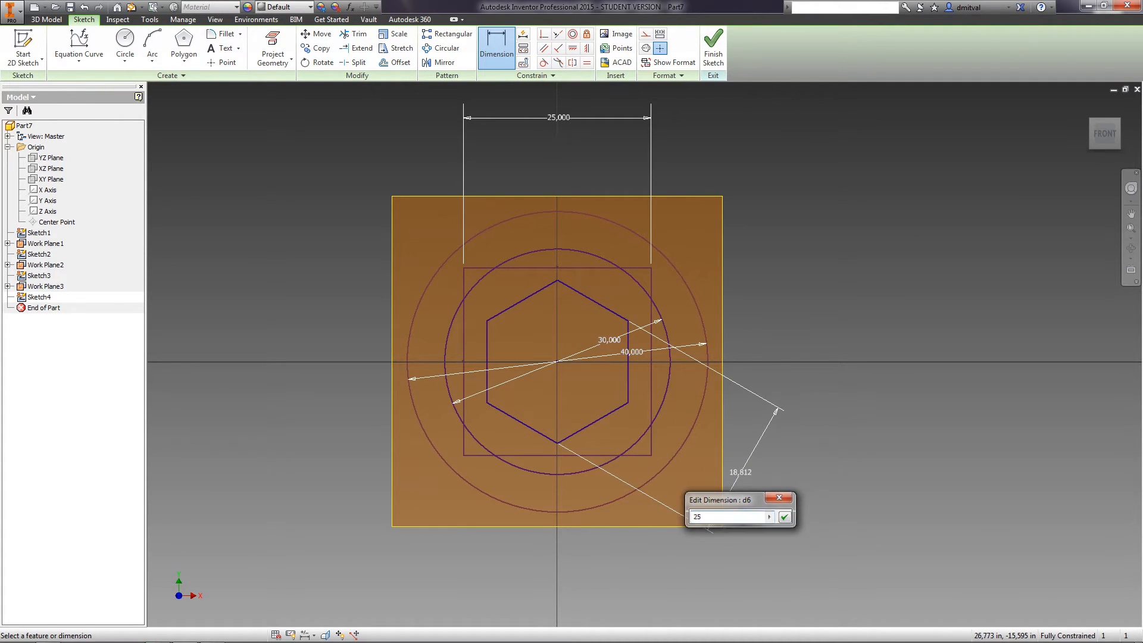
pyautogui.click(785, 516)
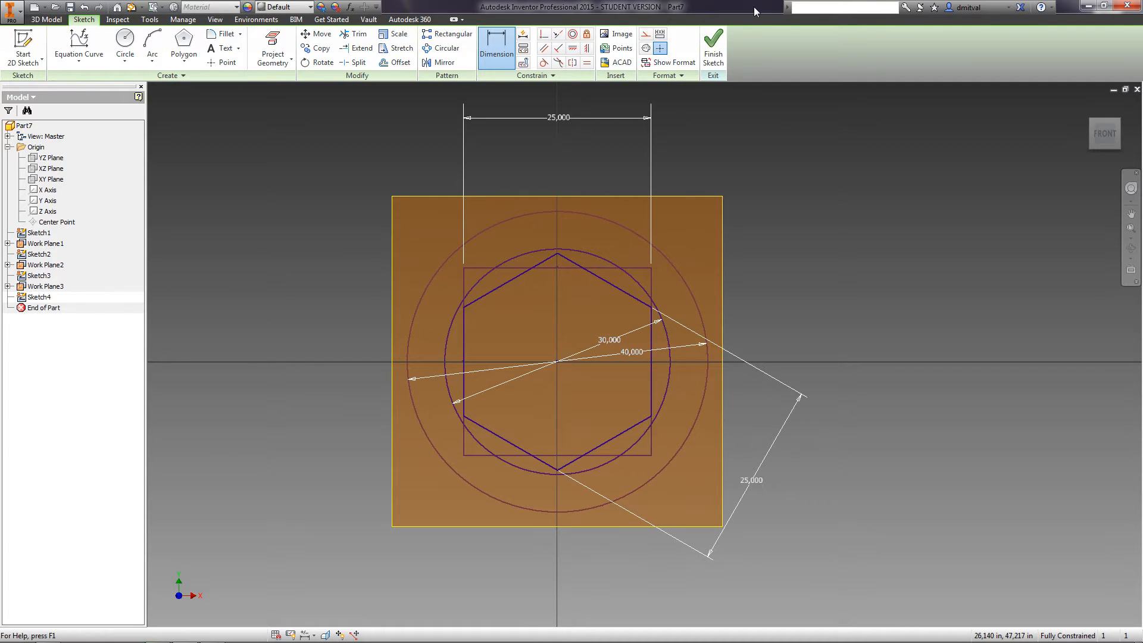
# Step: Finish the hexagon sketch and orbit to view the four stacked profiles
pyautogui.click(711, 47)
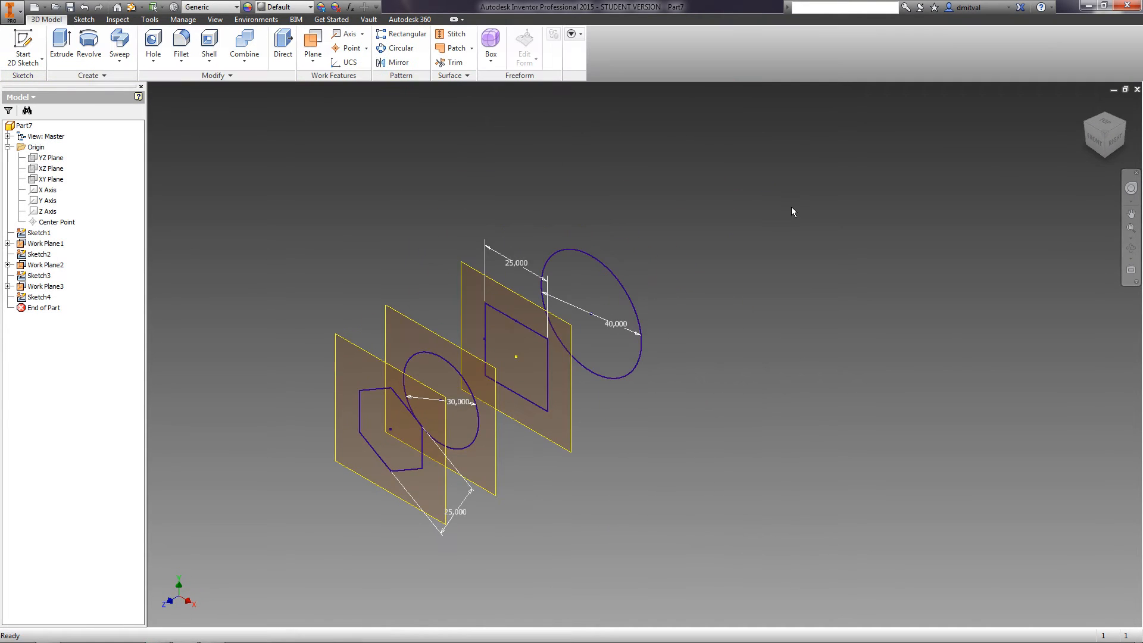
pyautogui.moveTo(708, 317)
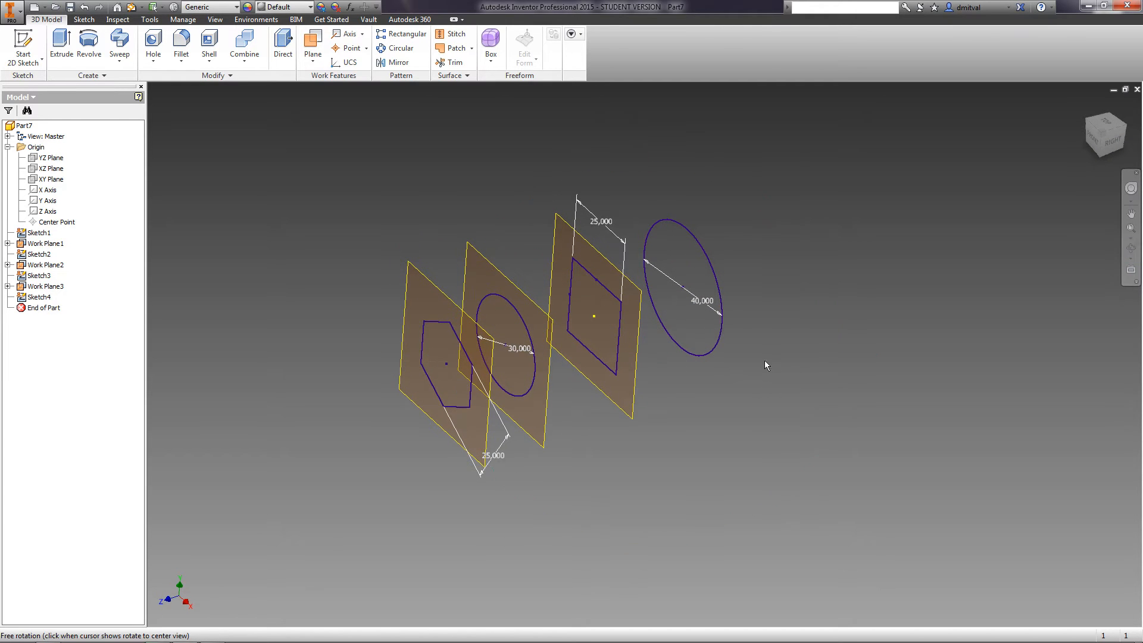
pyautogui.click(211, 6)
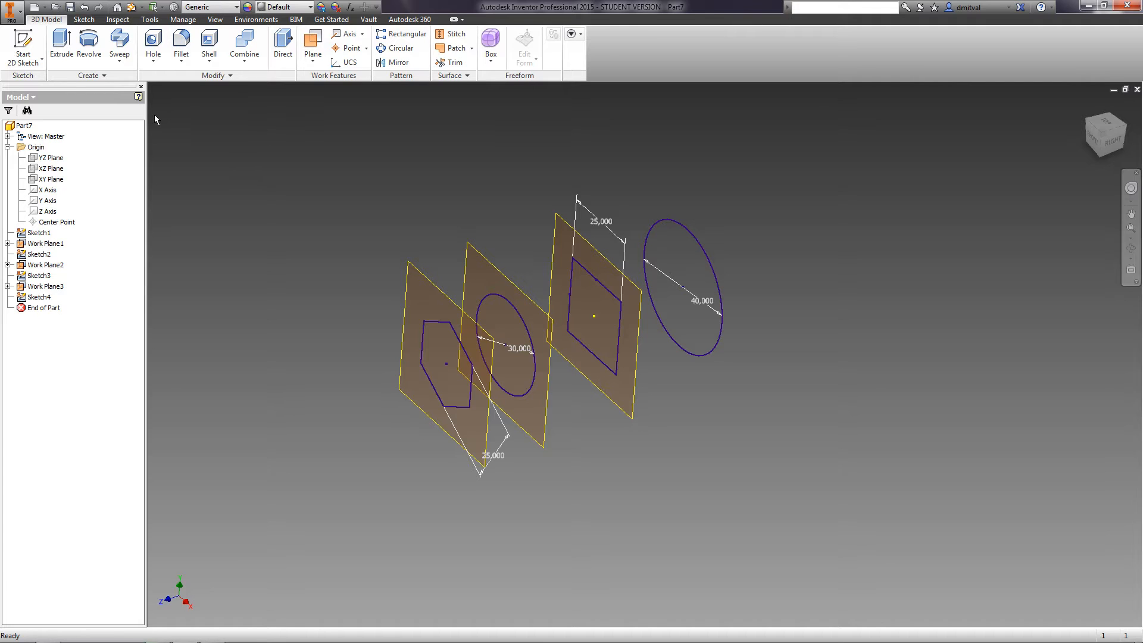
pyautogui.click(118, 55)
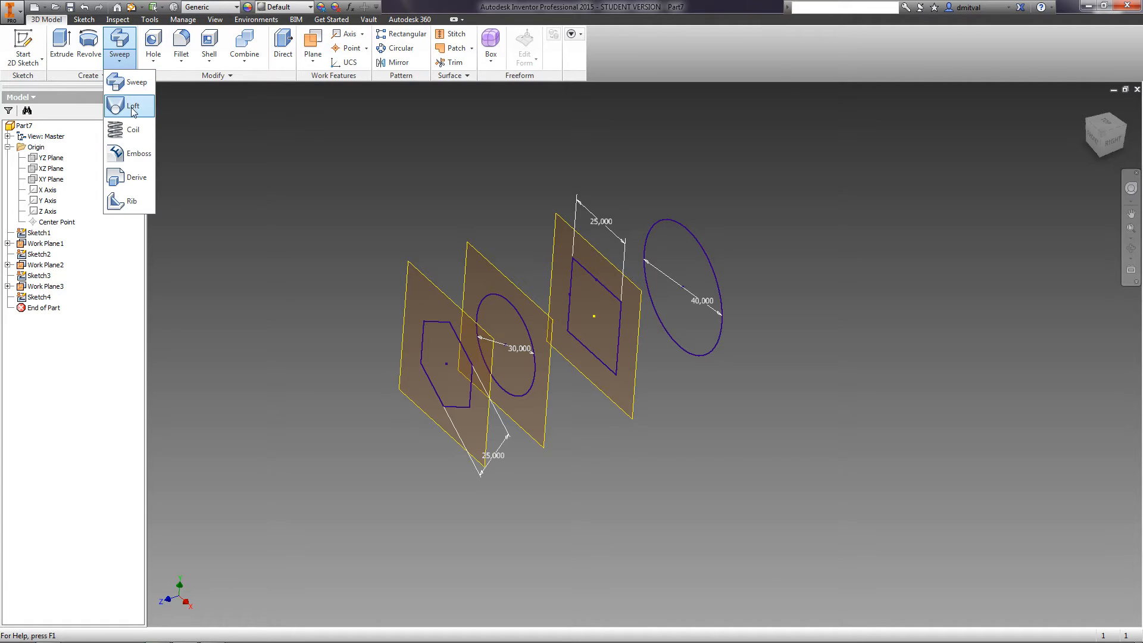
# Step: Loft a solid through Sketch1 to Sketch4, from the 40 circle to the hexagon
pyautogui.click(133, 106)
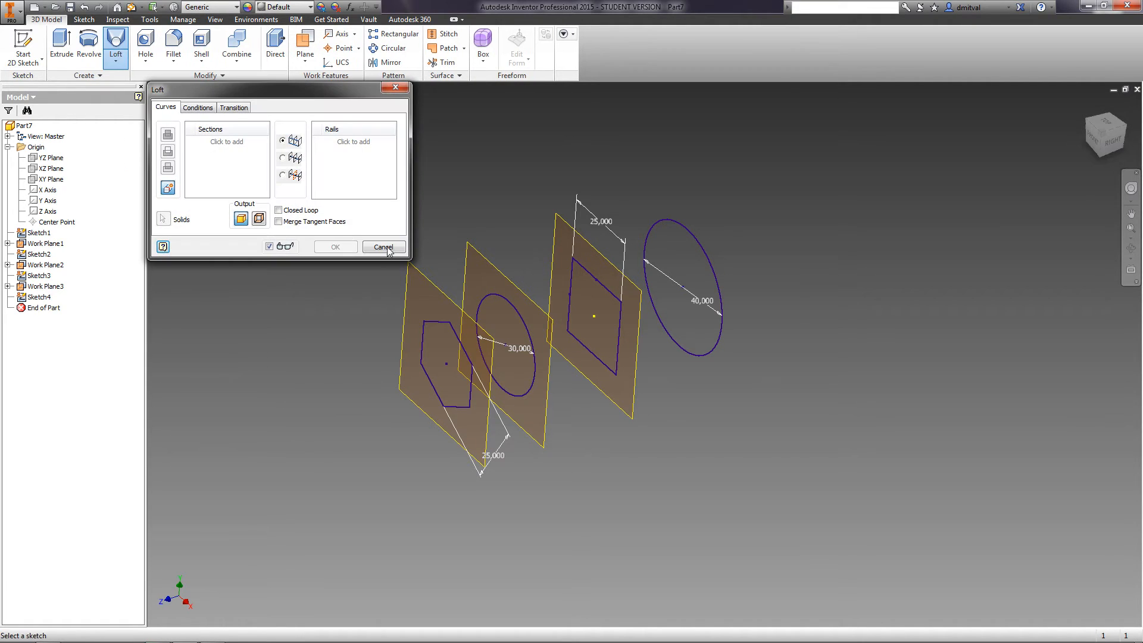
pyautogui.click(681, 292)
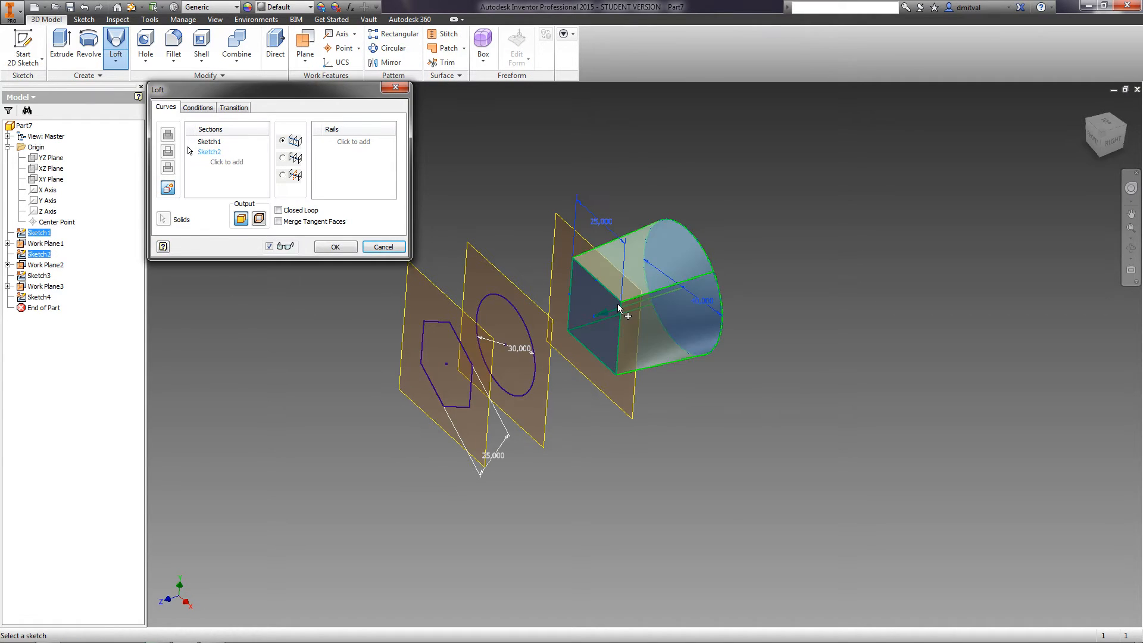
pyautogui.moveTo(530, 339)
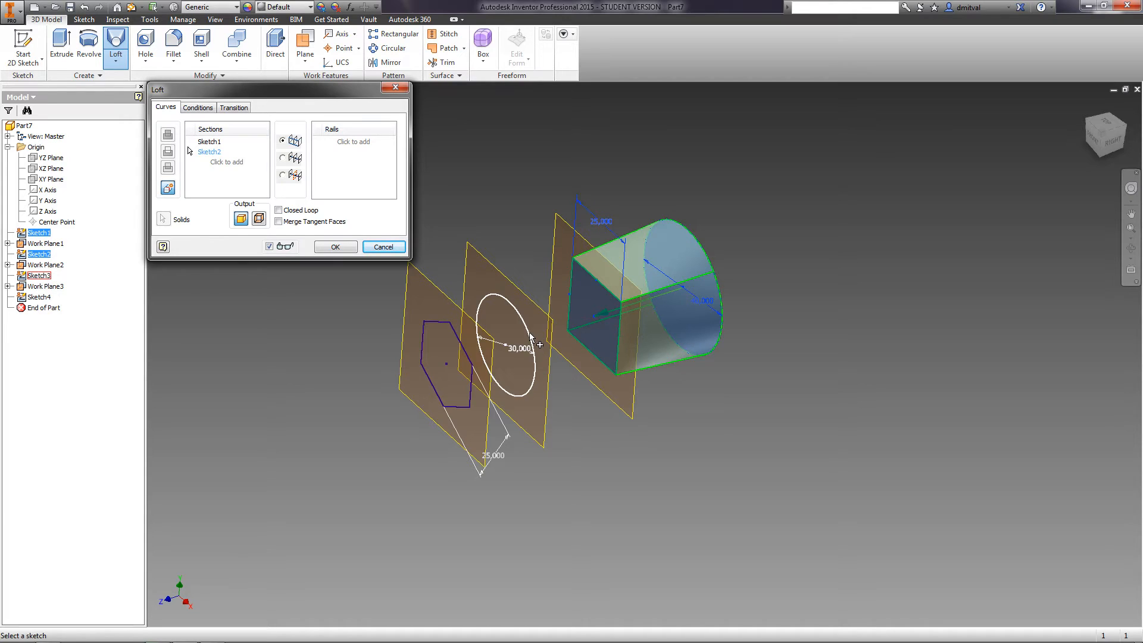
pyautogui.click(509, 342)
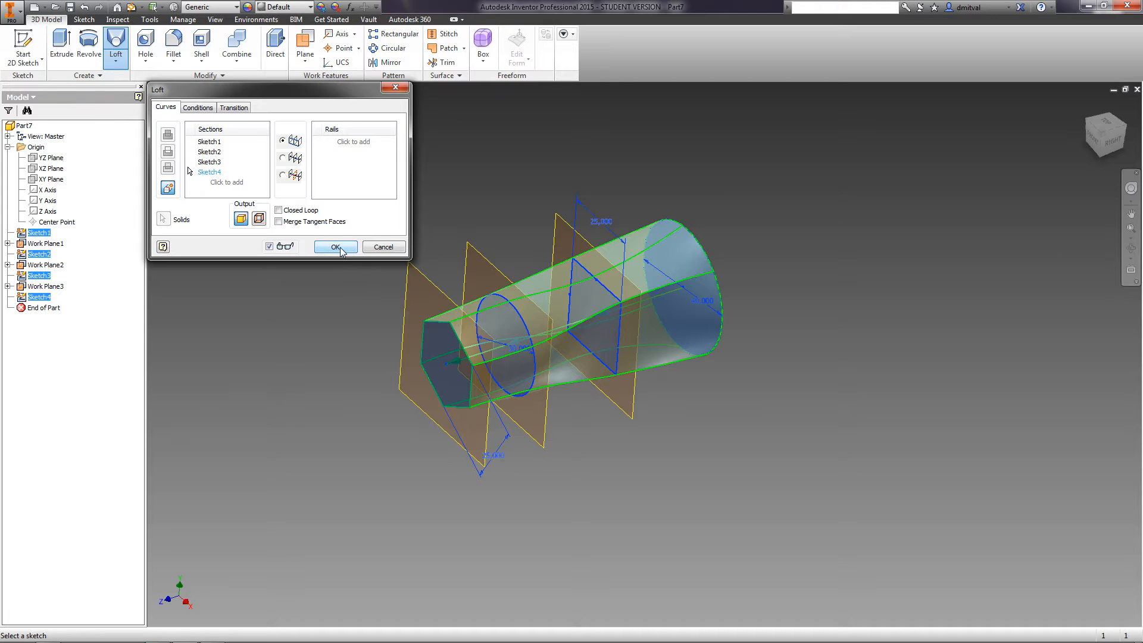
pyautogui.click(335, 246)
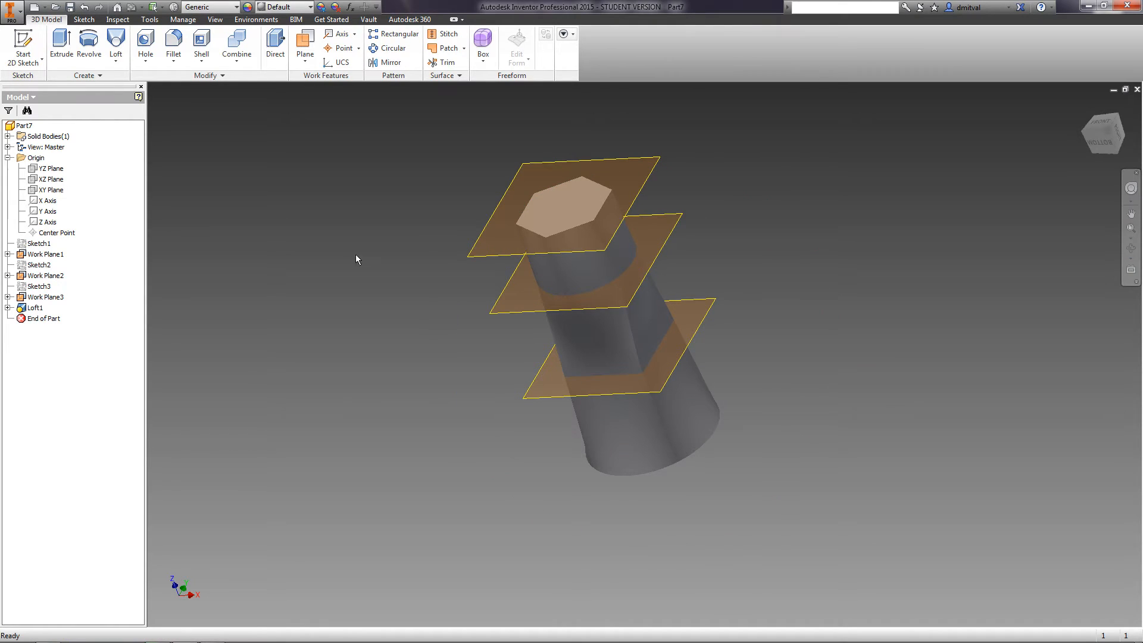
# Step: Hide Work Plane1 and the remaining work planes by turning off their visibility
pyautogui.click(44, 254)
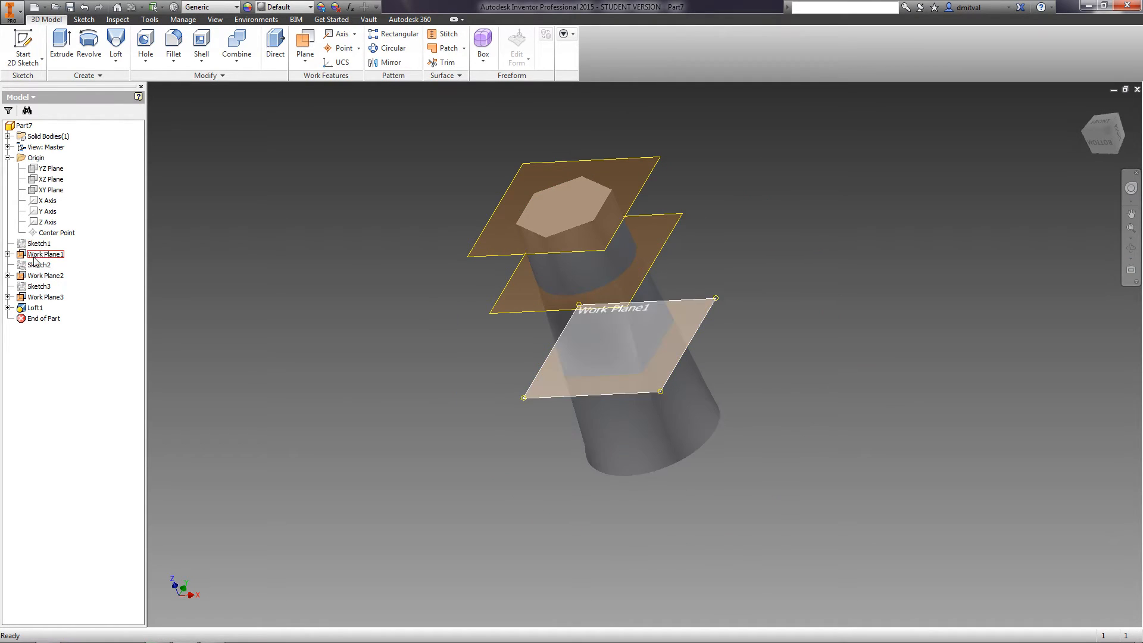
pyautogui.rightClick(40, 264)
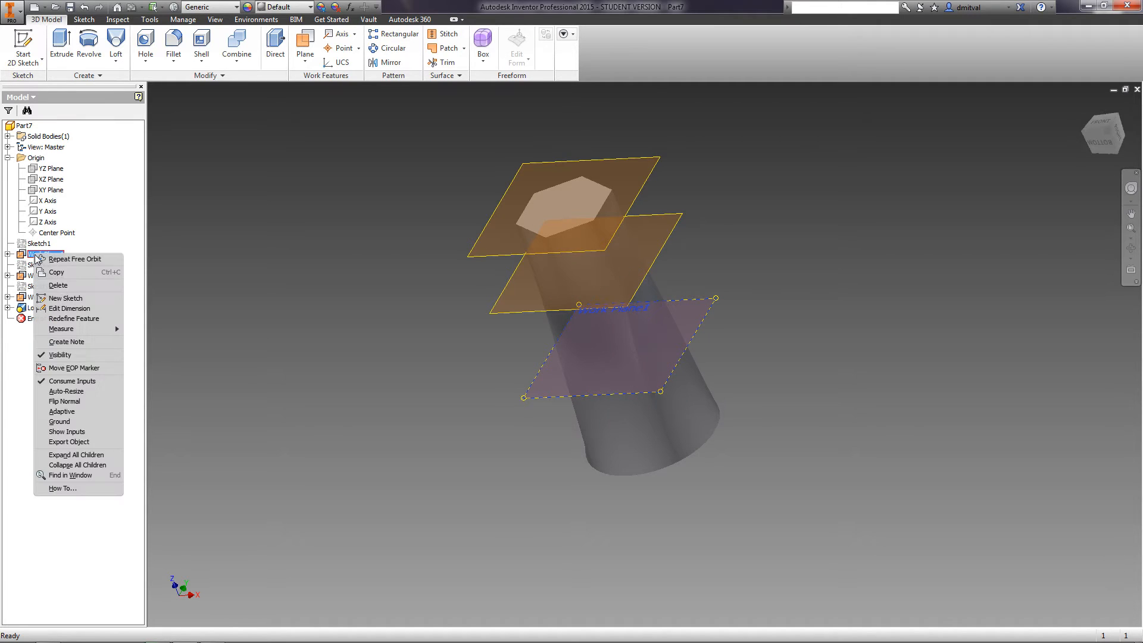
pyautogui.moveTo(60, 354)
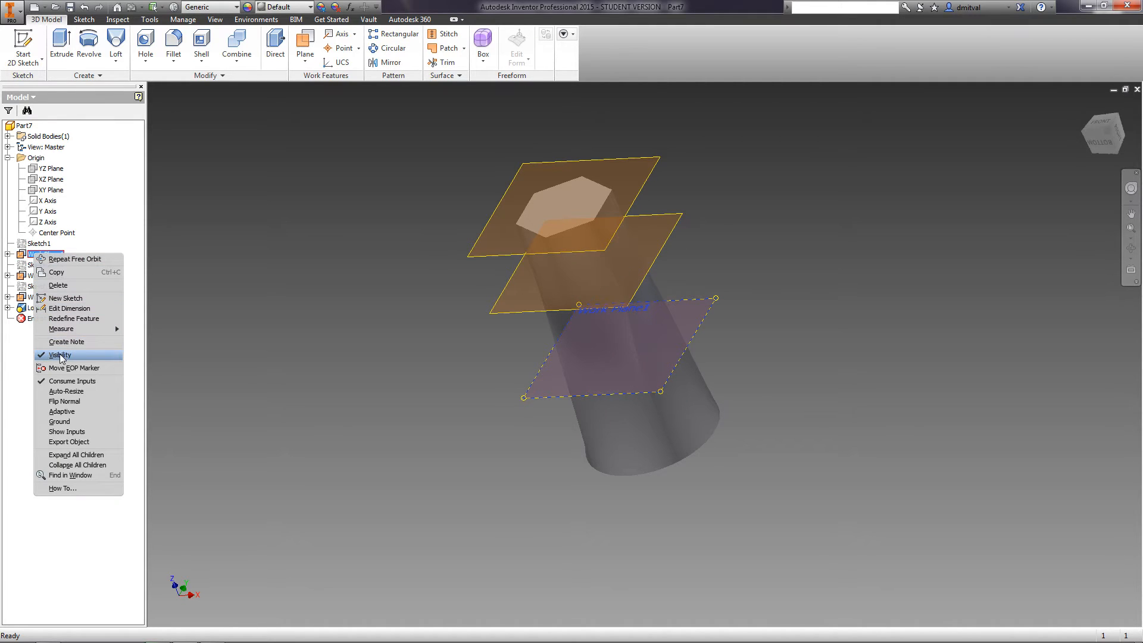
pyautogui.click(58, 355)
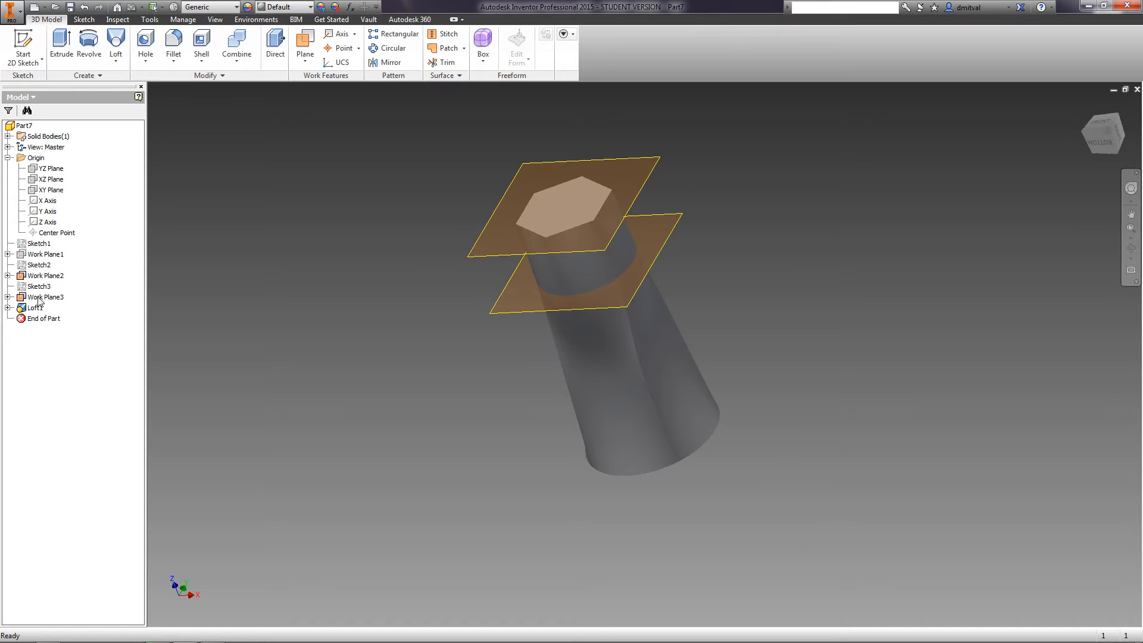
pyautogui.click(38, 286)
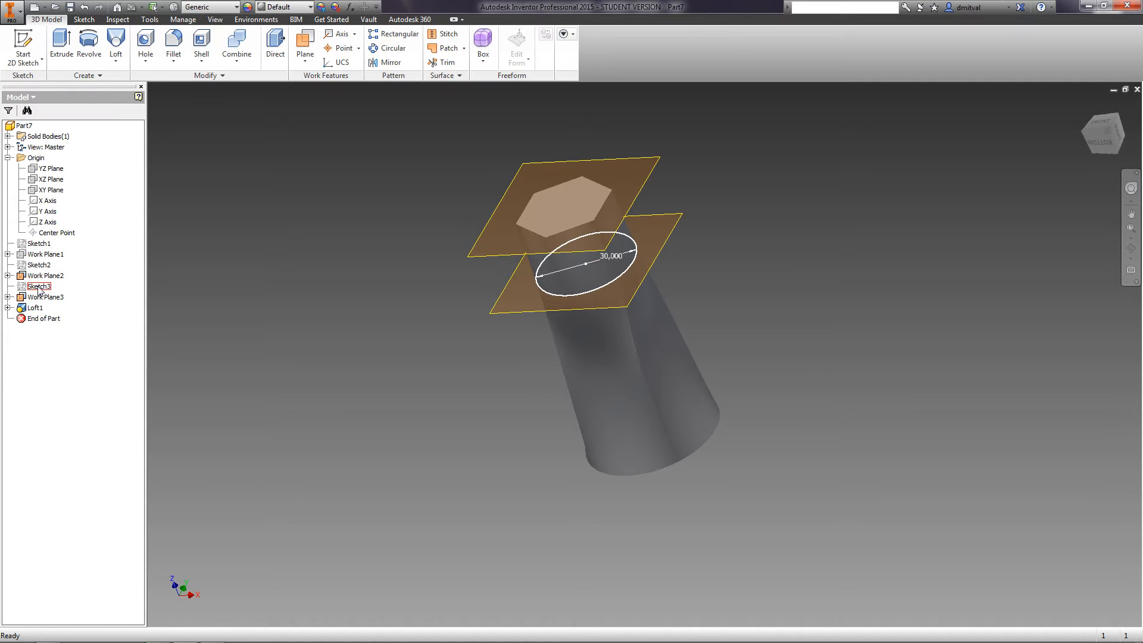
pyautogui.click(38, 285)
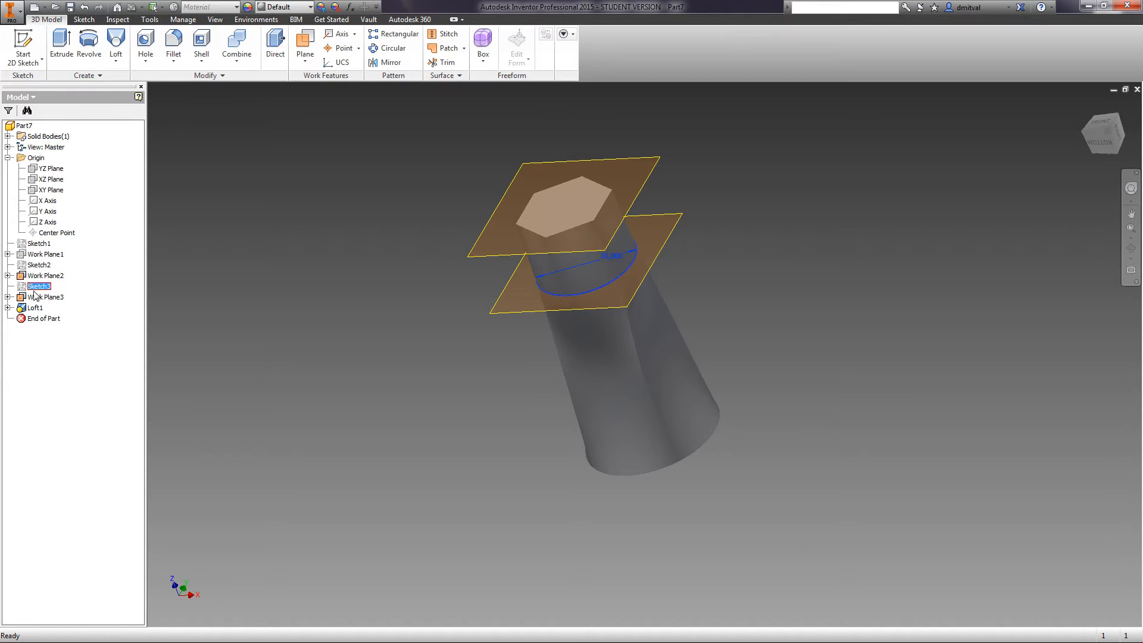
pyautogui.rightClick(43, 275)
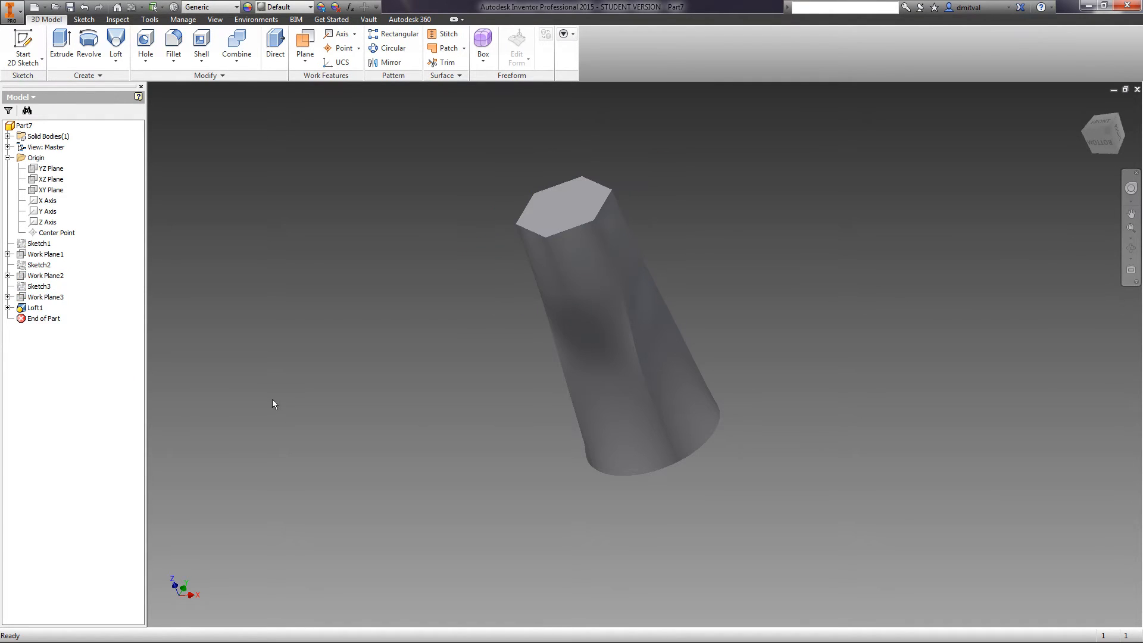
pyautogui.click(1130, 253)
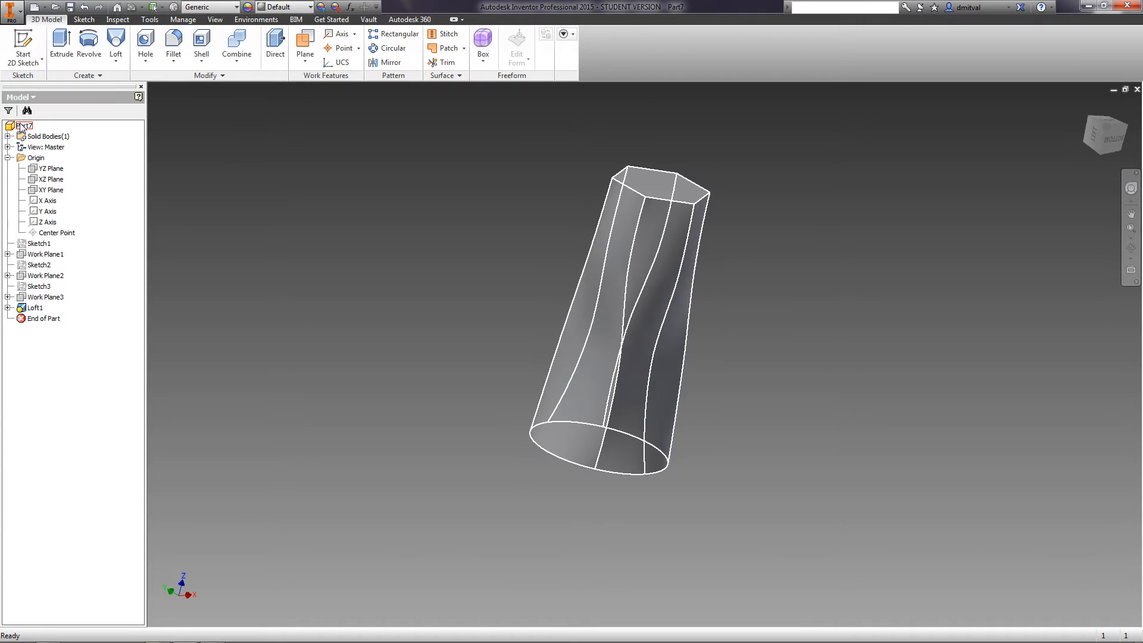
# Step: Rename the part Loft, save it as Loft.ipt, and close it
pyautogui.click(25, 126)
pyautogui.write('Loft')
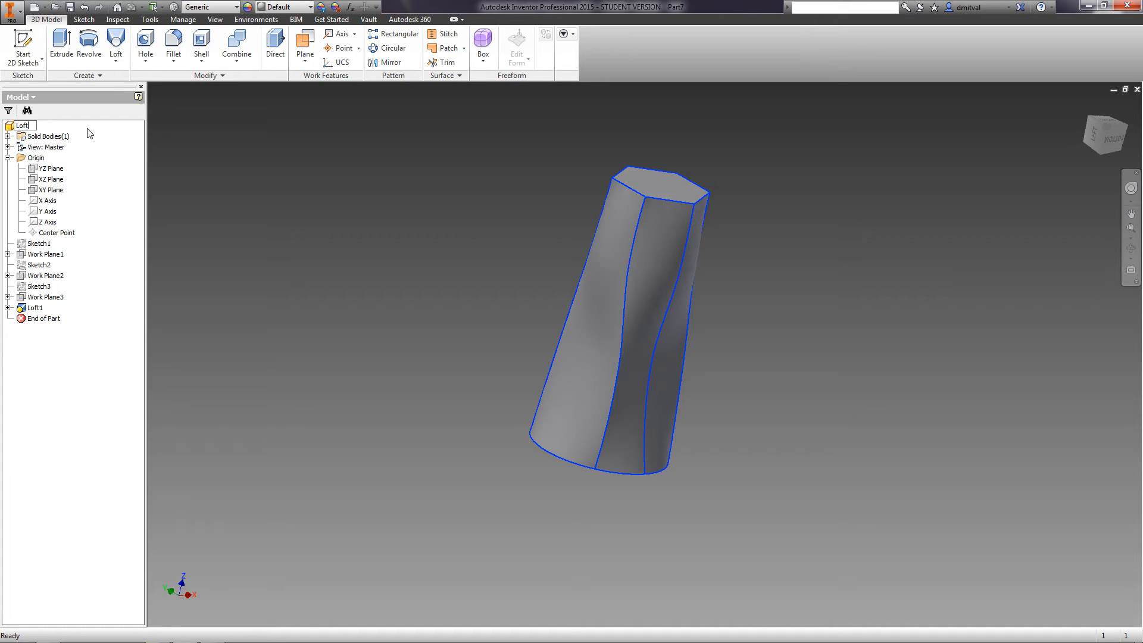
pyautogui.click(22, 124)
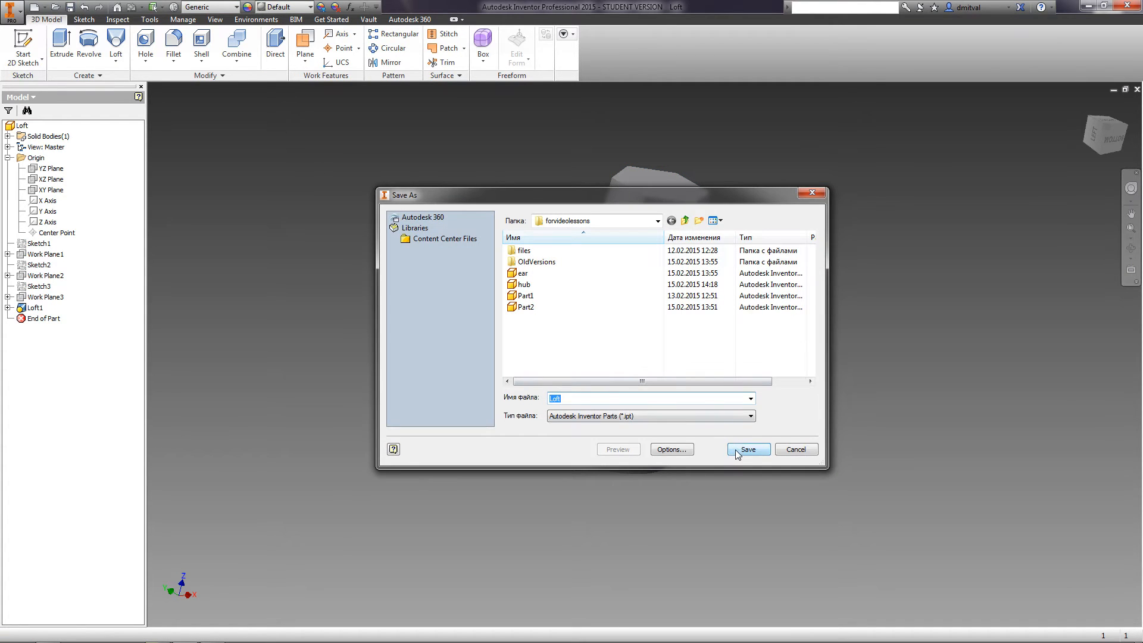
pyautogui.click(746, 449)
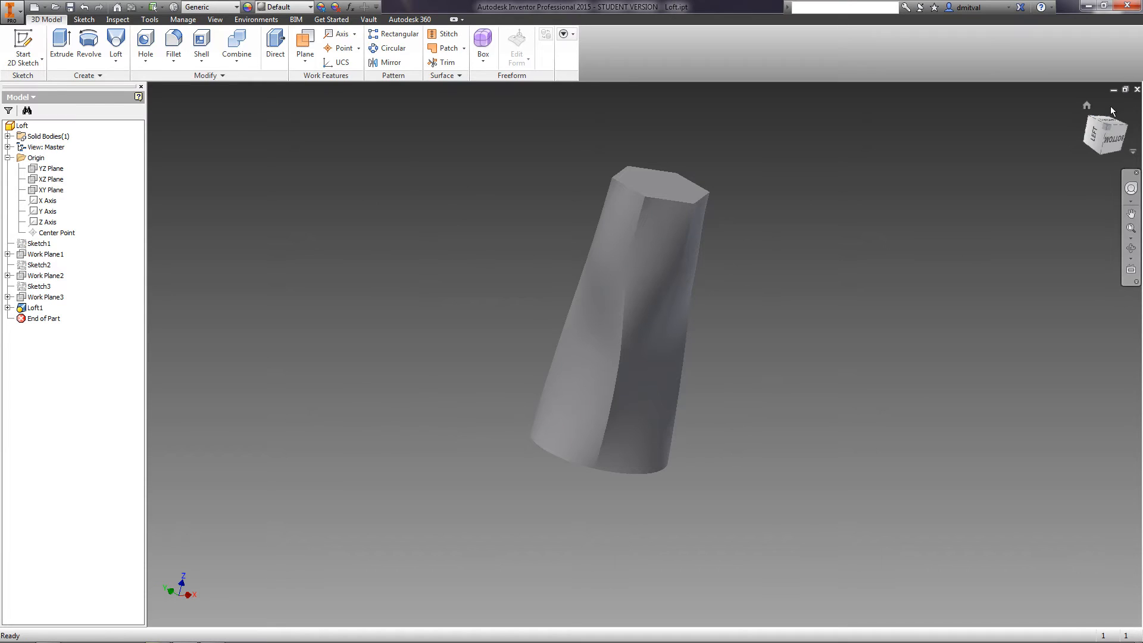
pyautogui.click(1136, 89)
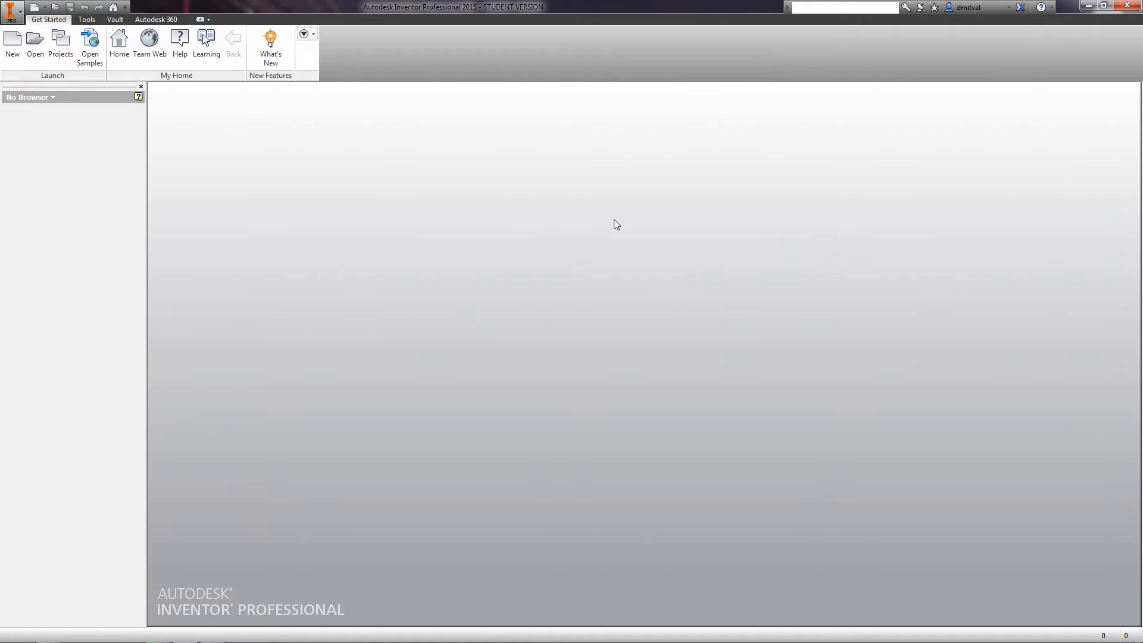
# Step: Create a new part and sketch a vertical 50 line, two tangent arcs and a short line
pyautogui.click(12, 44)
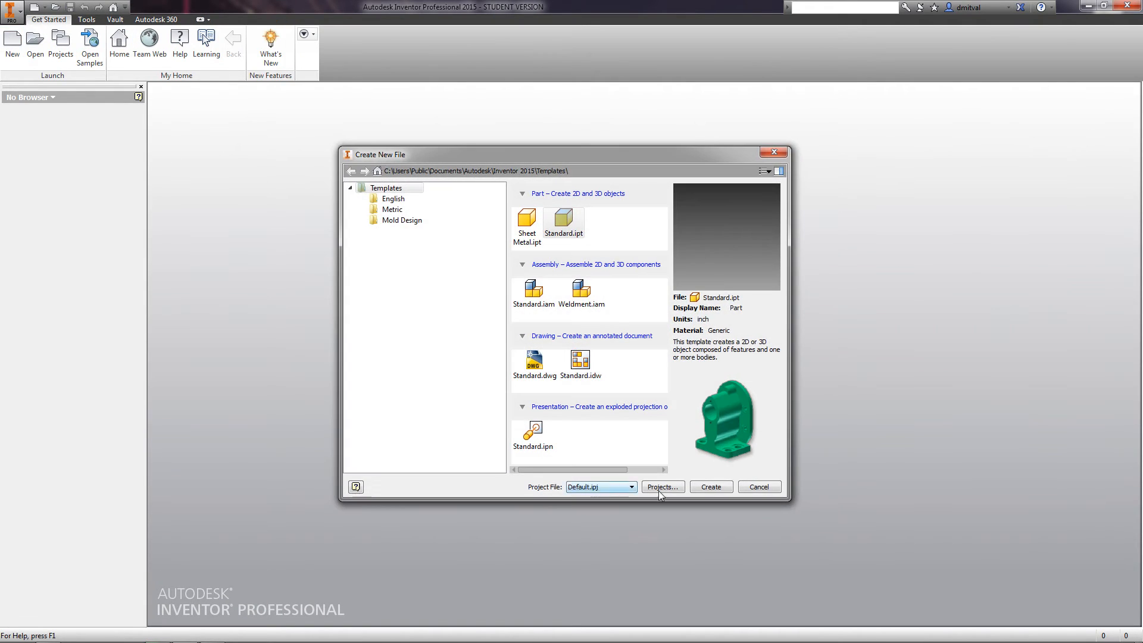
pyautogui.click(709, 486)
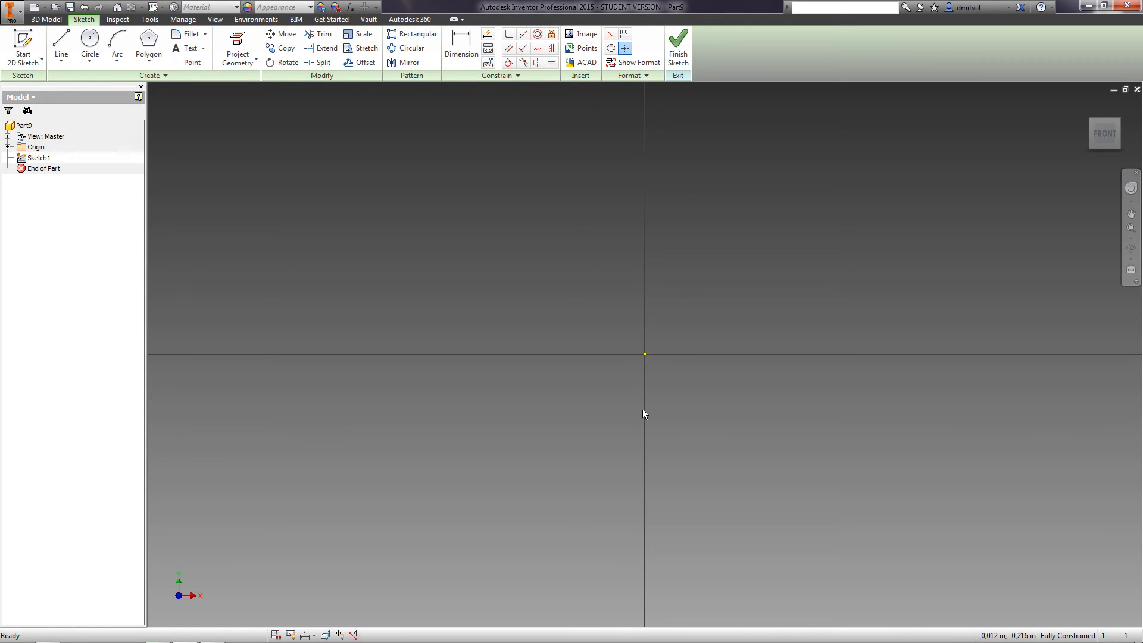
pyautogui.click(61, 47)
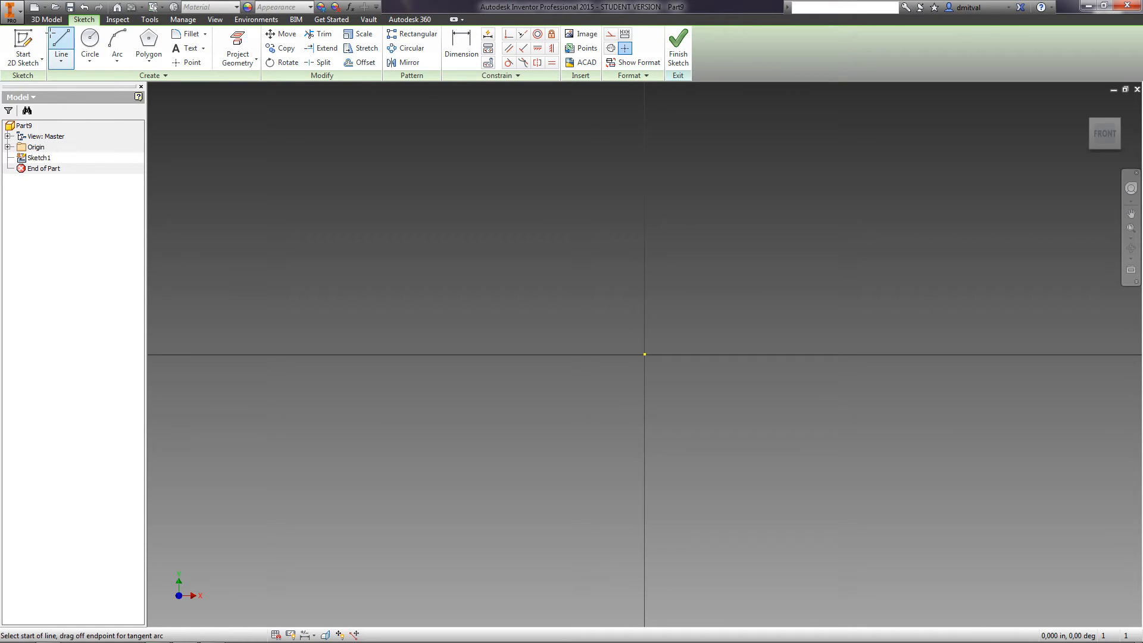
pyautogui.click(644, 354)
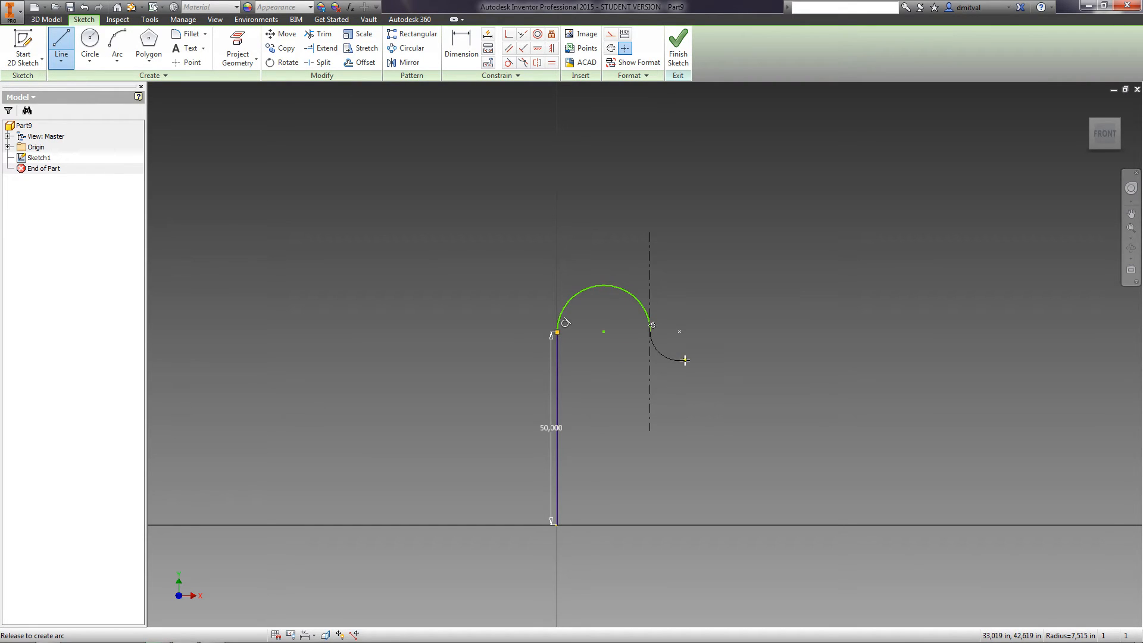
pyautogui.click(683, 361)
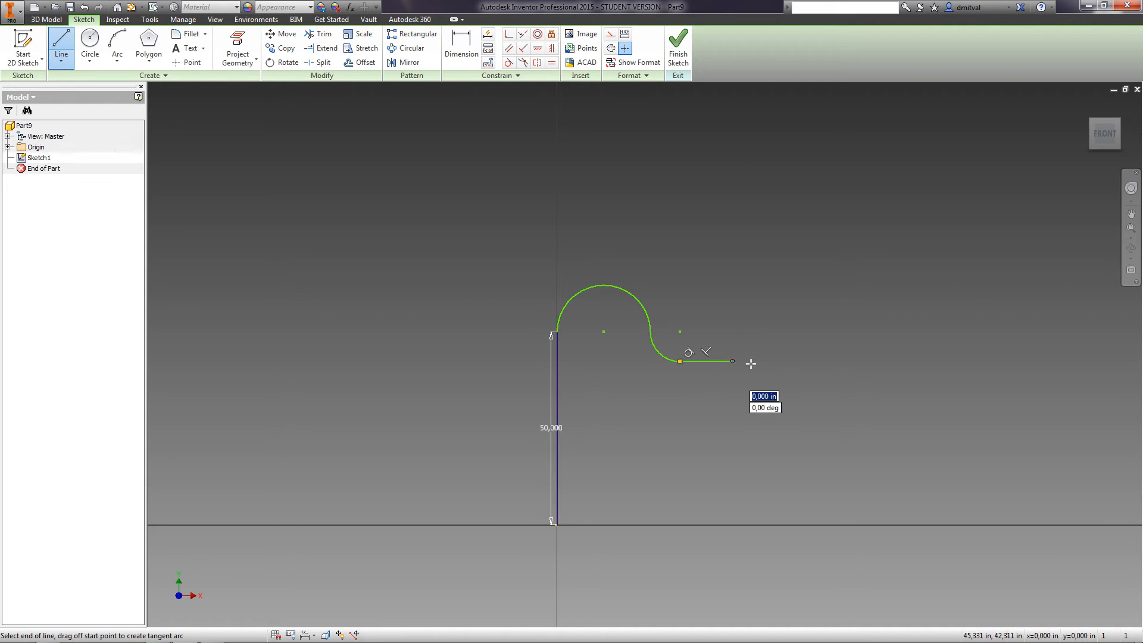
pyautogui.rightClick(763, 364)
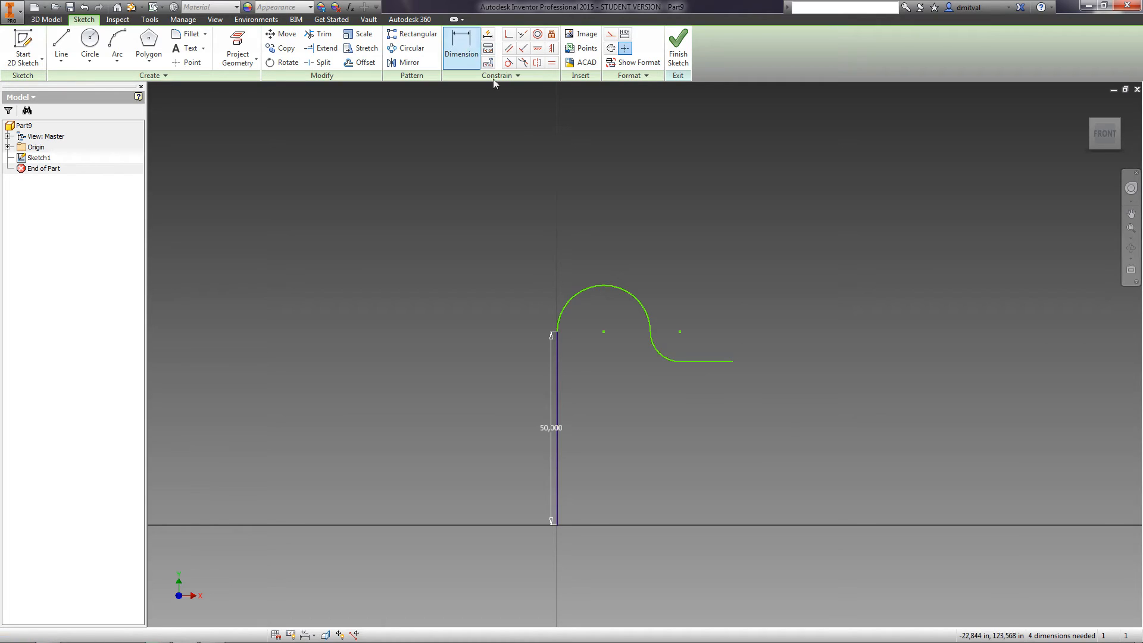
# Step: Dimension the top arc 12, lower arc 10 and end line 10, adding tangent constraints
pyautogui.click(627, 292)
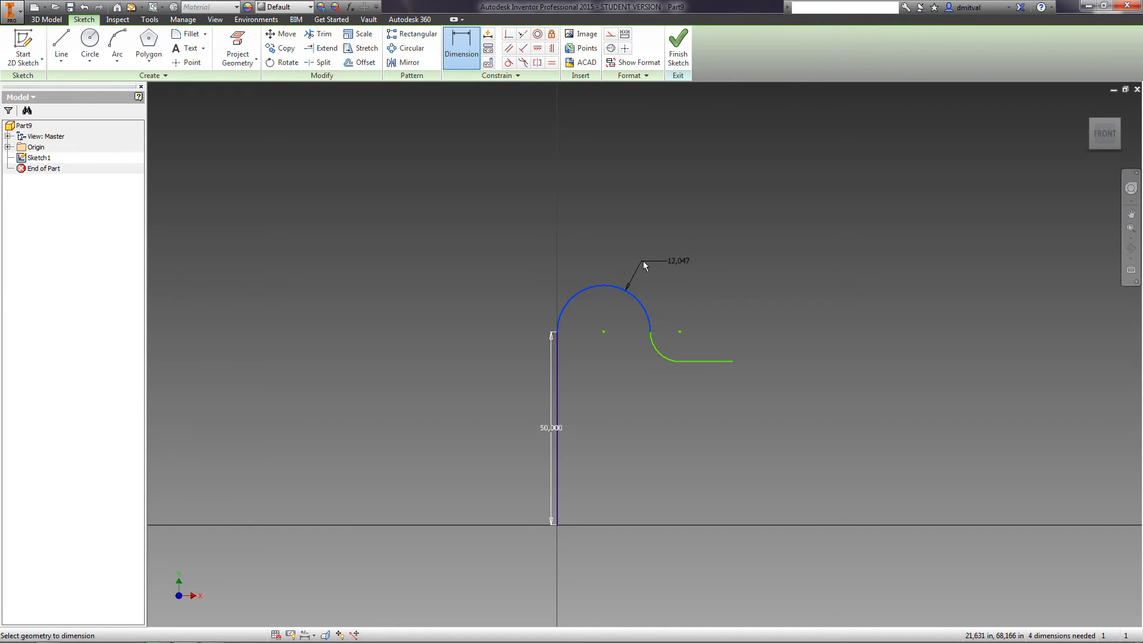
pyautogui.click(642, 262)
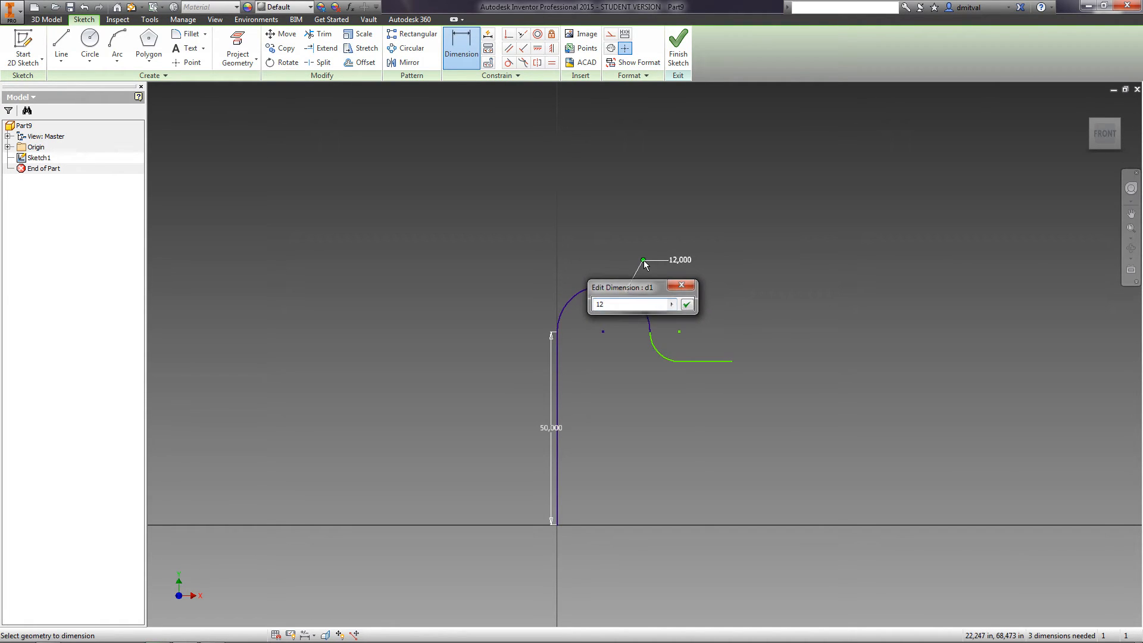
pyautogui.click(685, 304)
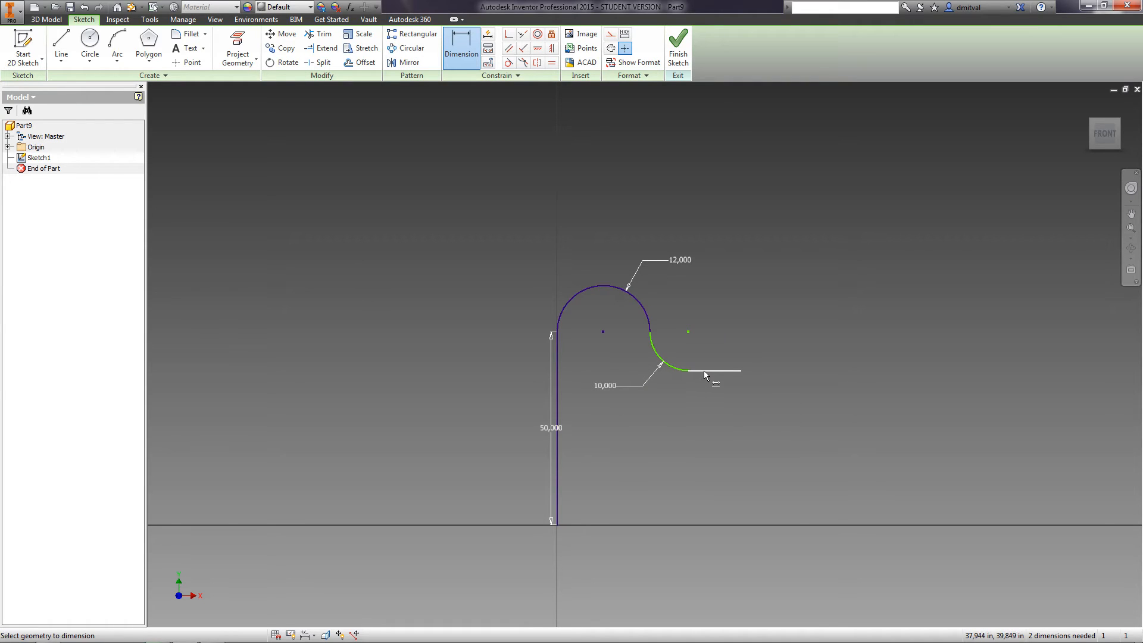
pyautogui.click(714, 374)
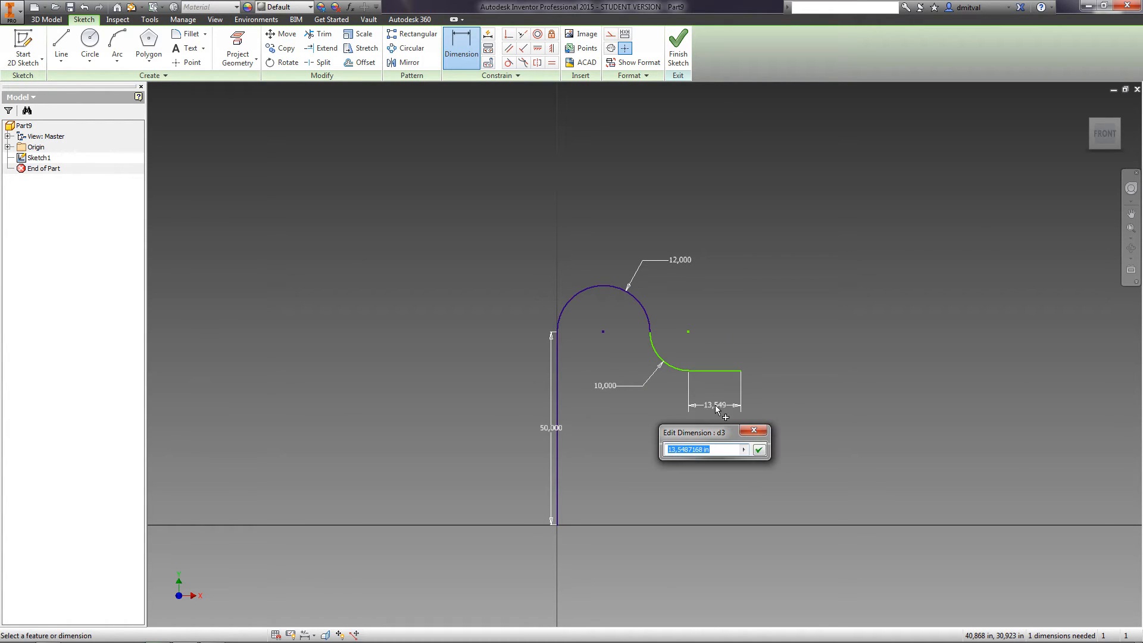
pyautogui.click(758, 448)
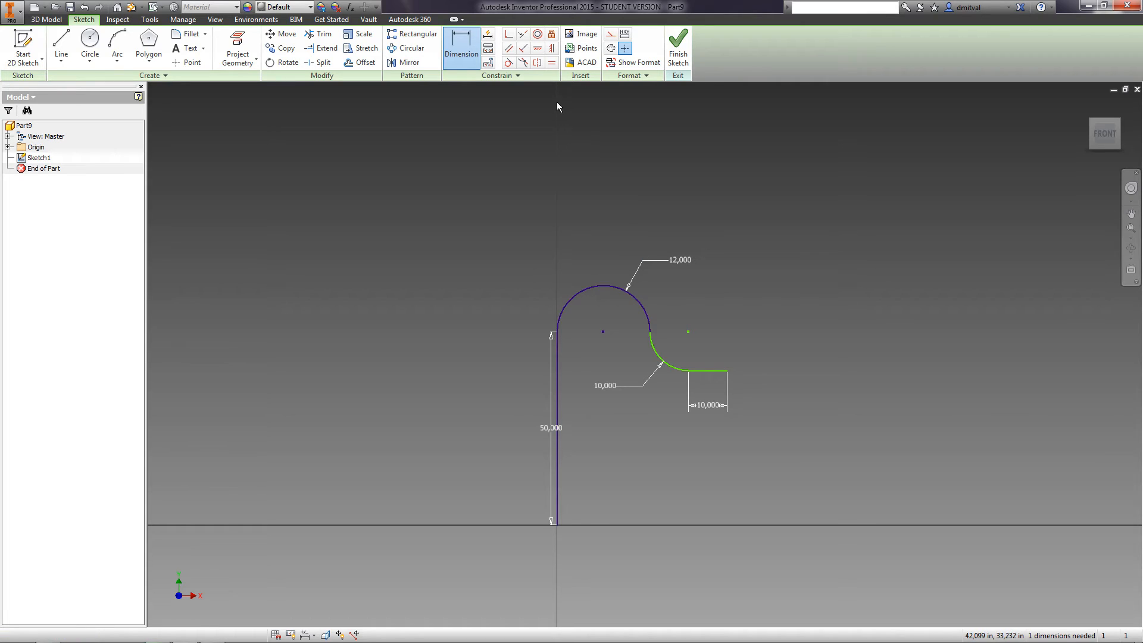
pyautogui.moveTo(537, 48)
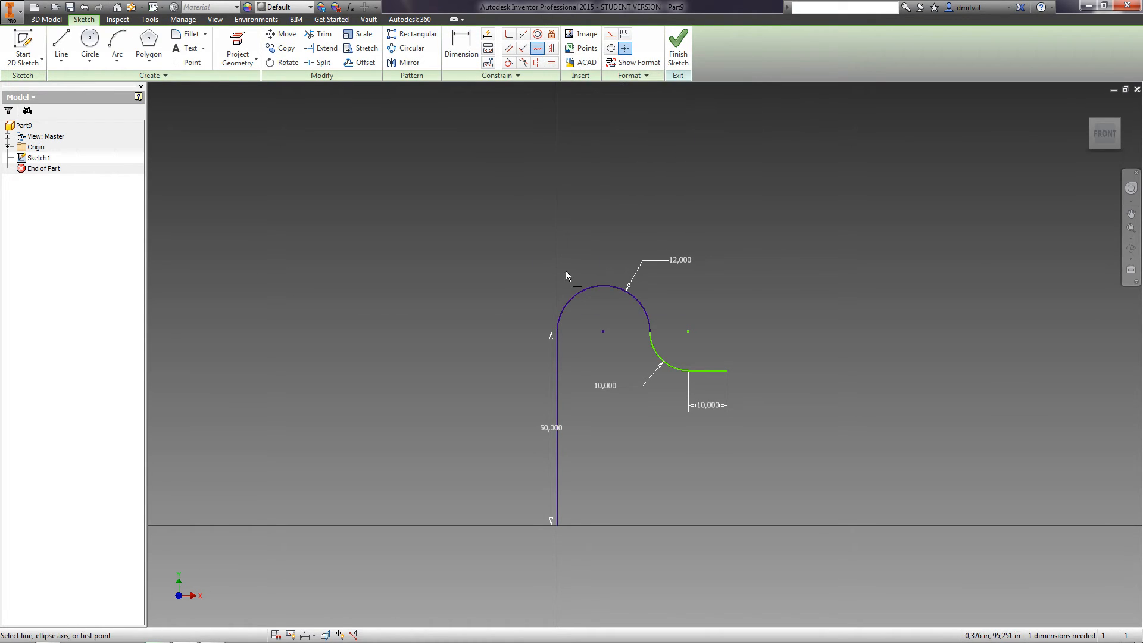
pyautogui.moveTo(643, 344)
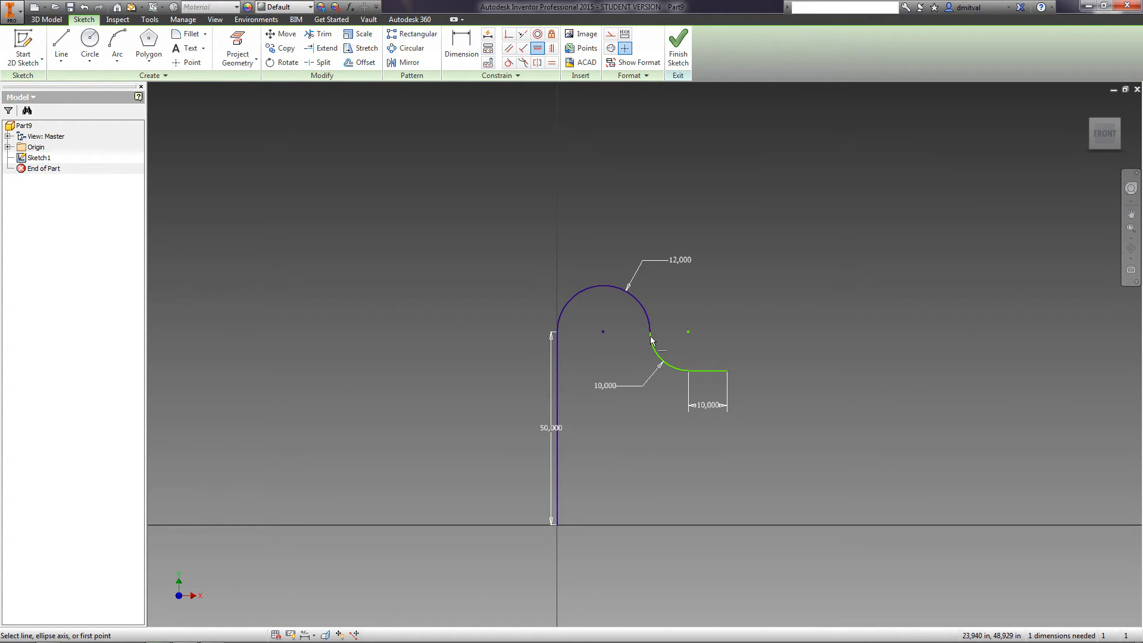
pyautogui.moveTo(676, 351)
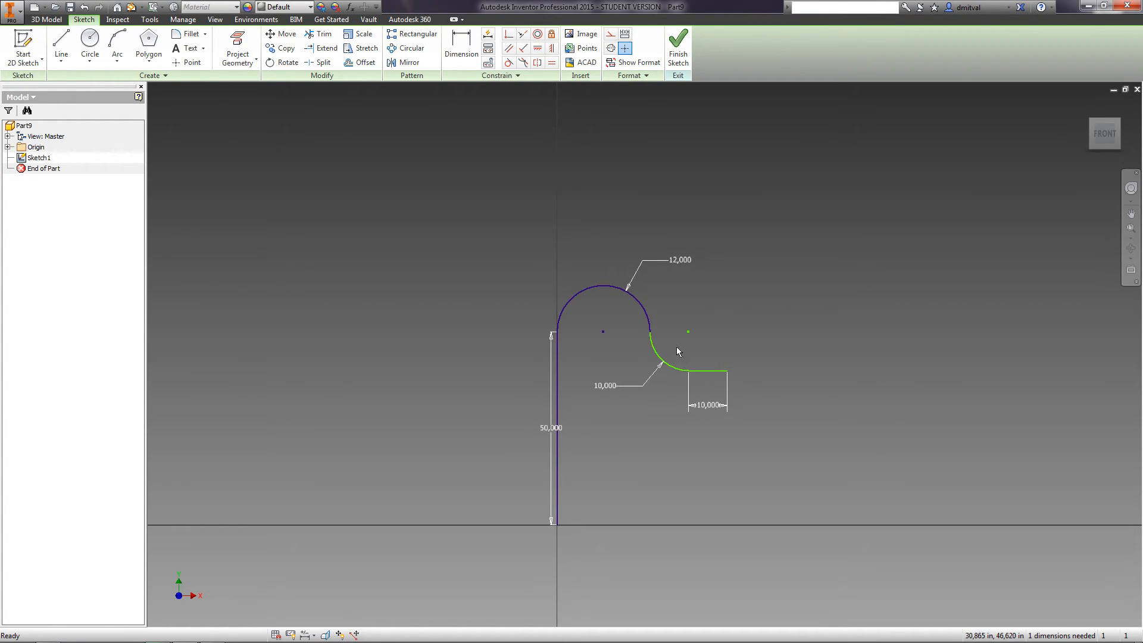
pyautogui.click(663, 361)
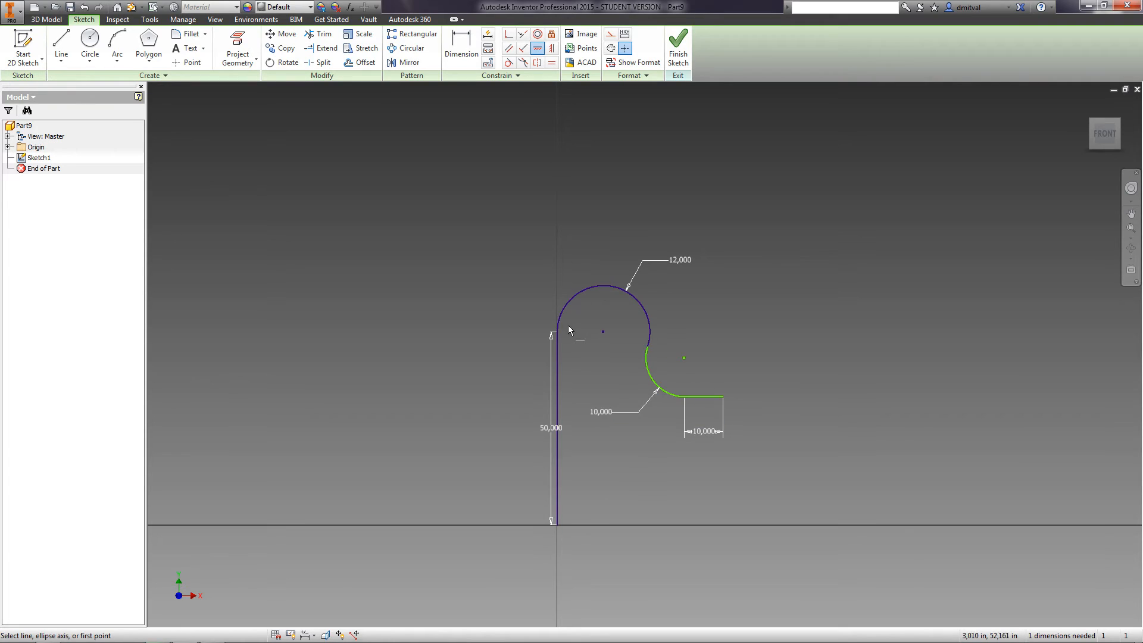
pyautogui.click(555, 336)
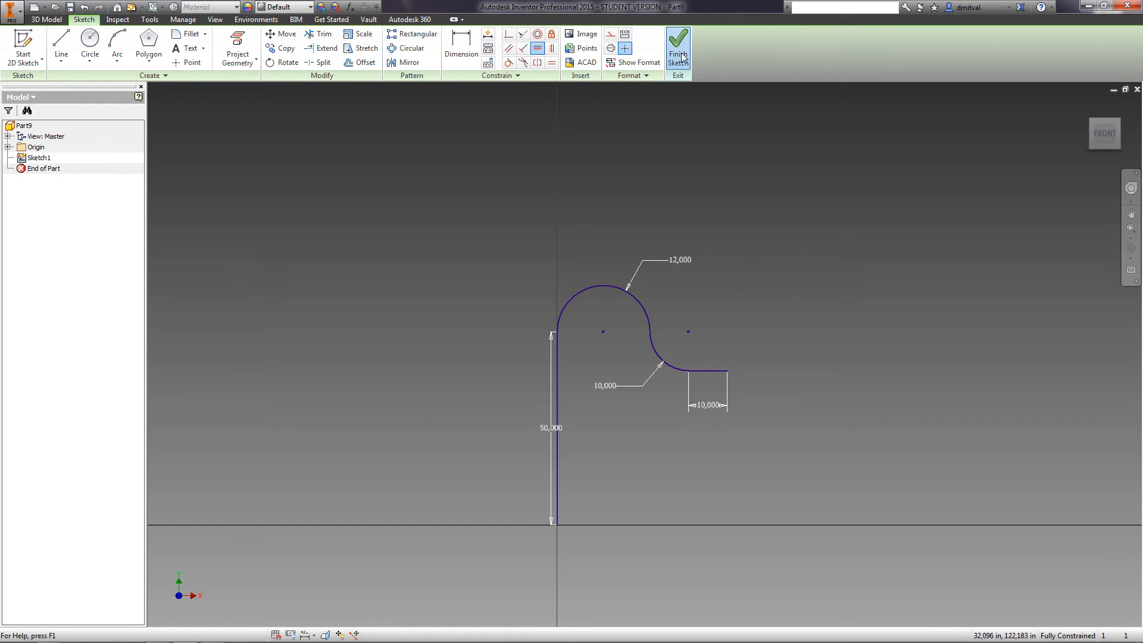
# Step: Finish the path sketch and start a new sketch on the plane perpendicular to its start
pyautogui.click(676, 47)
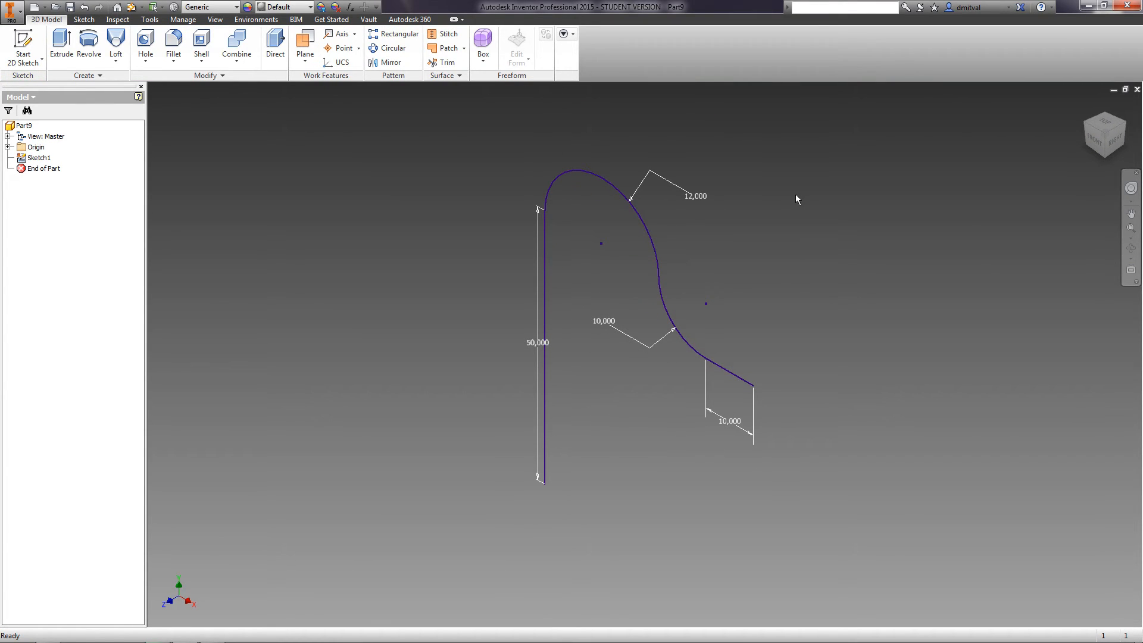
pyautogui.moveTo(215, 103)
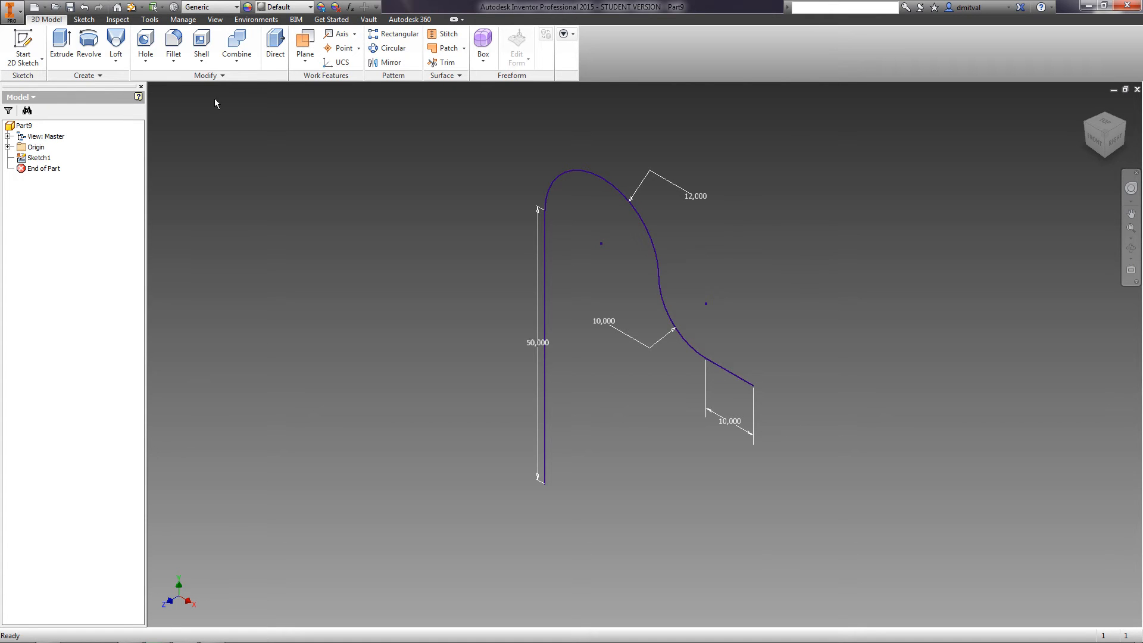
pyautogui.click(23, 46)
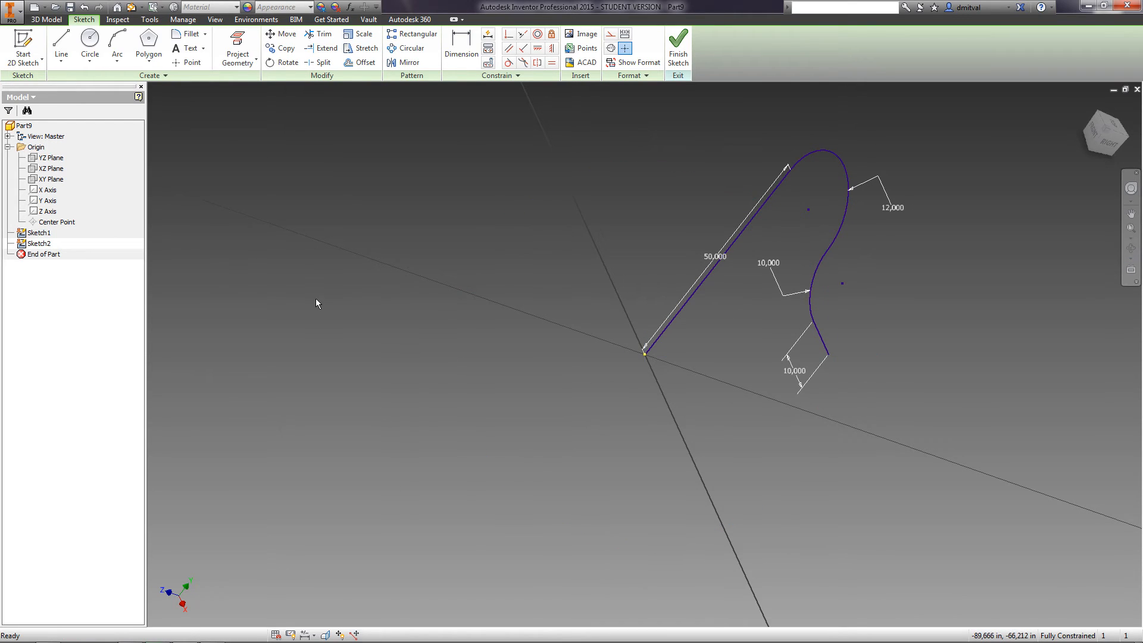
# Step: Draw an 8-diameter circle centred on the path's start point and finish the sketch
pyautogui.click(89, 47)
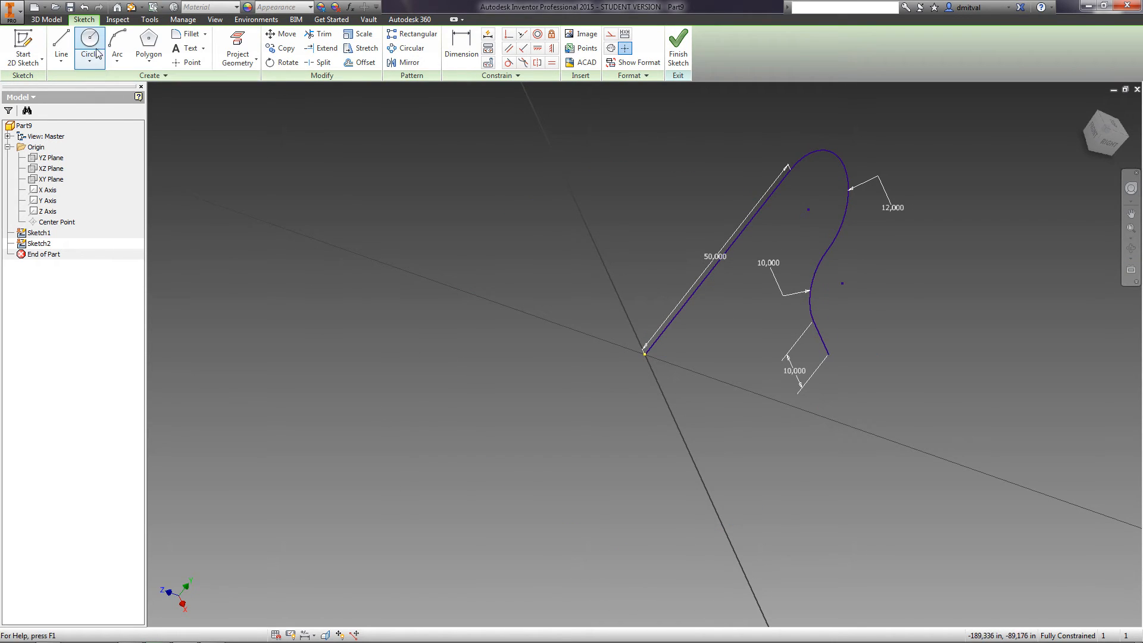
pyautogui.click(90, 48)
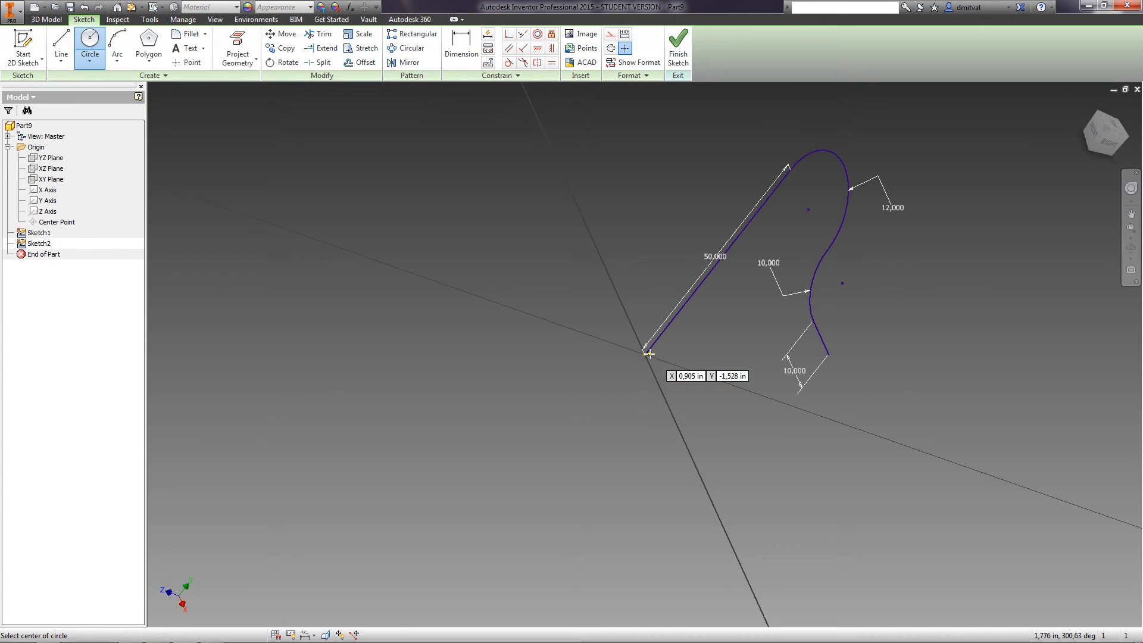
pyautogui.click(646, 353)
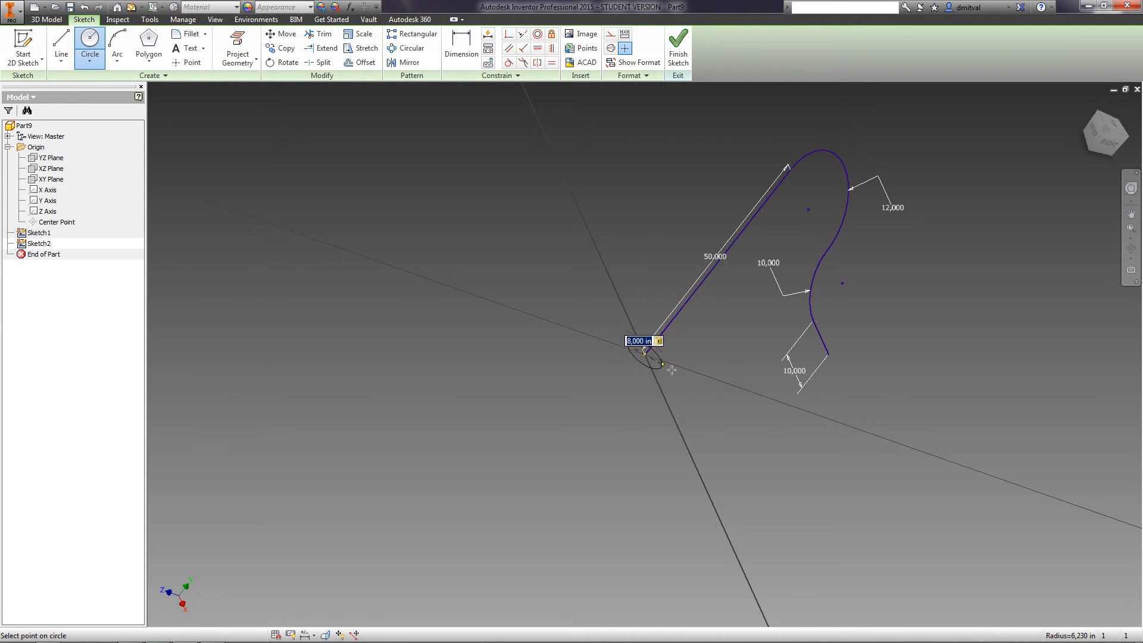
pyautogui.click(675, 47)
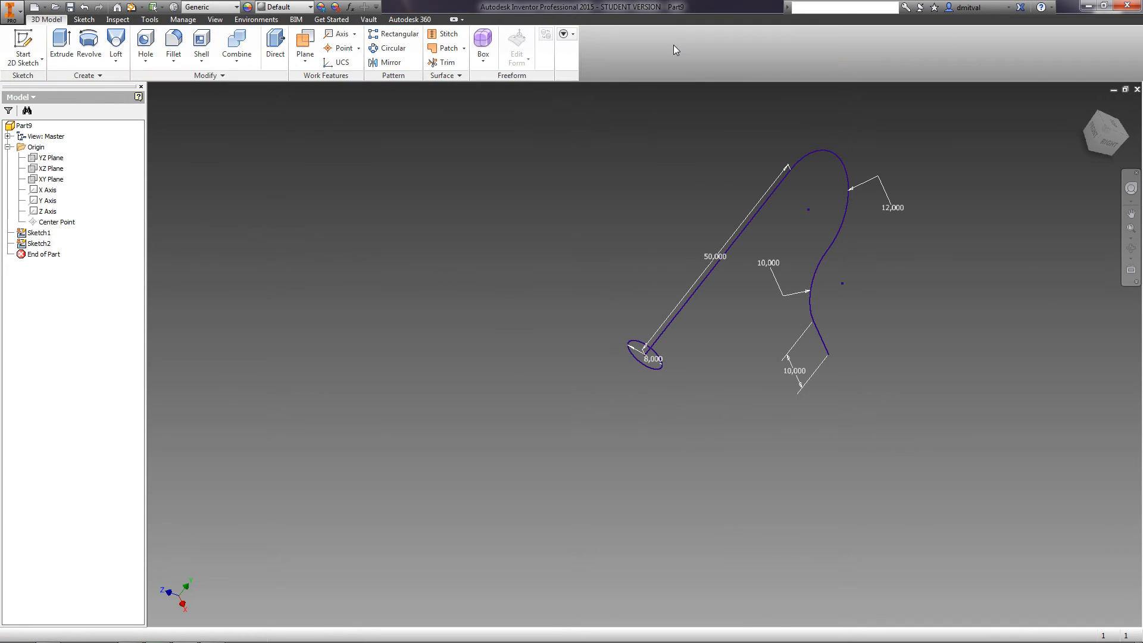
pyautogui.click(1129, 249)
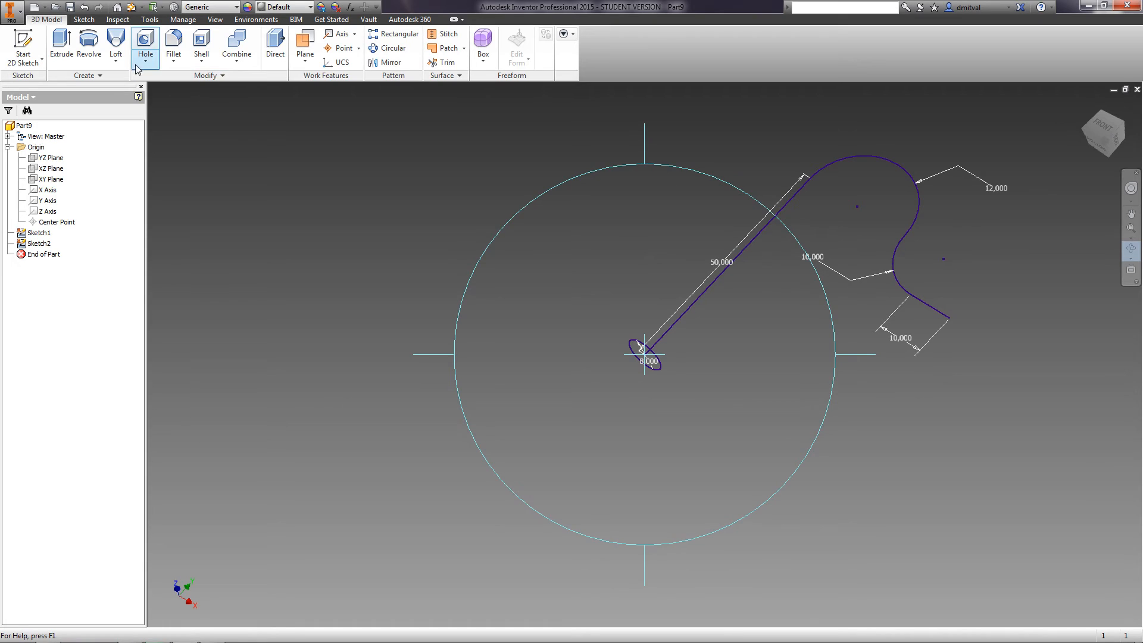
# Step: Sweep the 8-diameter circle along the bent path to create the Sweep1 tube
pyautogui.click(114, 45)
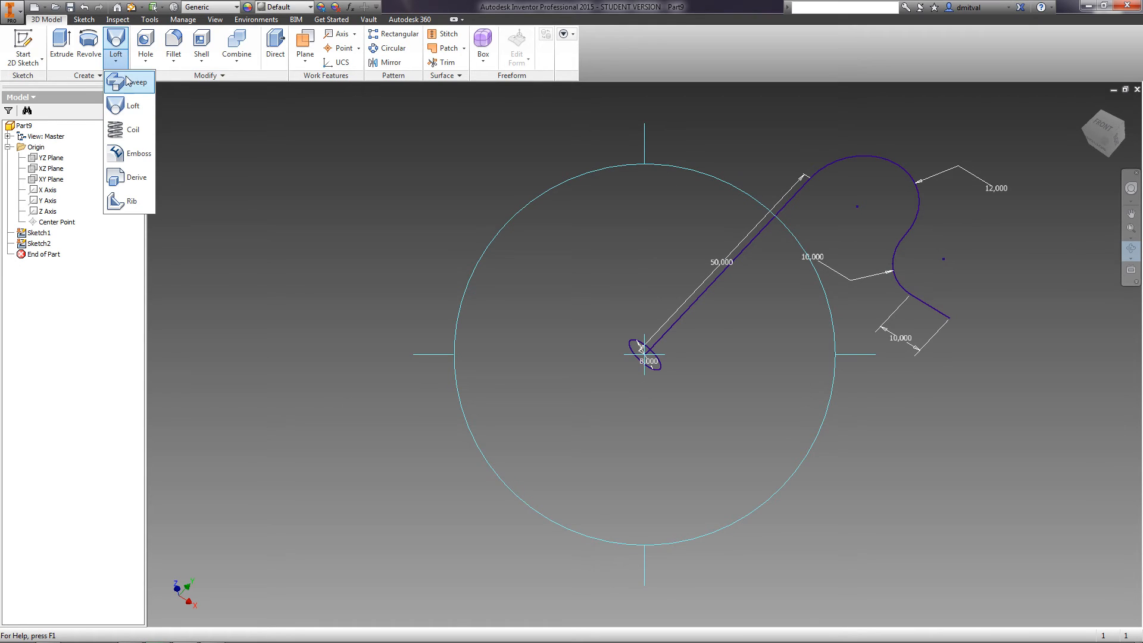
pyautogui.click(137, 81)
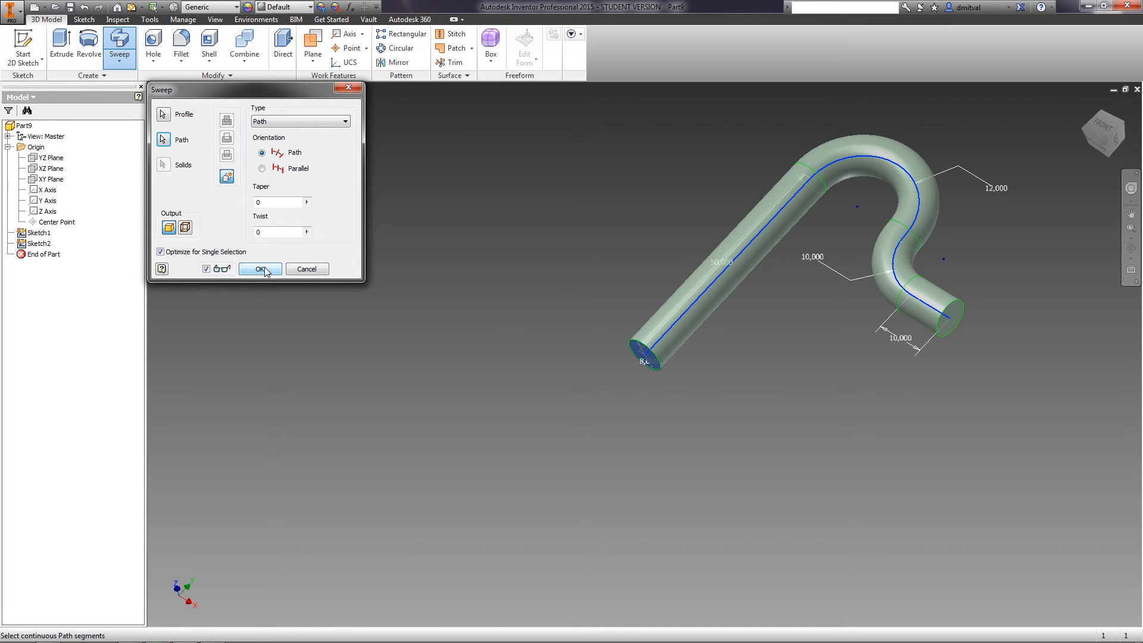
pyautogui.click(260, 269)
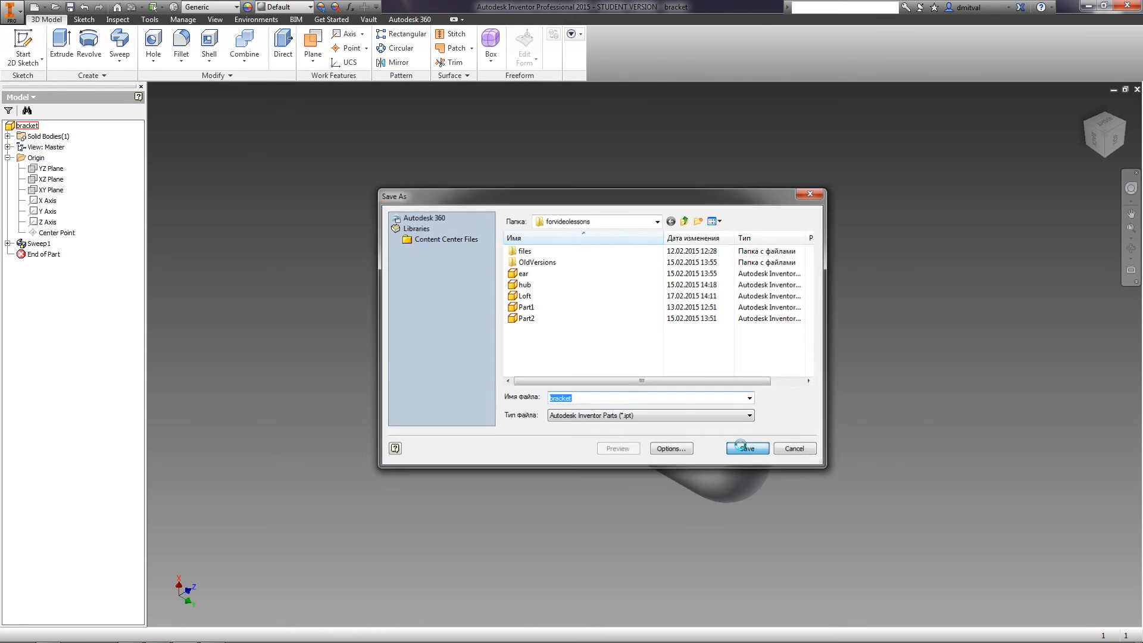
# Step: Save the part as bracket, close it, and begin a new standard part
pyautogui.click(746, 448)
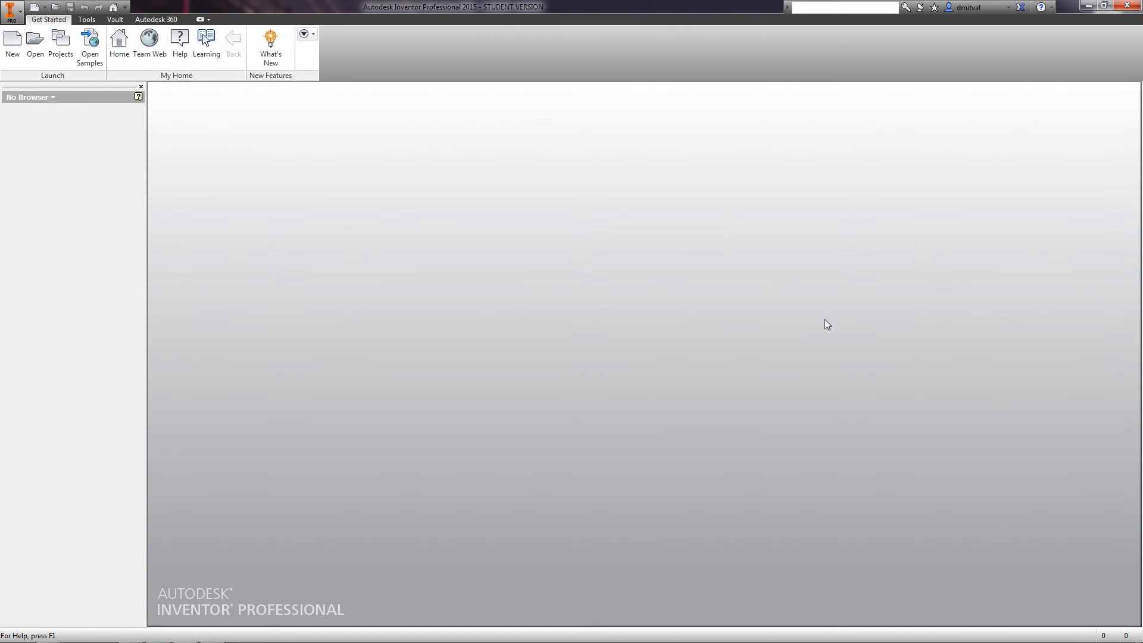
pyautogui.moveTo(160, 175)
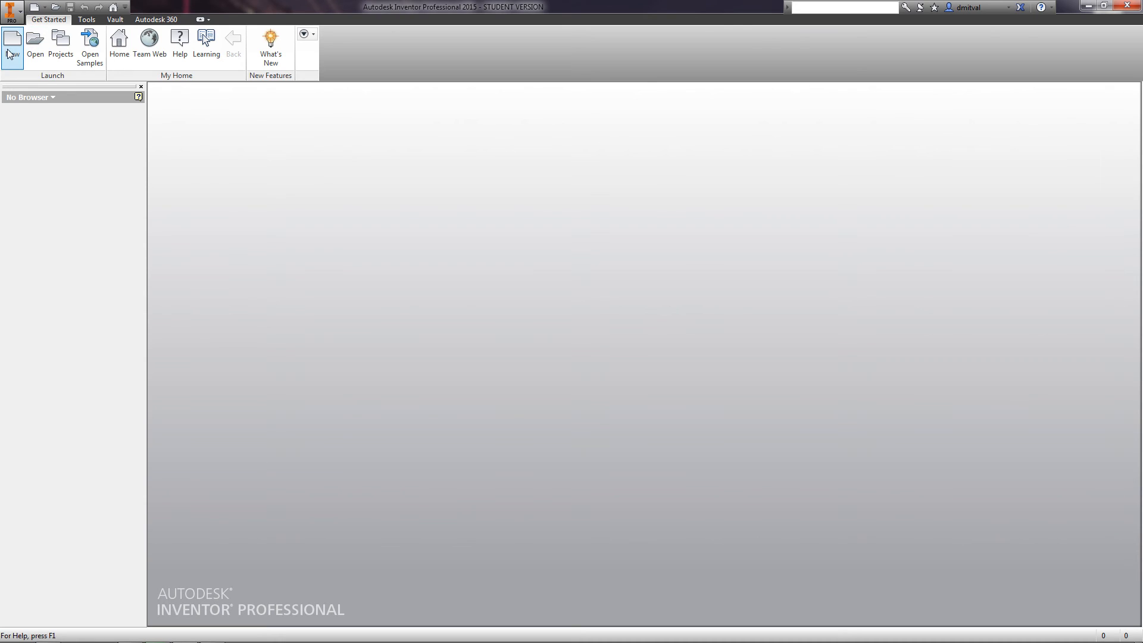
pyautogui.click(12, 42)
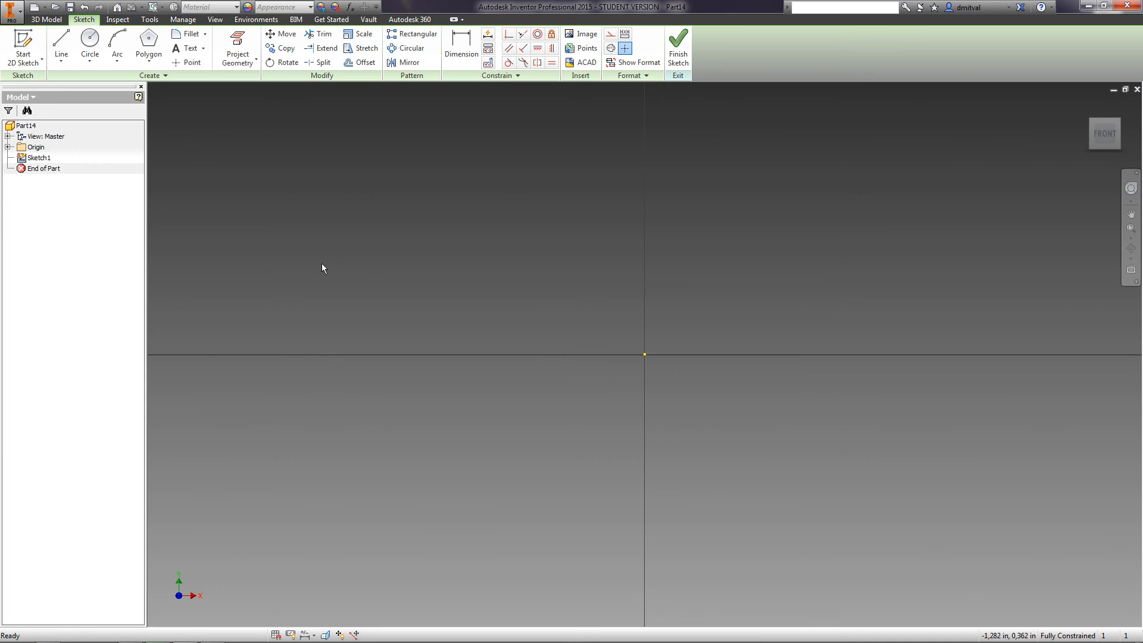
# Step: Sketch a vertical 10 axis line and a 5-diameter circle dimensioned Ø50 across it
pyautogui.click(61, 48)
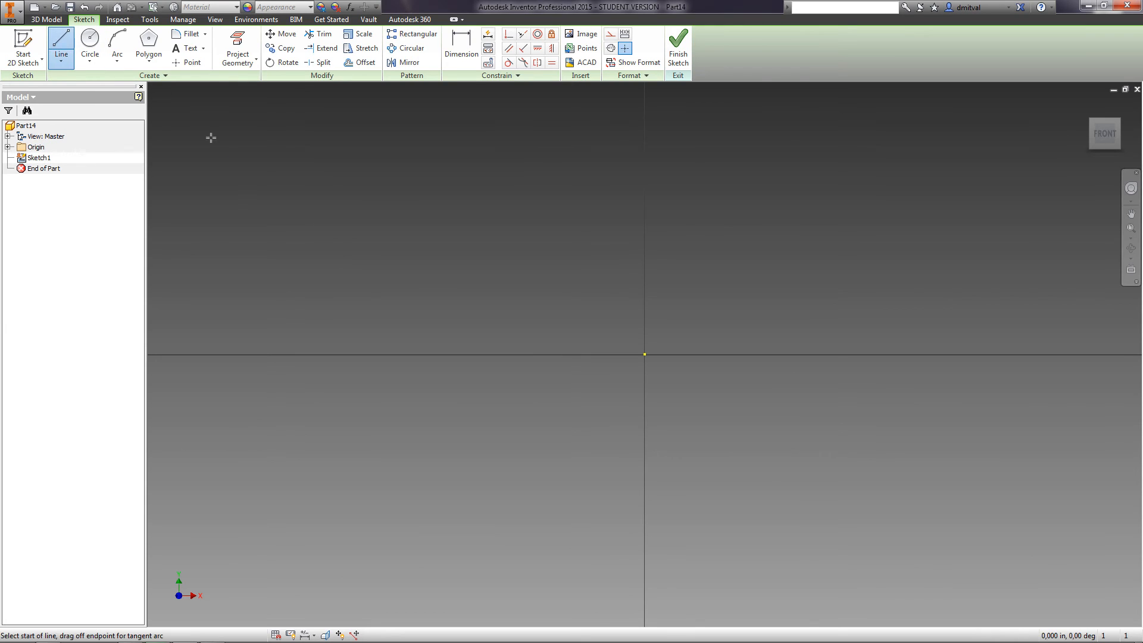
pyautogui.click(643, 355)
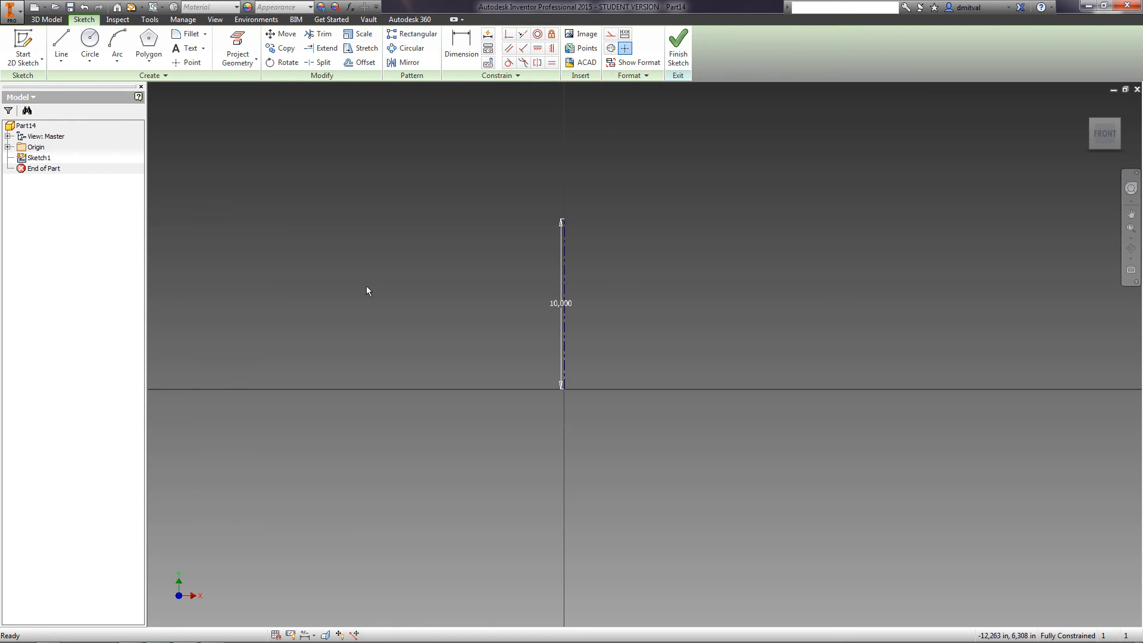
pyautogui.click(90, 48)
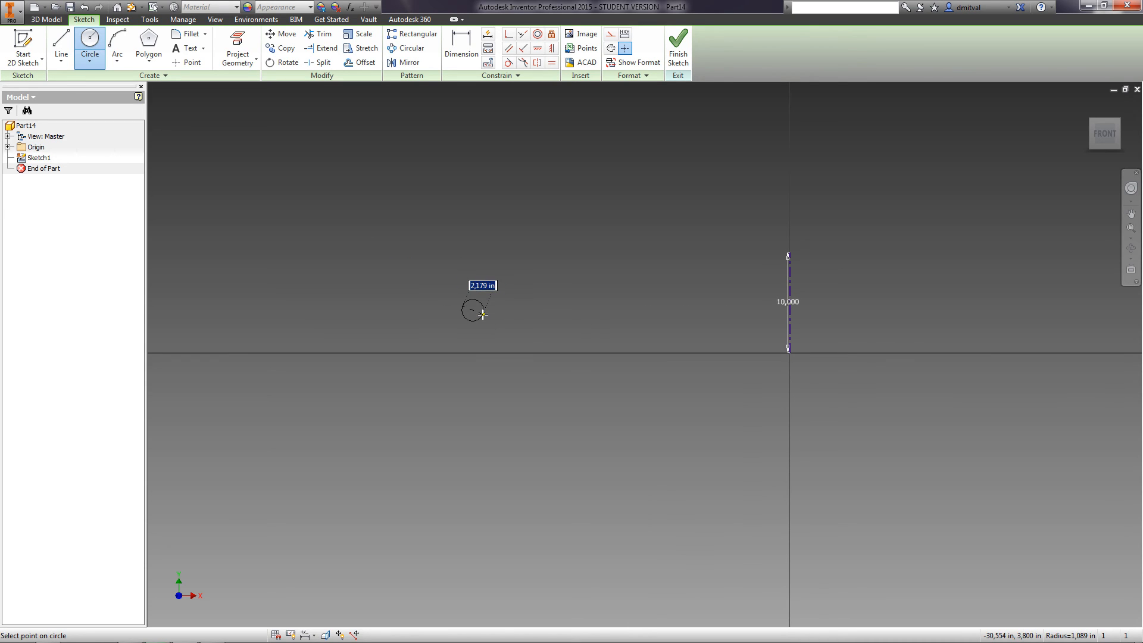
pyautogui.click(481, 311)
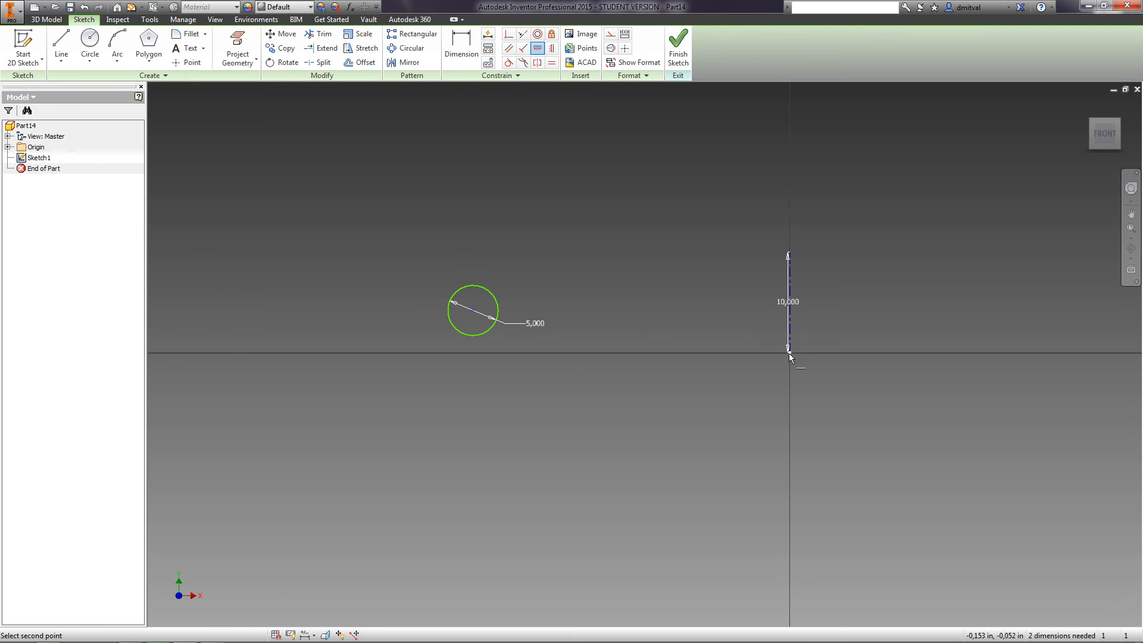
pyautogui.click(461, 48)
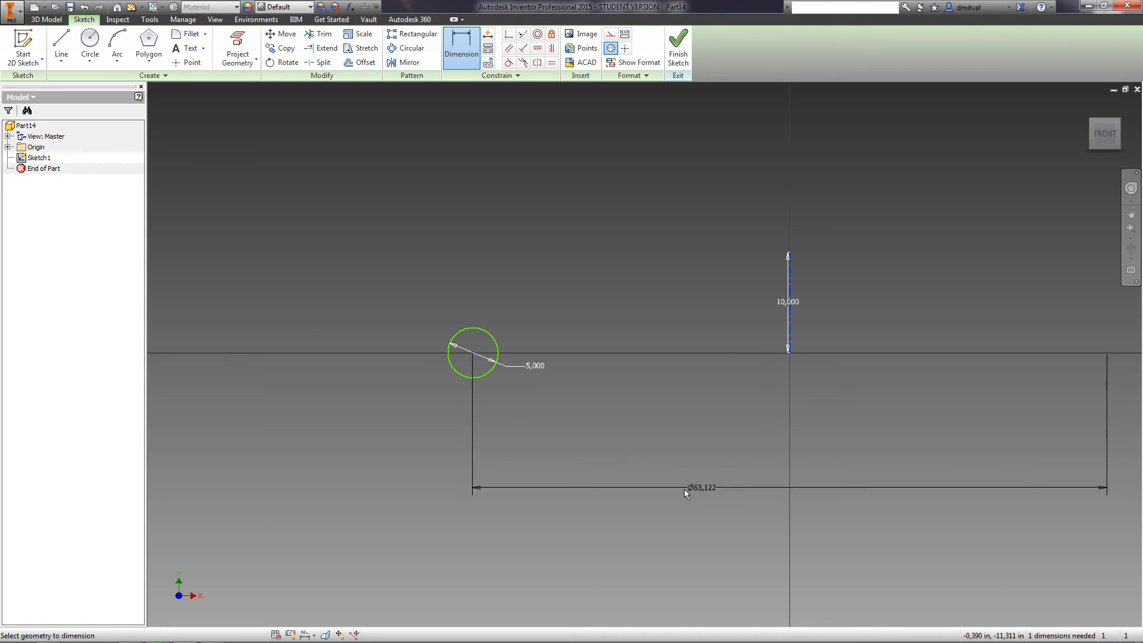
pyautogui.click(701, 486)
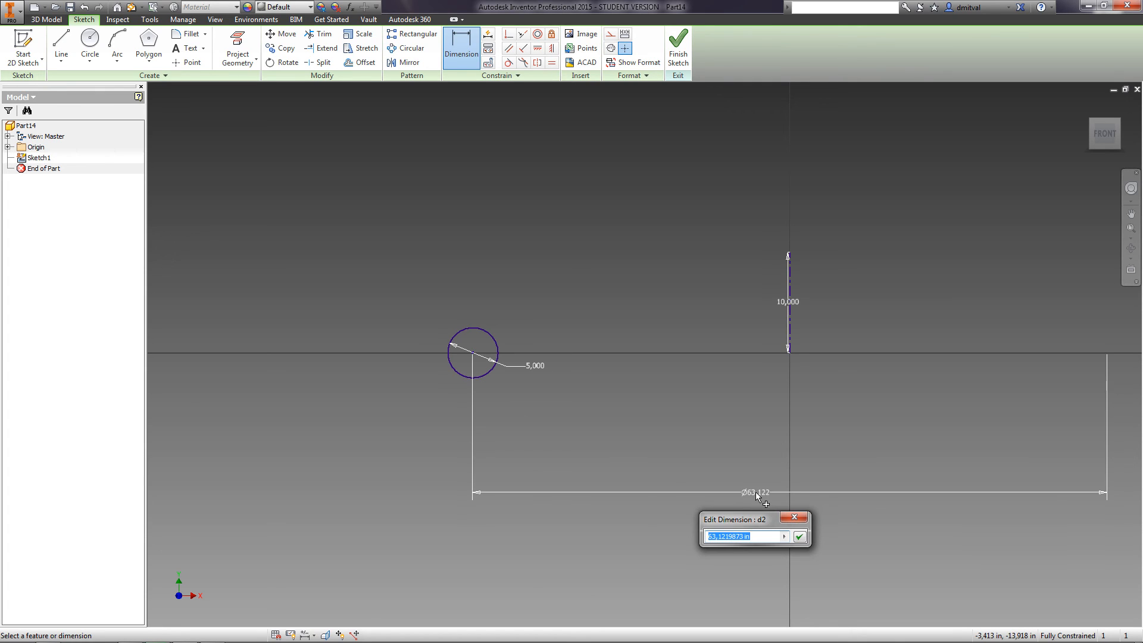
pyautogui.click(799, 536)
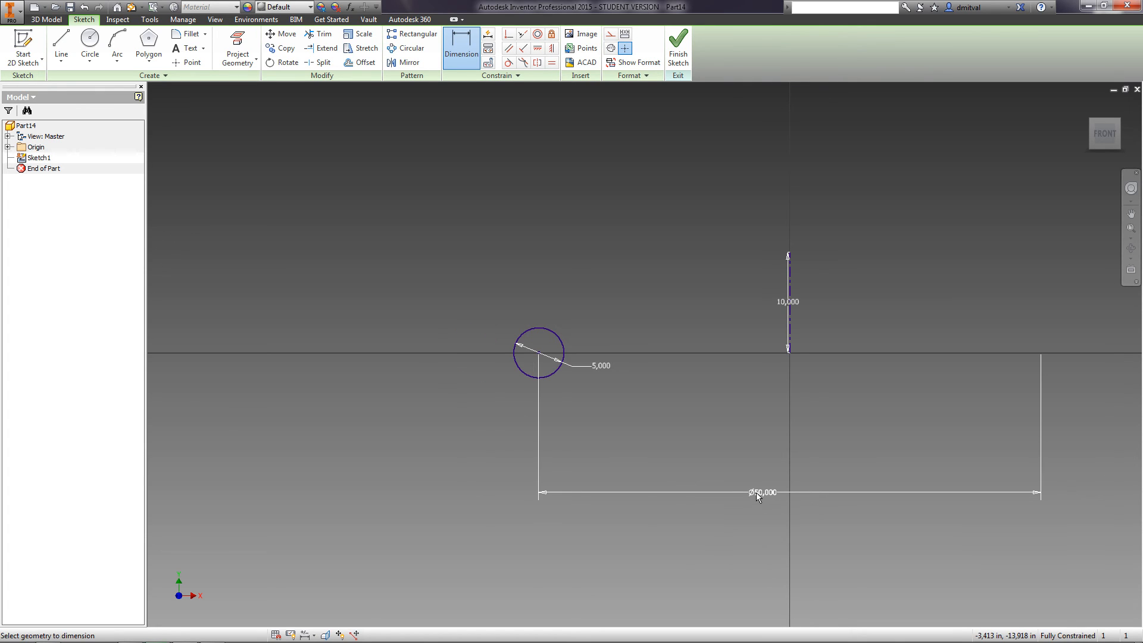
pyautogui.click(676, 46)
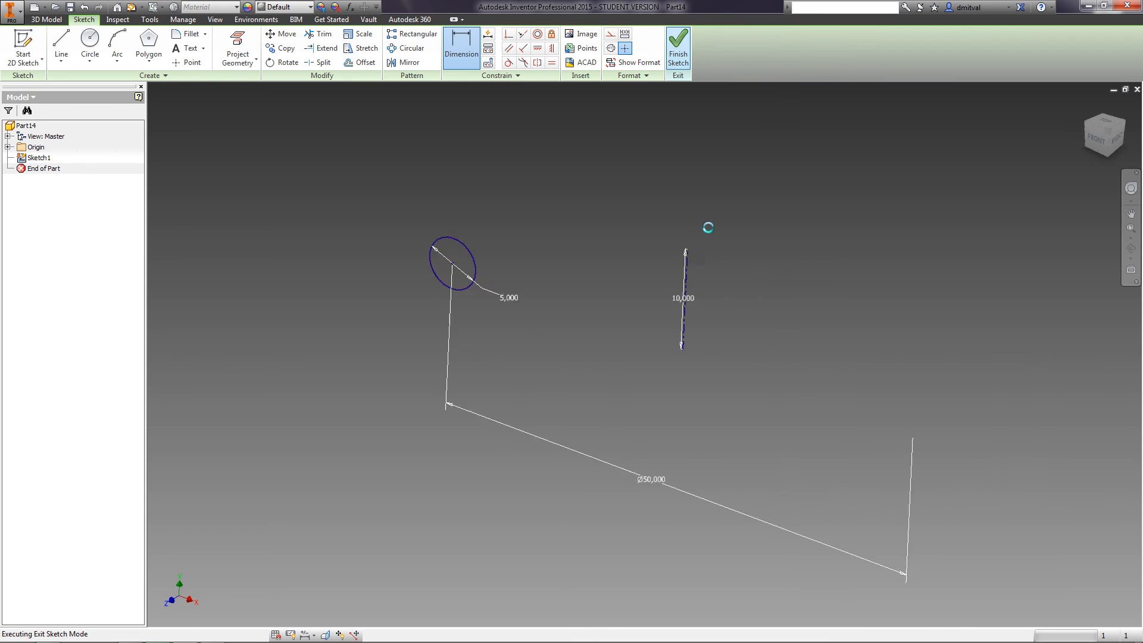
# Step: Start a Coil feature from the small circle around the axis and set its rotation direction
pyautogui.click(676, 48)
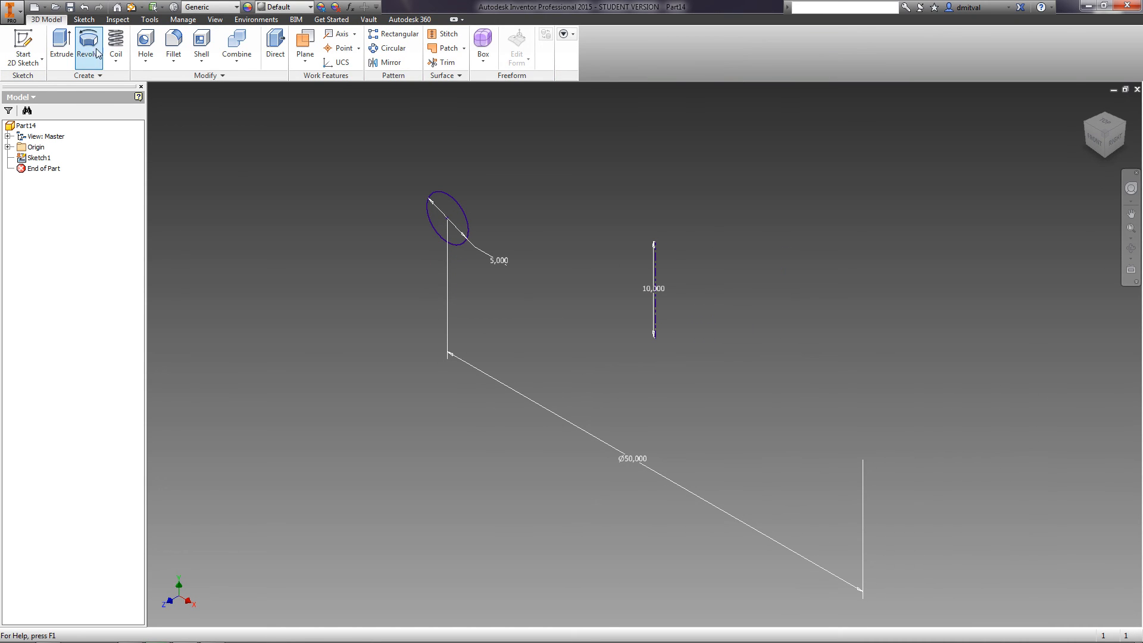
pyautogui.click(115, 45)
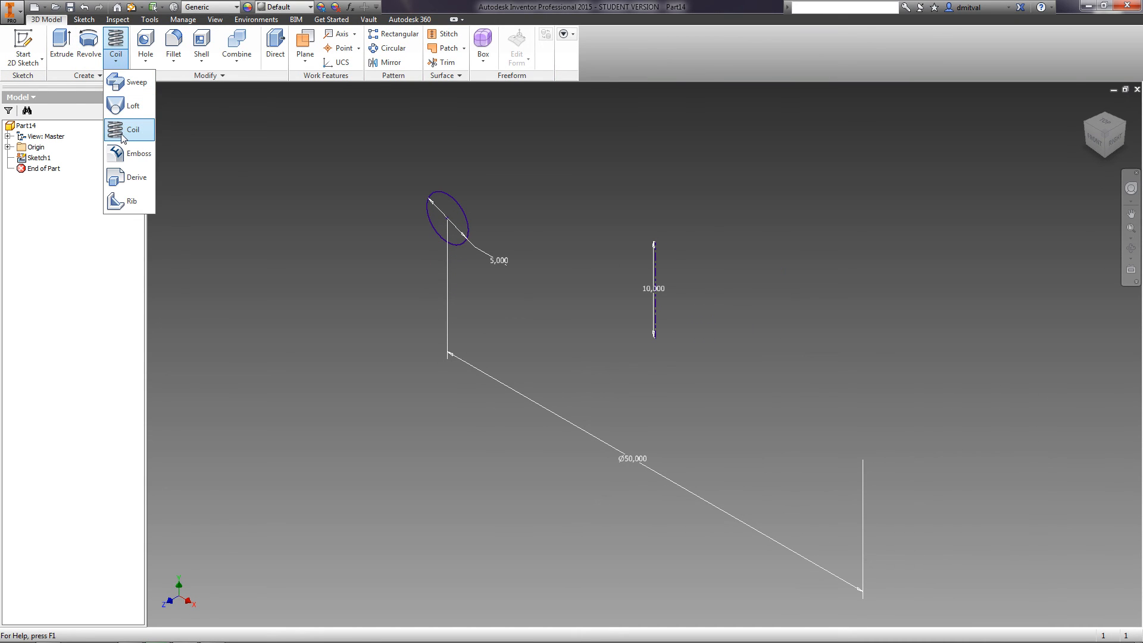
pyautogui.click(132, 129)
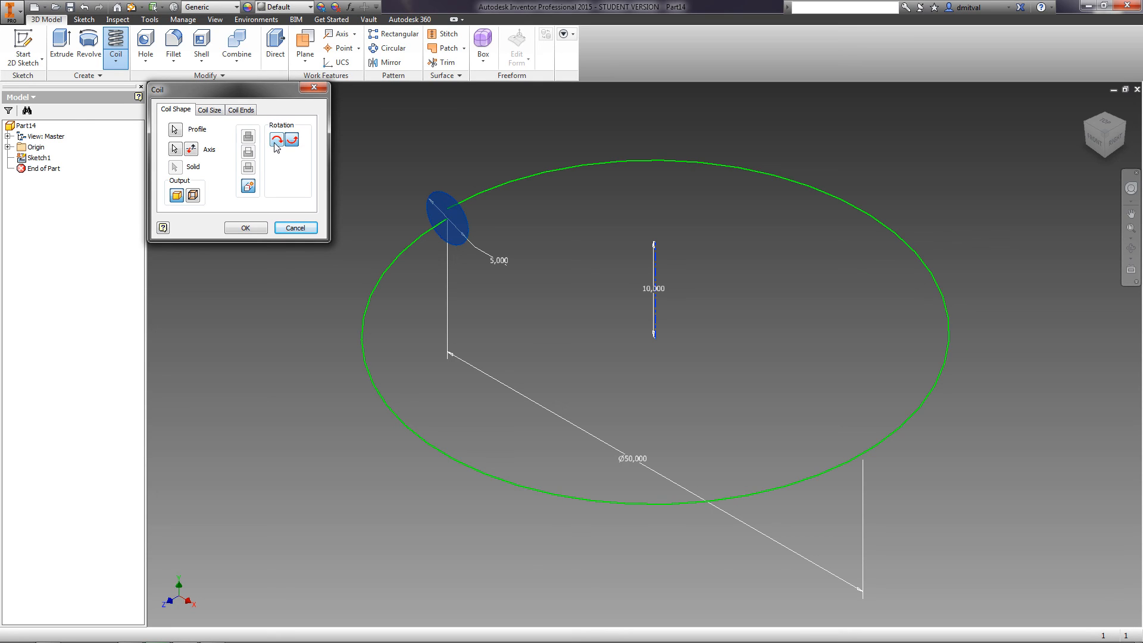
pyautogui.click(292, 140)
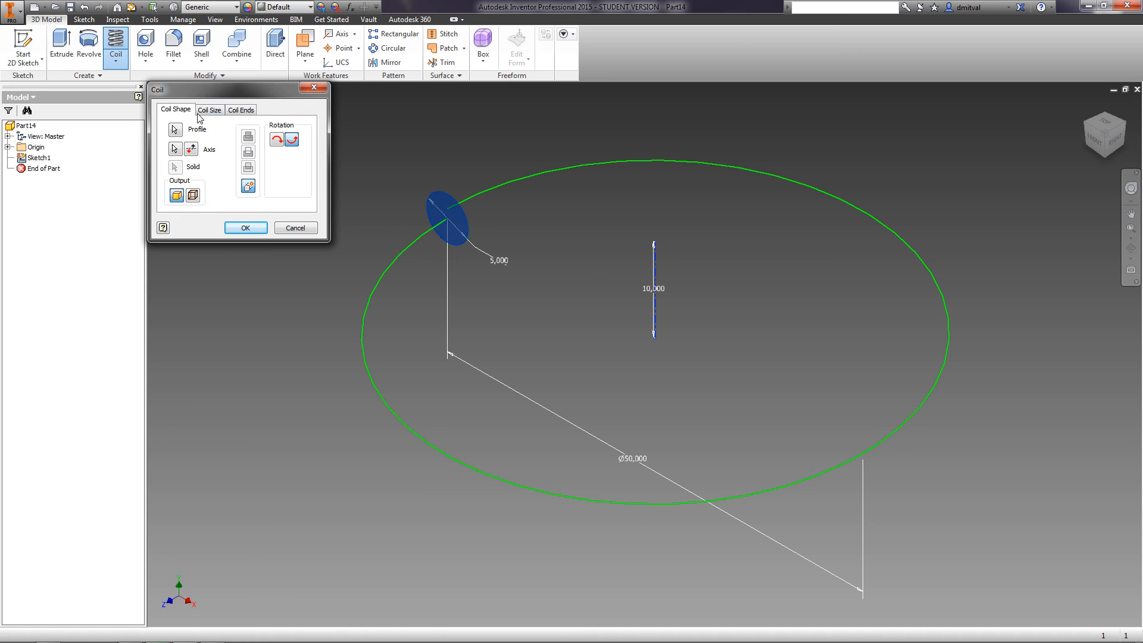
pyautogui.click(208, 110)
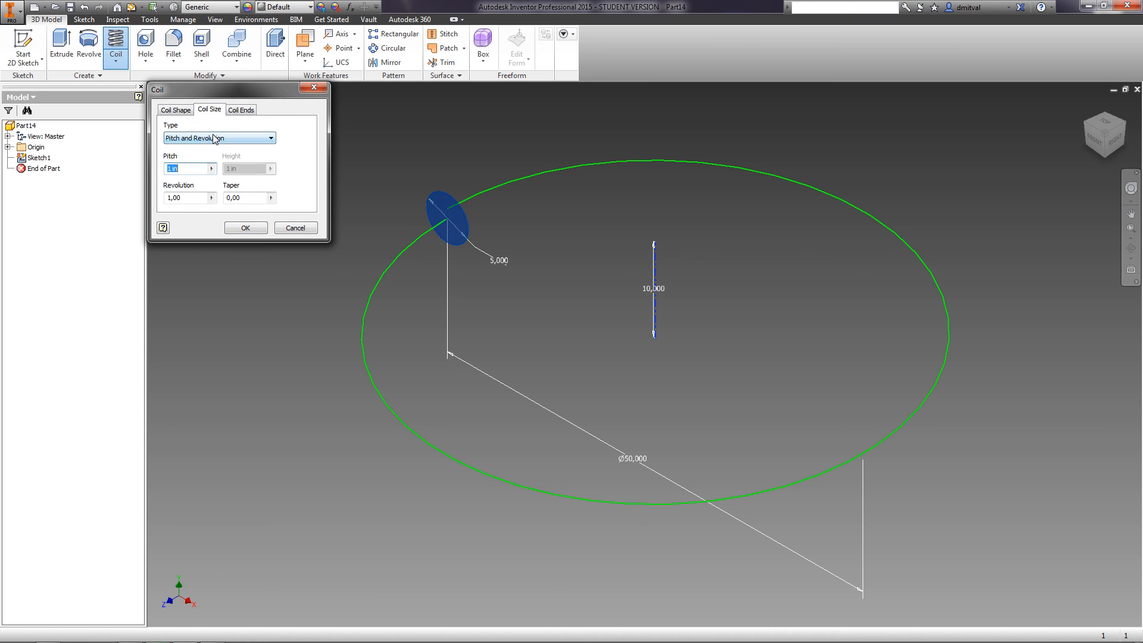
# Step: Set the coil to Pitch and Revolution with pitch 10 and 5 revolutions
pyautogui.click(269, 137)
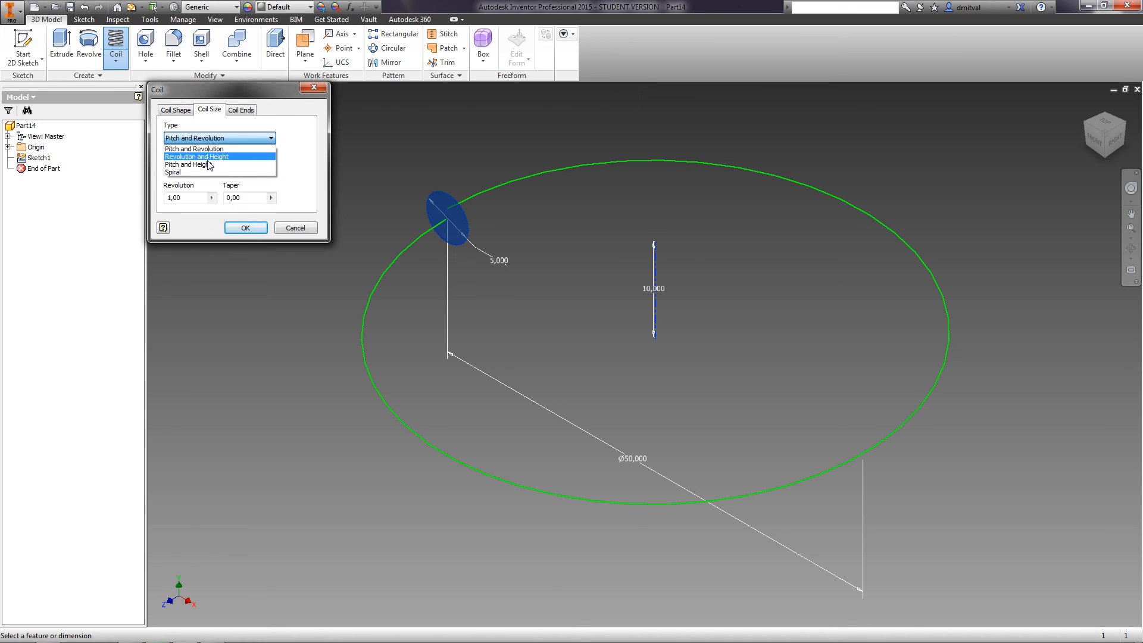
pyautogui.click(185, 172)
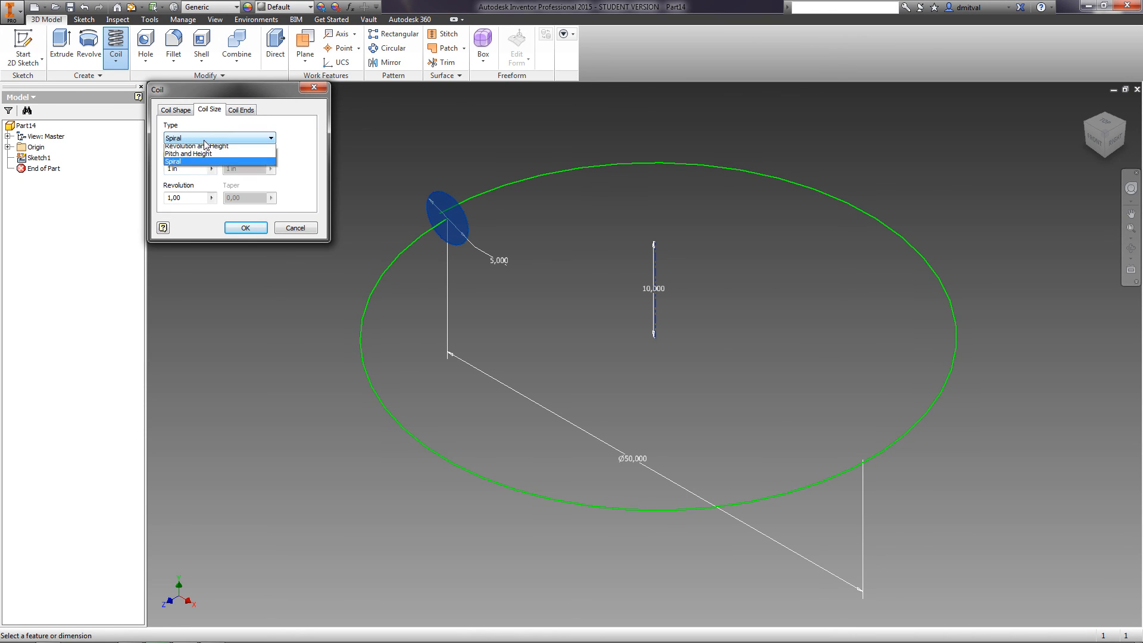
pyautogui.click(219, 137)
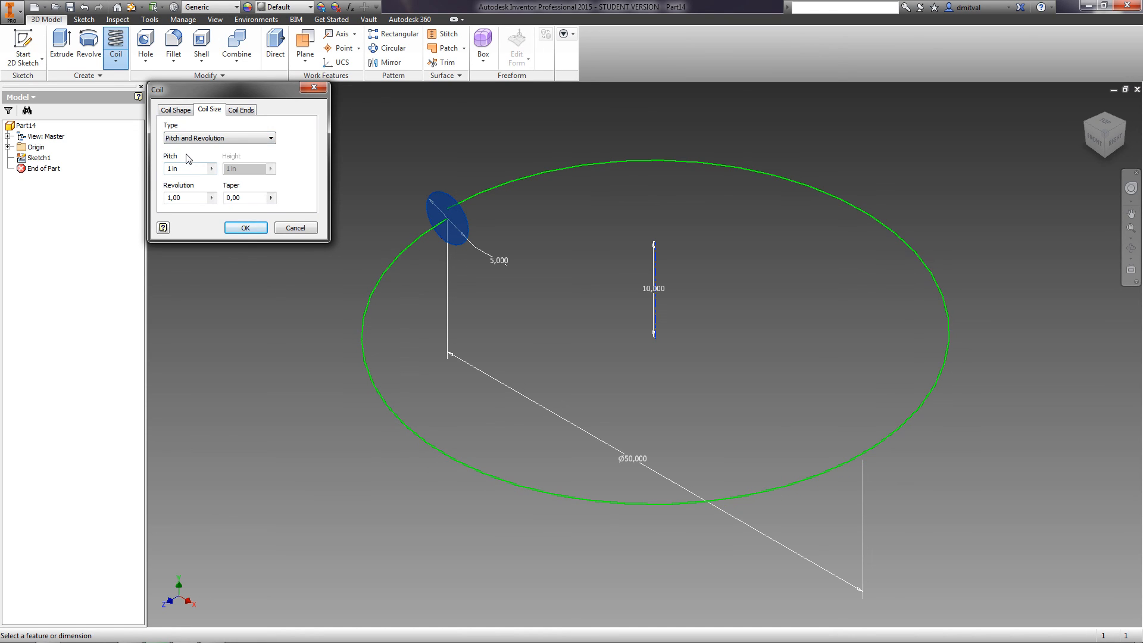
pyautogui.moveTo(189, 166)
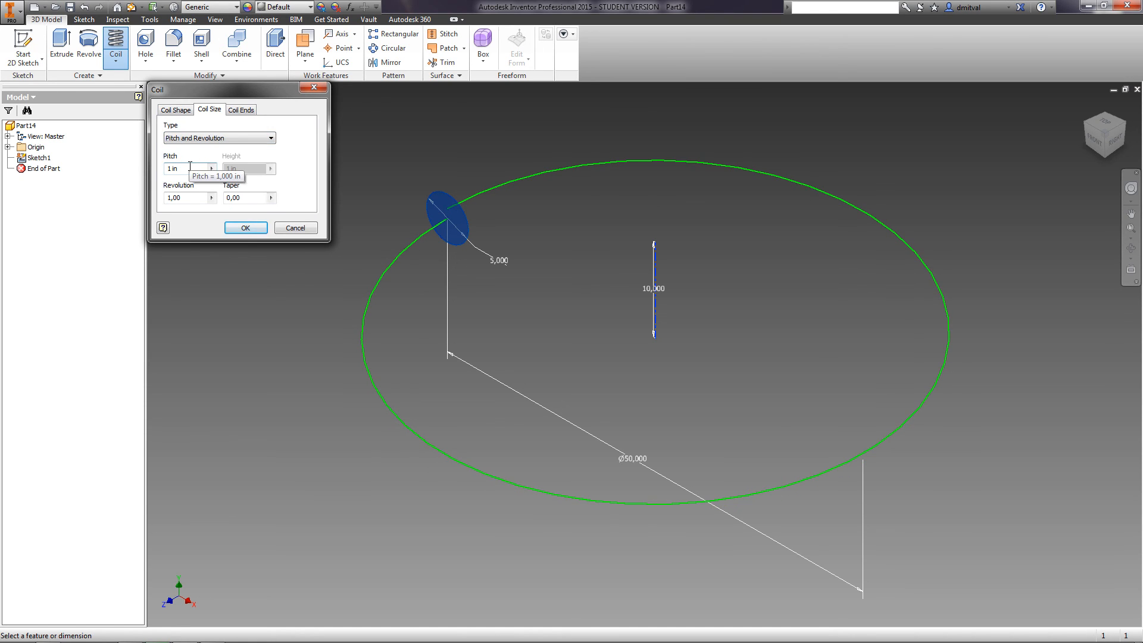
pyautogui.moveTo(185, 197)
pyautogui.write('10')
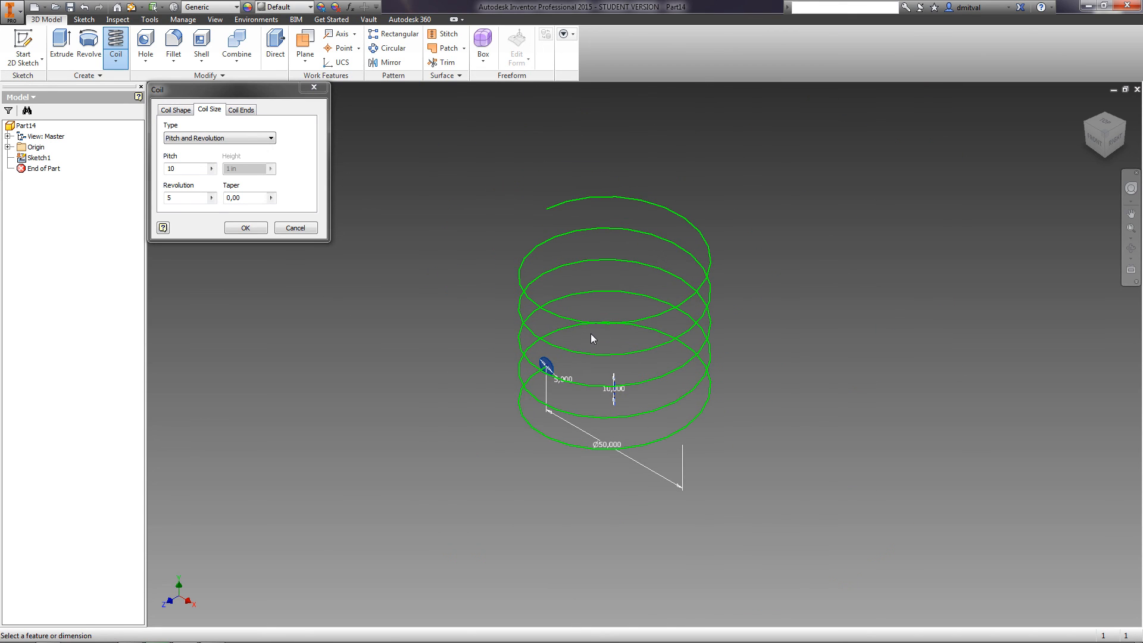
pyautogui.click(241, 110)
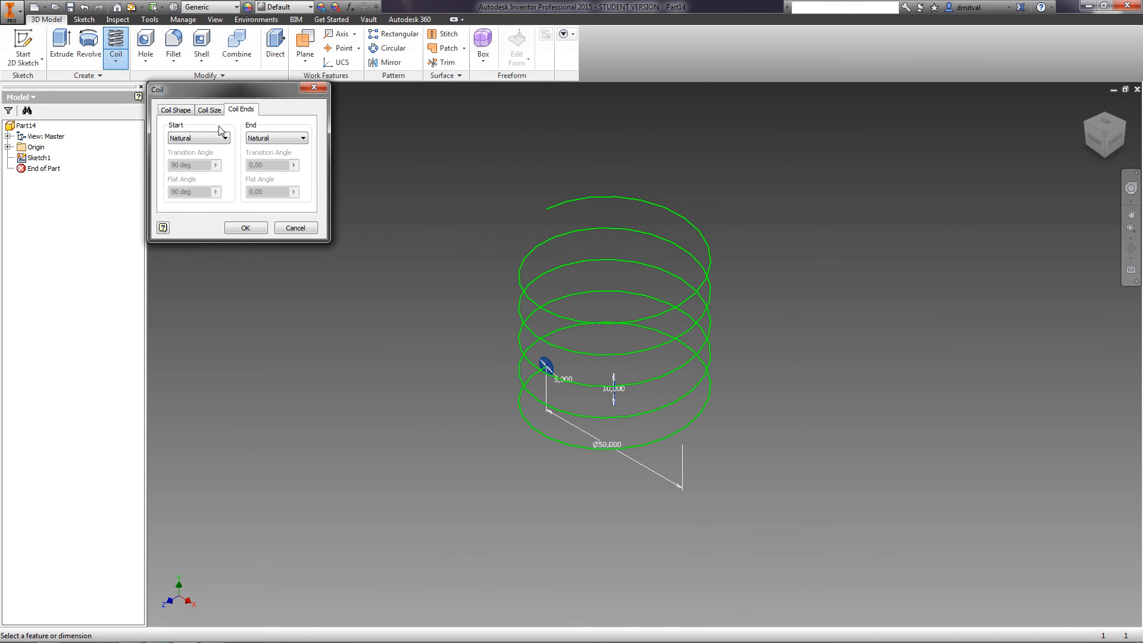
# Step: Set both coil start and end to Flat and create the spring Coil1
pyautogui.click(228, 139)
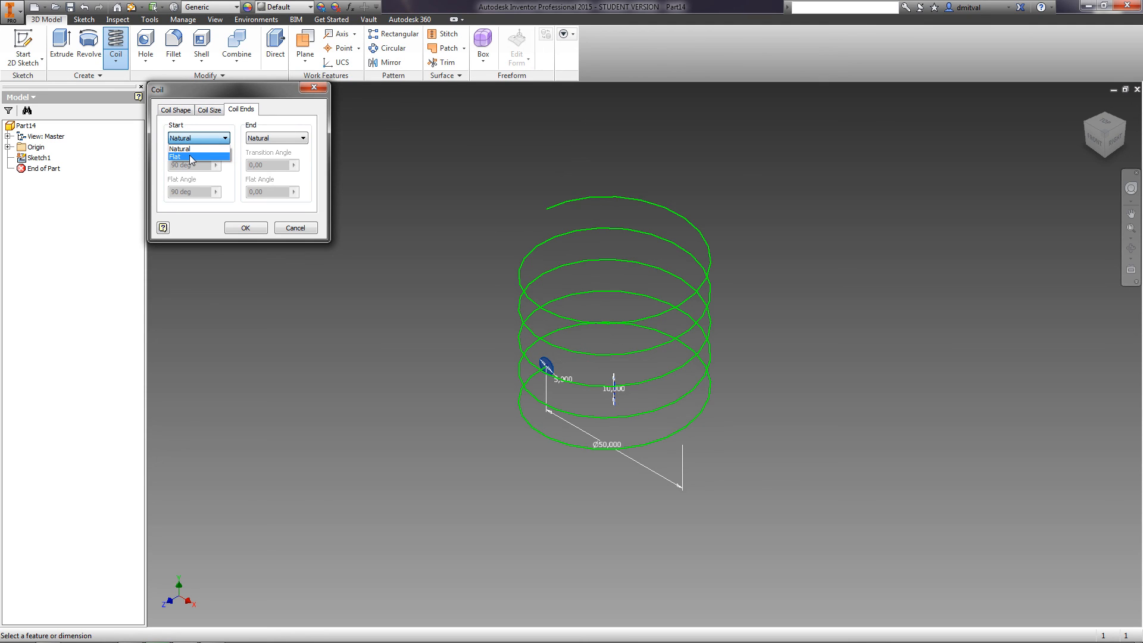
pyautogui.click(178, 156)
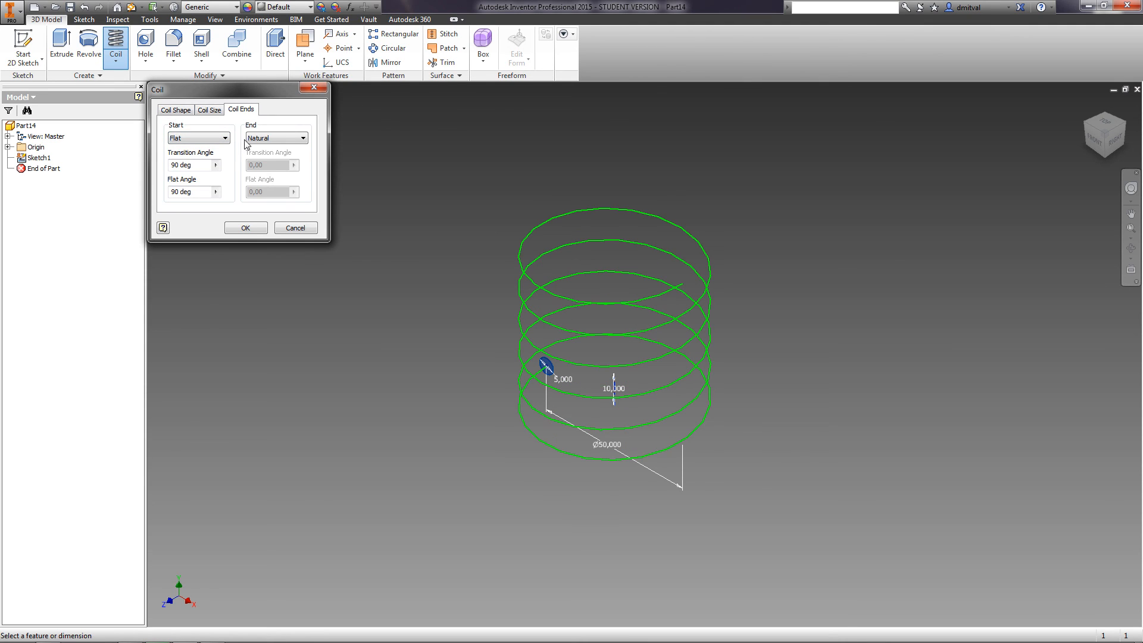
pyautogui.click(276, 137)
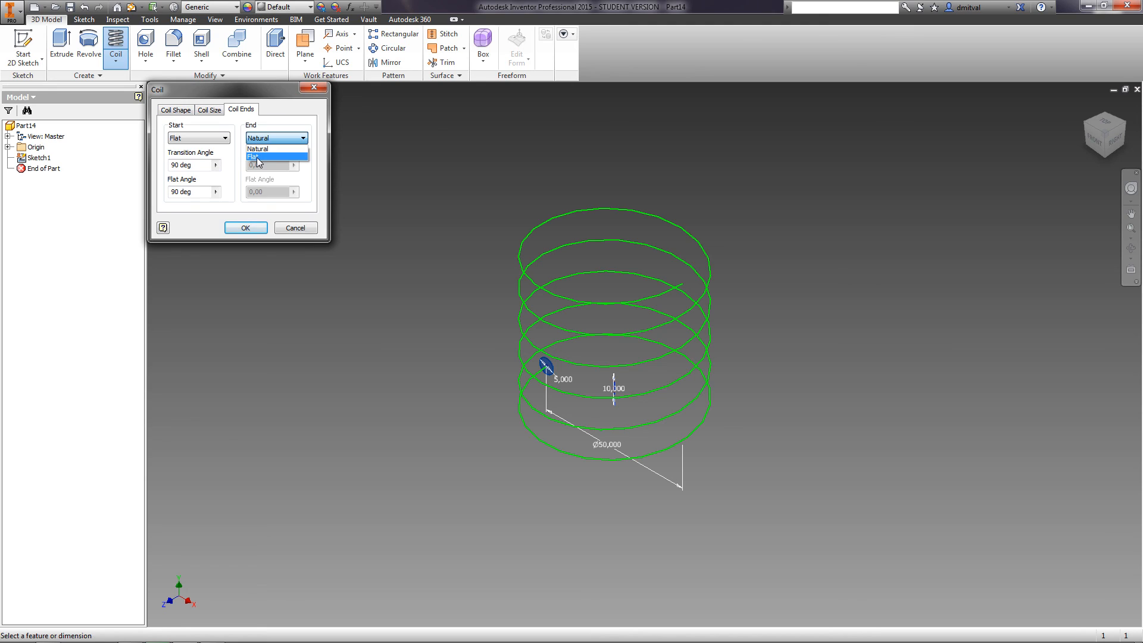
pyautogui.click(273, 157)
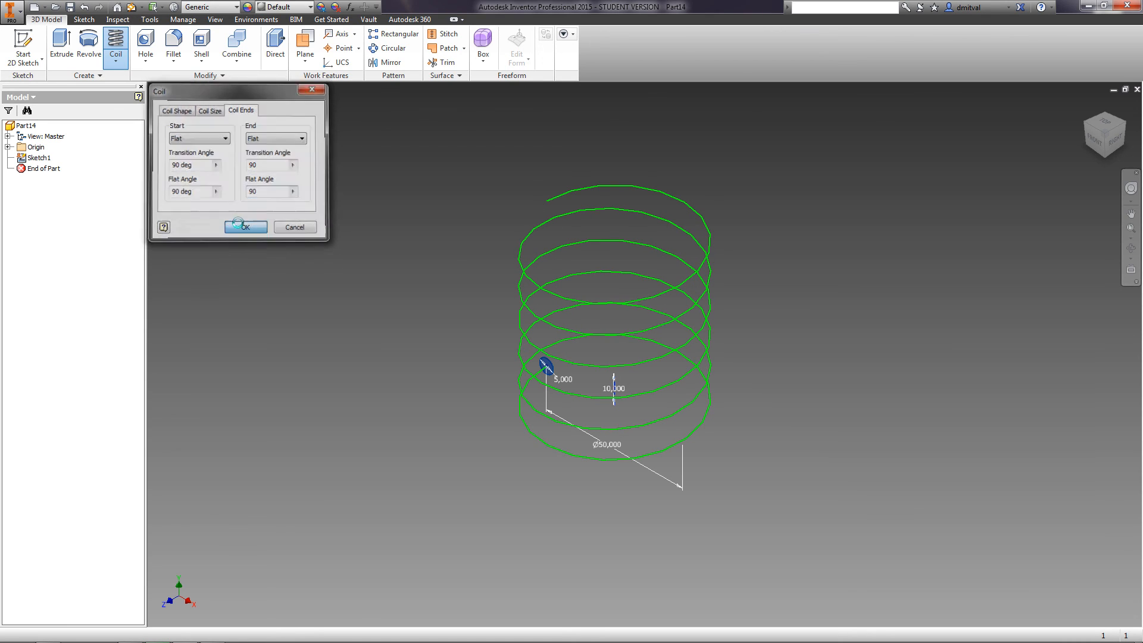
pyautogui.click(246, 227)
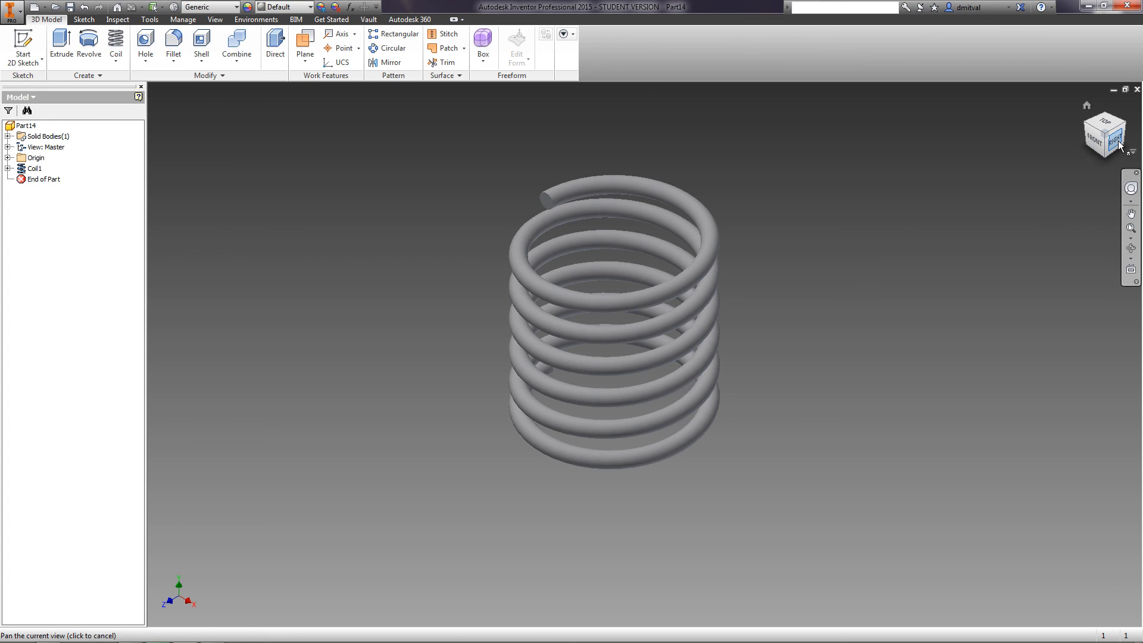
# Step: Reorient the spring with a ViewCube corner and start renaming Part14 to 'coil'
pyautogui.click(1104, 138)
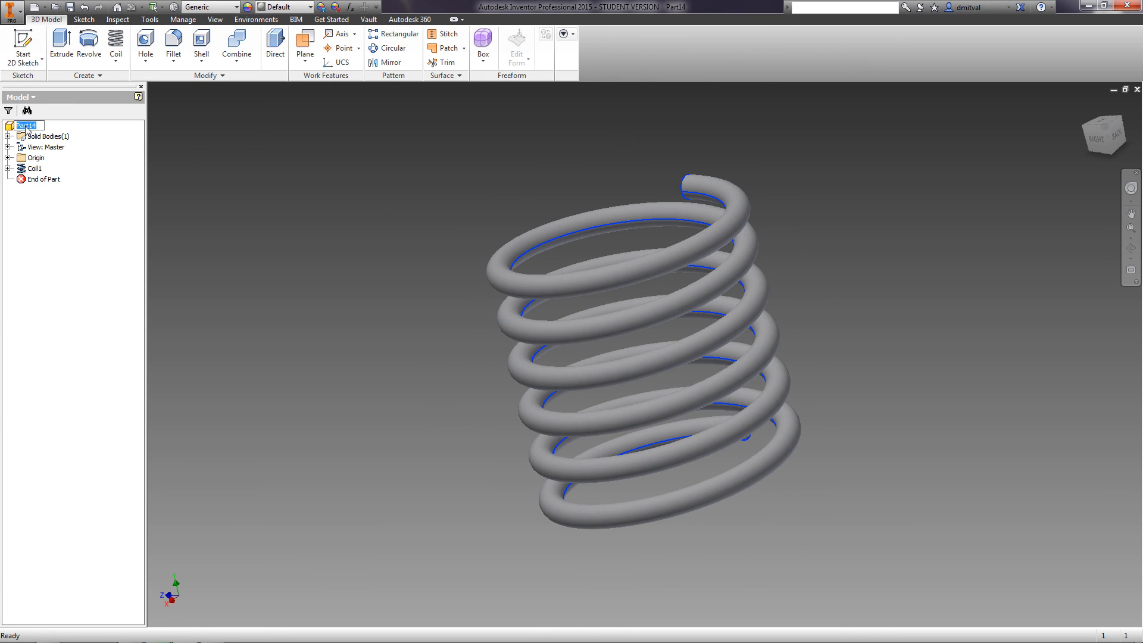
pyautogui.doubleClick(27, 125)
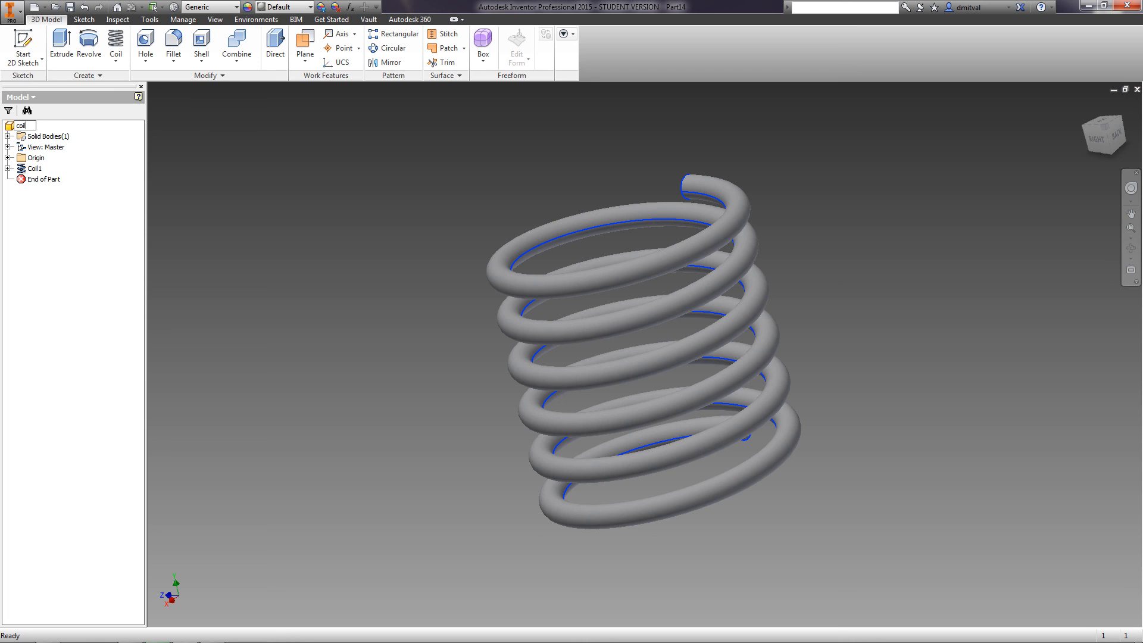